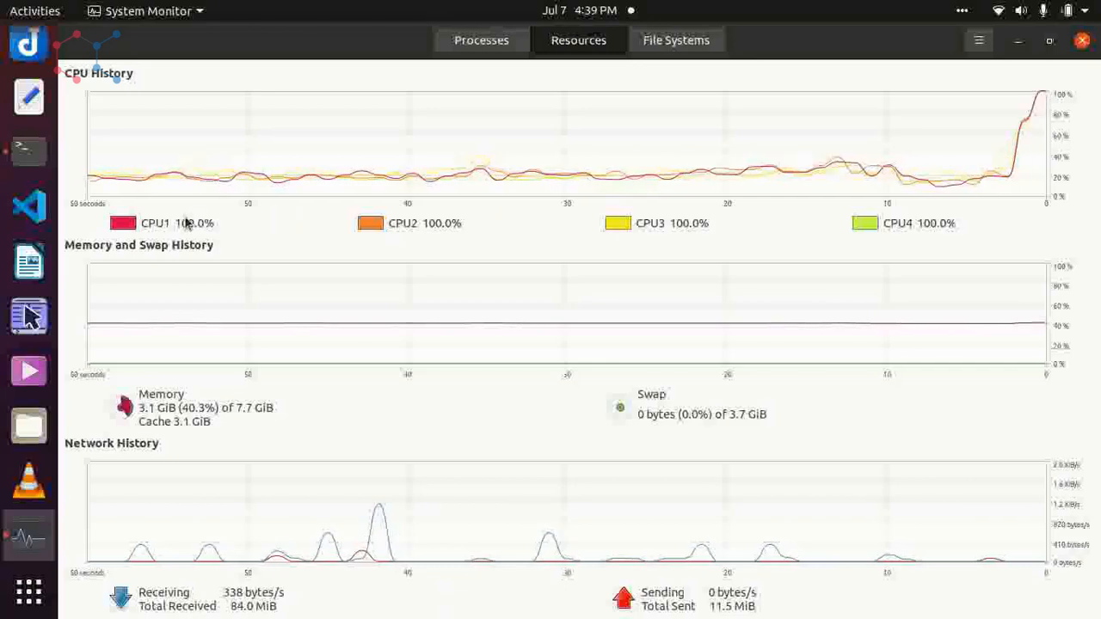
mouse_move(680, 227)
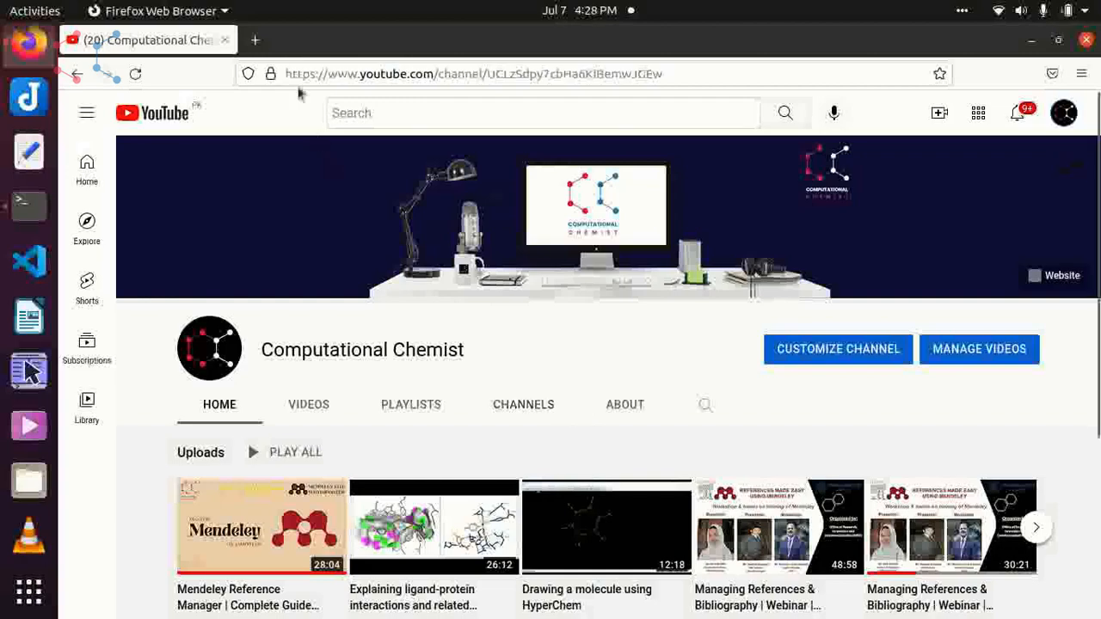
- Search the web for 'vina parallel' and open the mokarrom/mpi-vina GitHub result
left_click(255, 40)
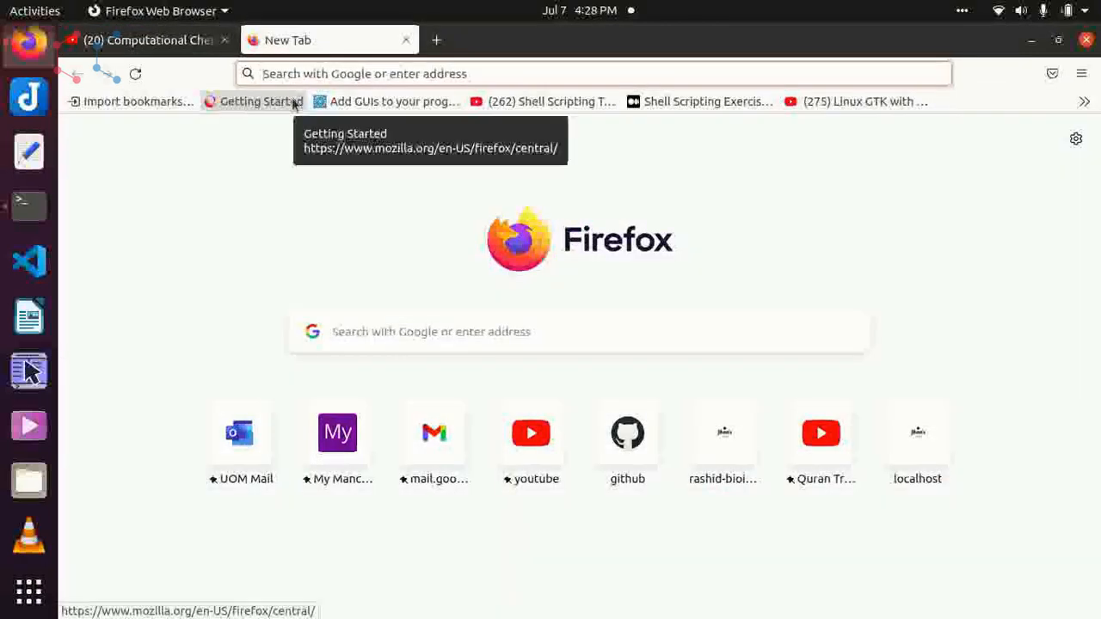
type("parallel")
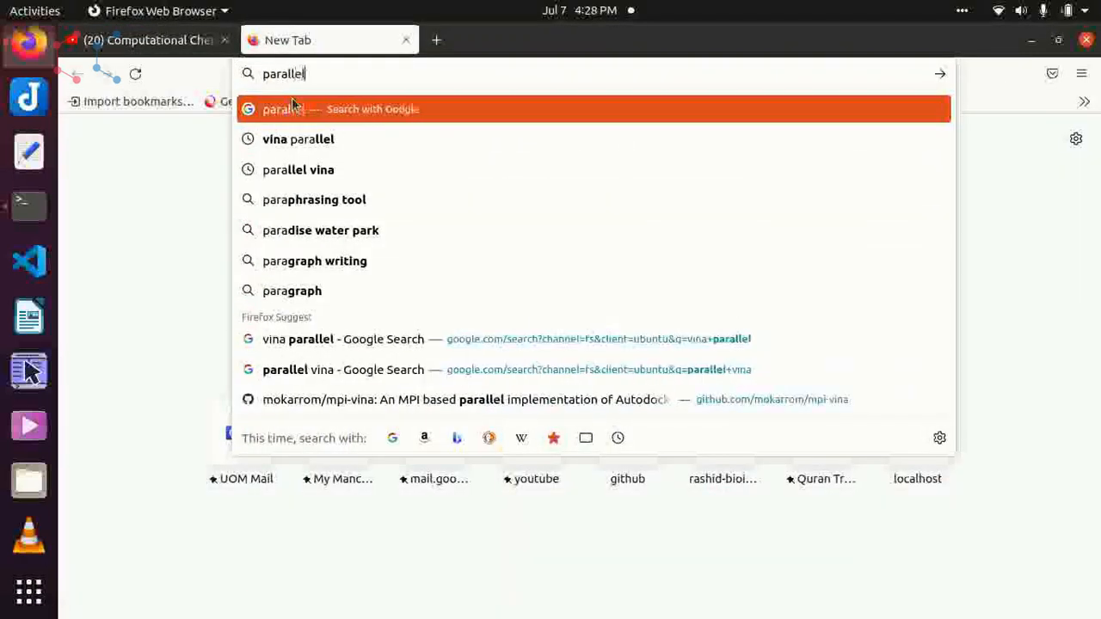
type("vina p")
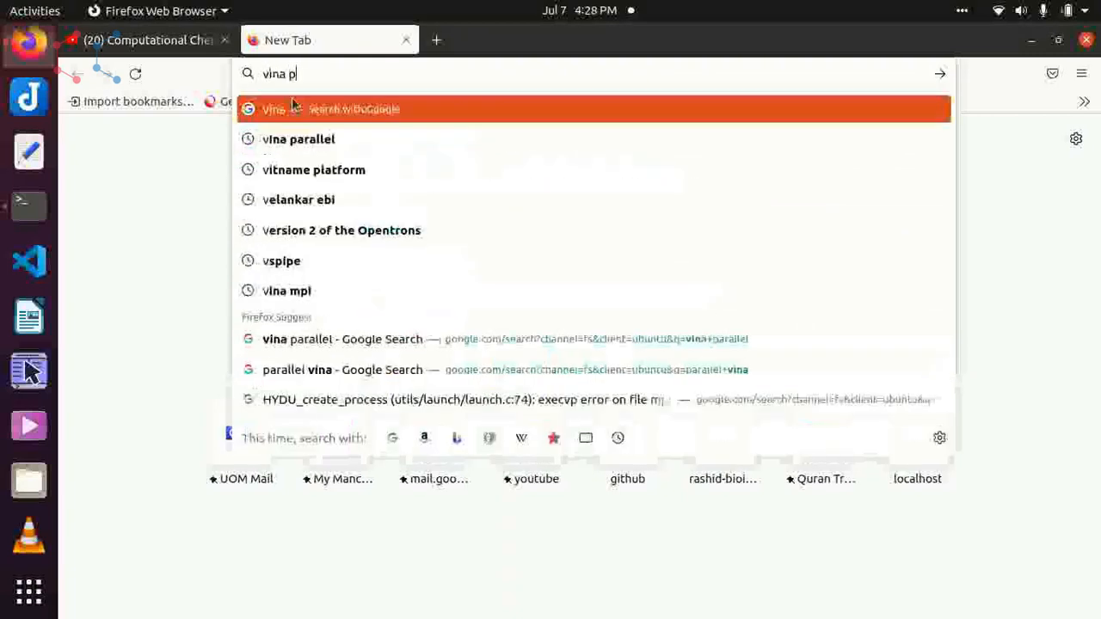
type("a")
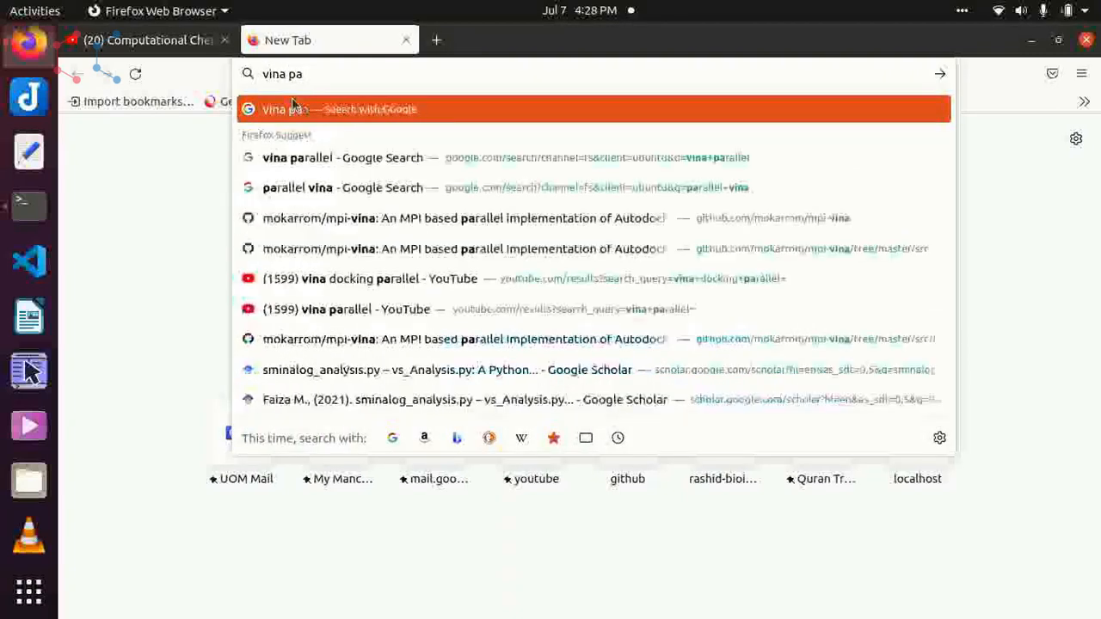
left_click(342, 158)
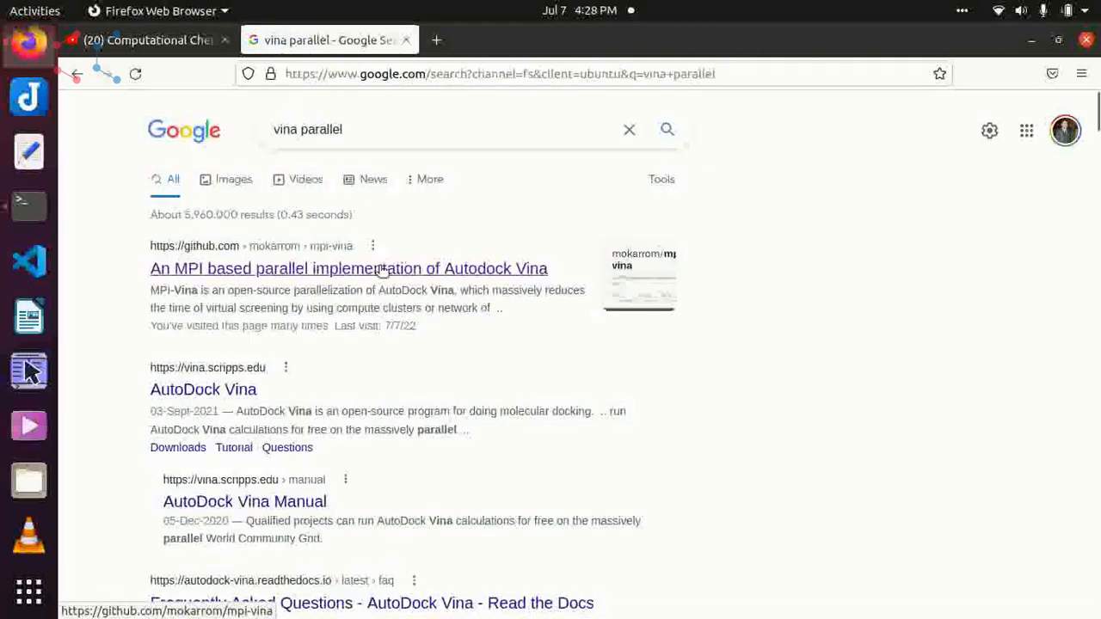
left_click(348, 268)
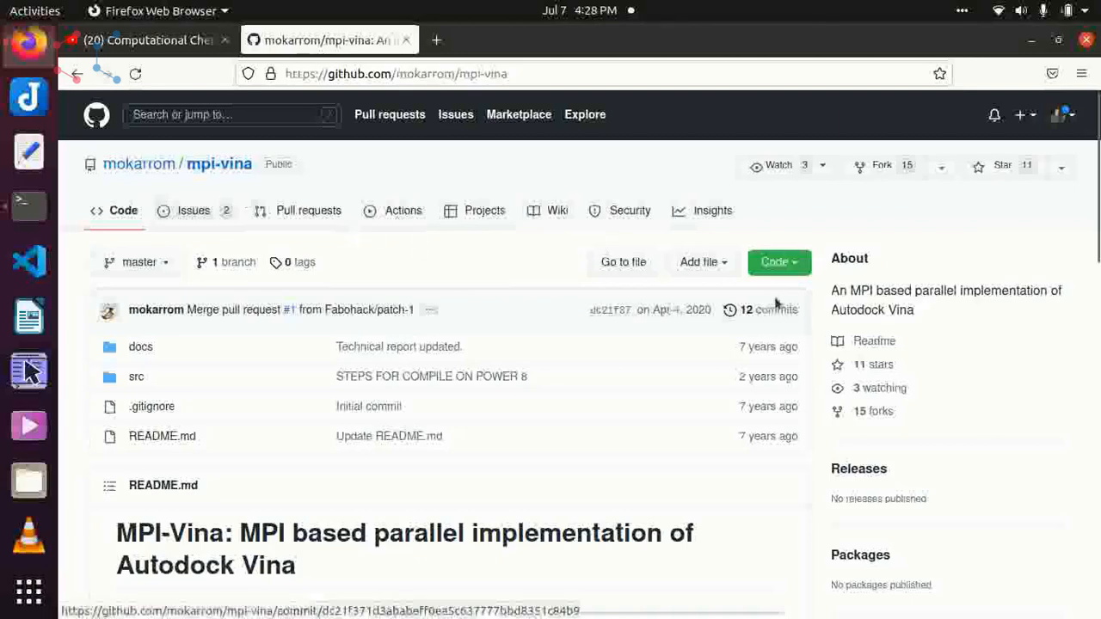
scroll("down", 3)
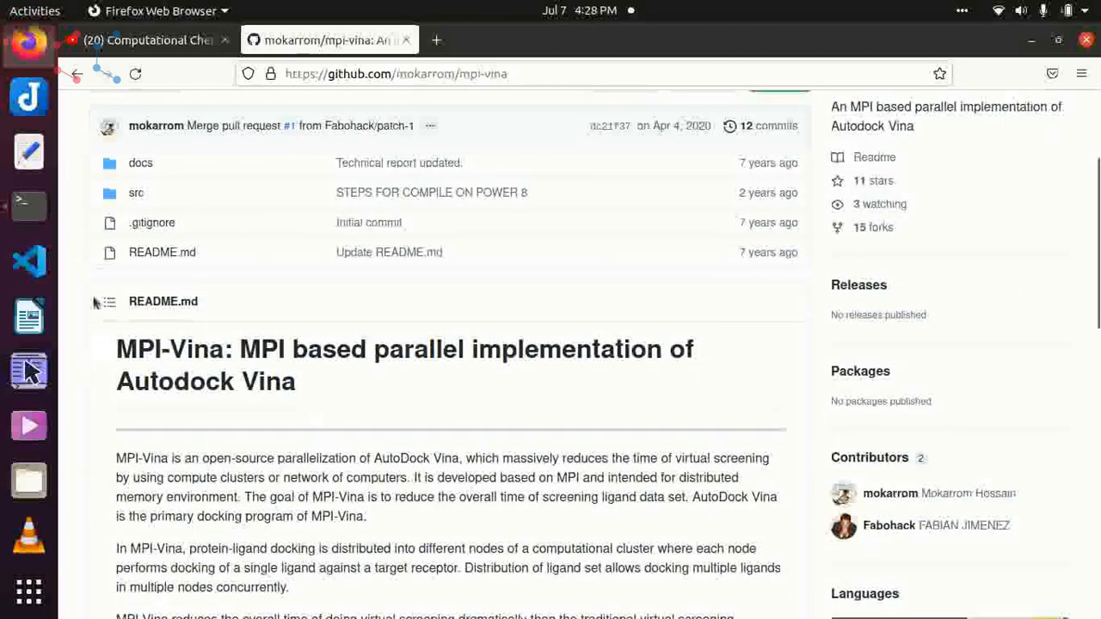
scroll("down", 3)
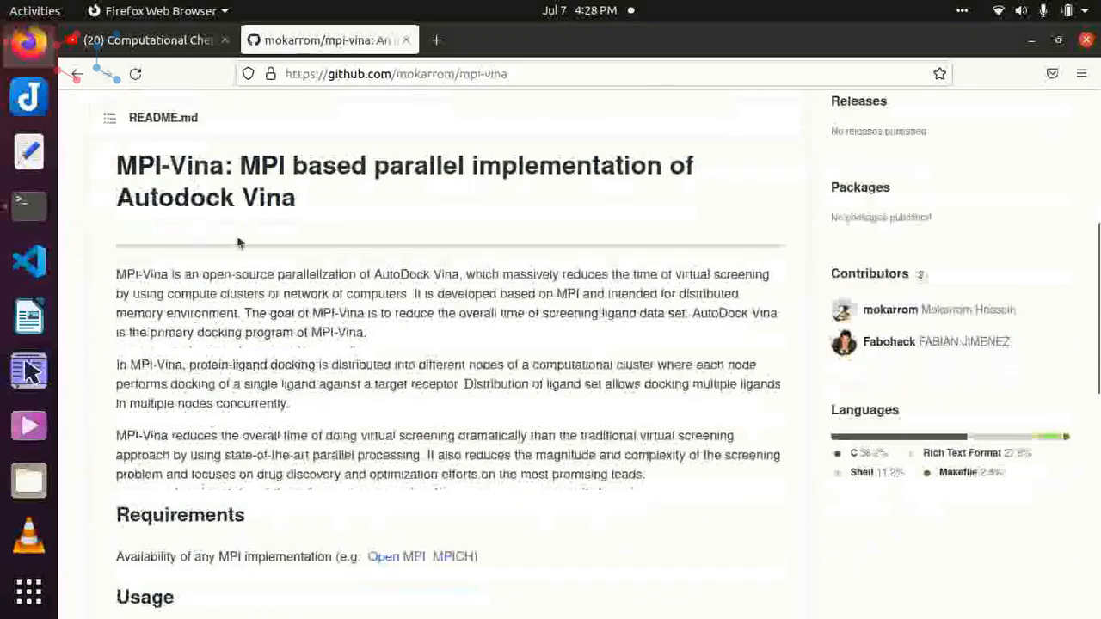
scroll("down", 3)
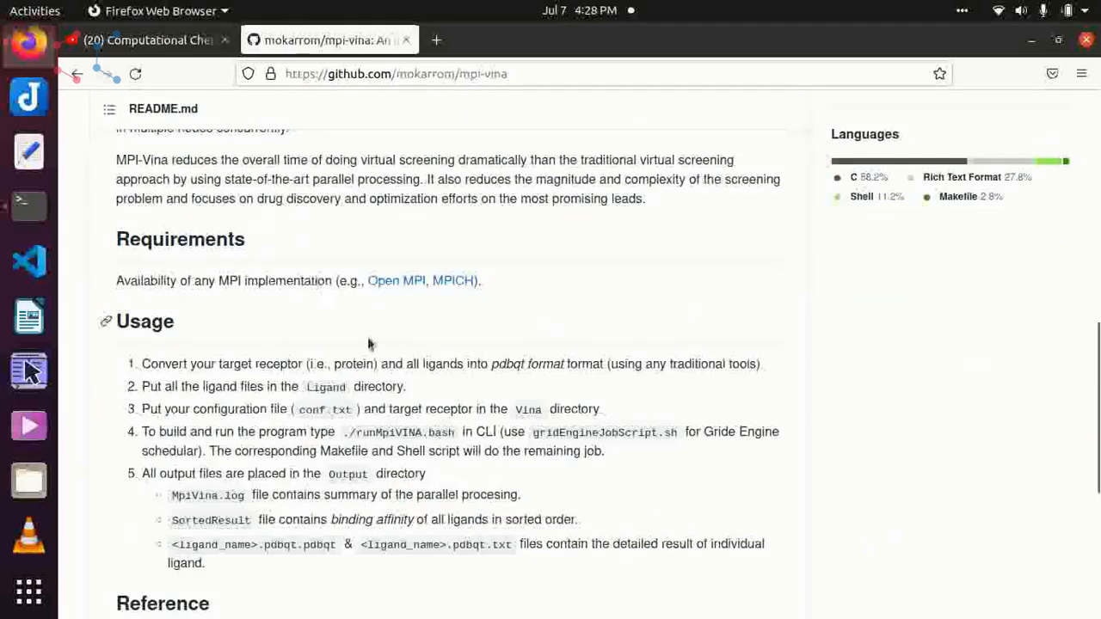
scroll("down", 3)
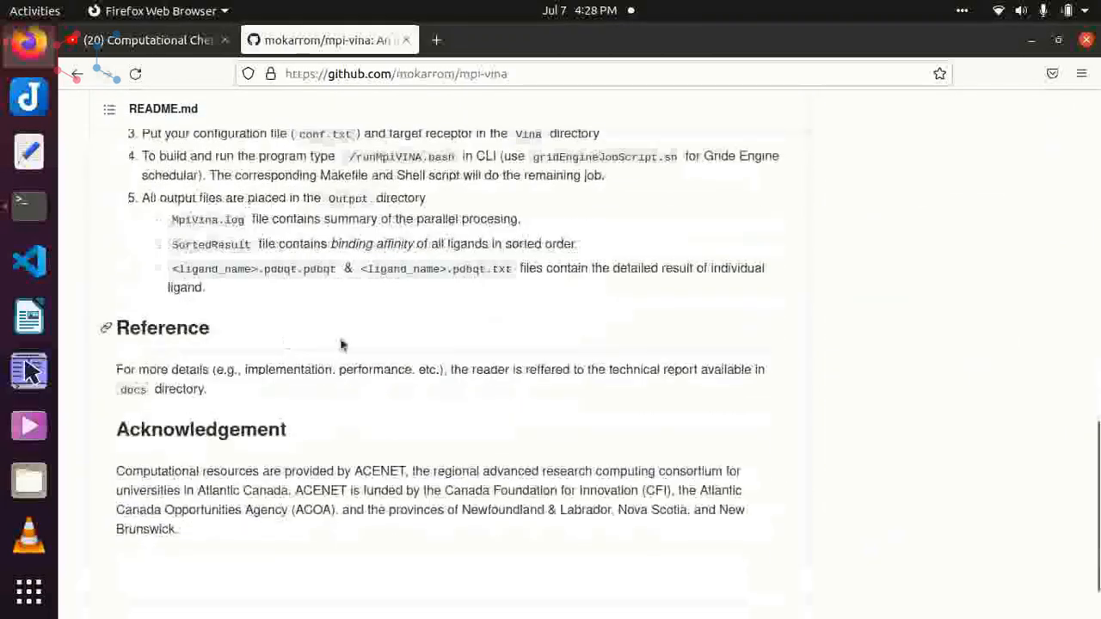
scroll("up", 3)
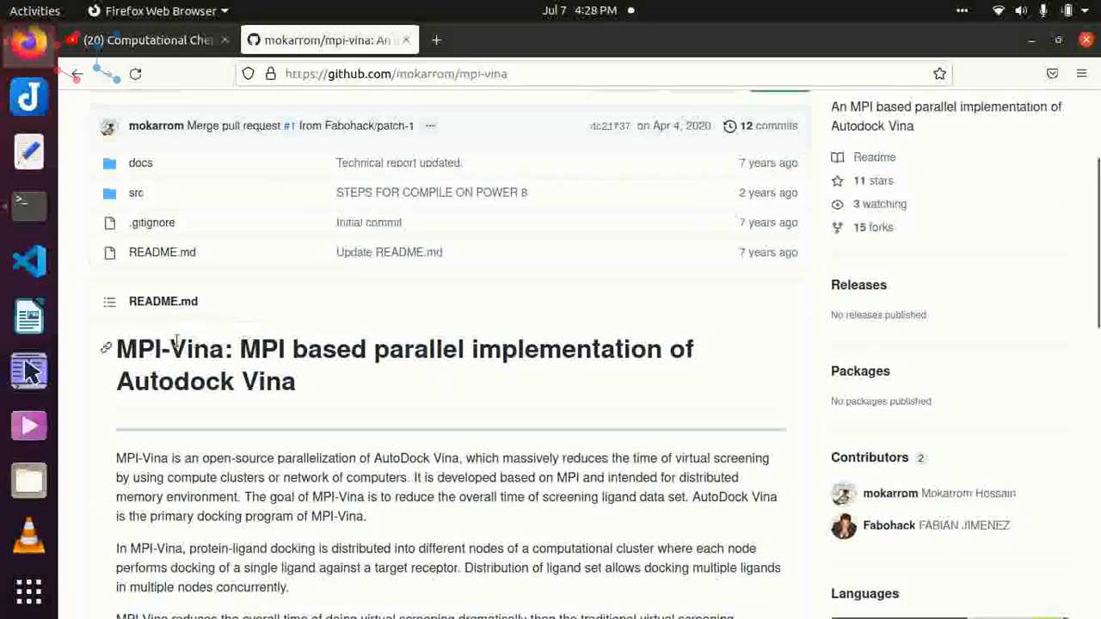
mouse_move(528, 392)
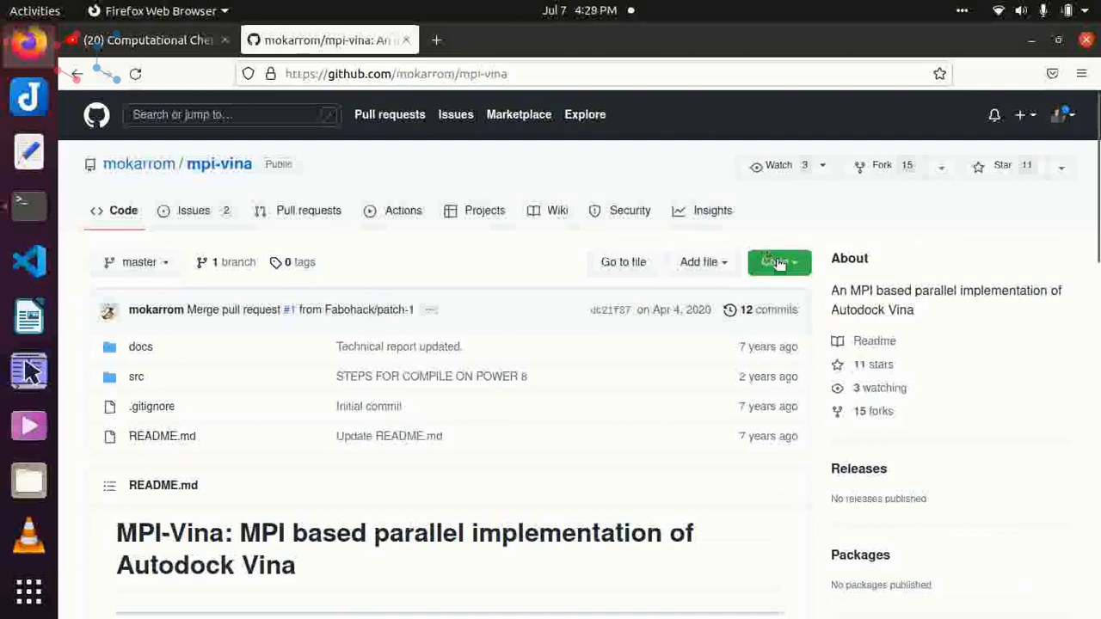
- Copy the mpi-vina HTTPS clone URL from the Code menu and bring up the terminal
left_click(775, 262)
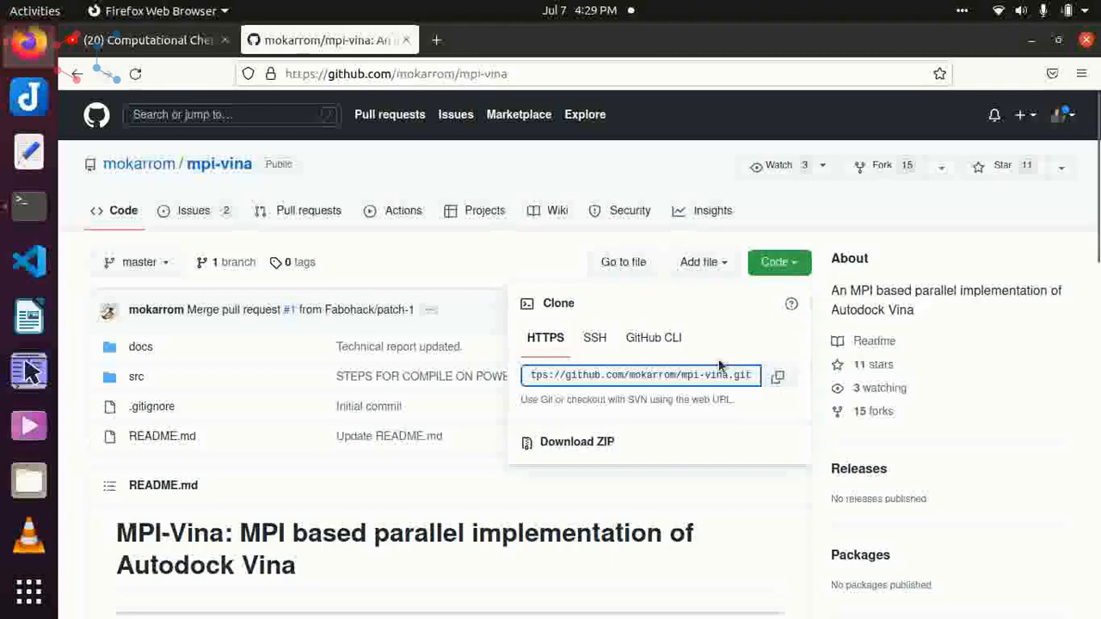
mouse_move(669, 369)
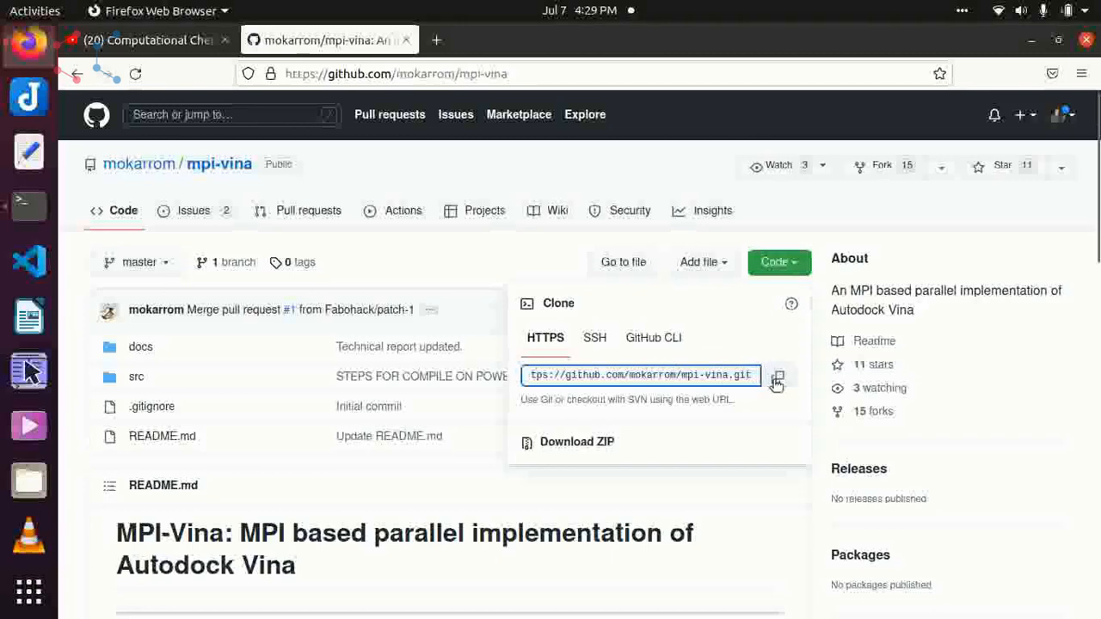
mouse_move(576, 441)
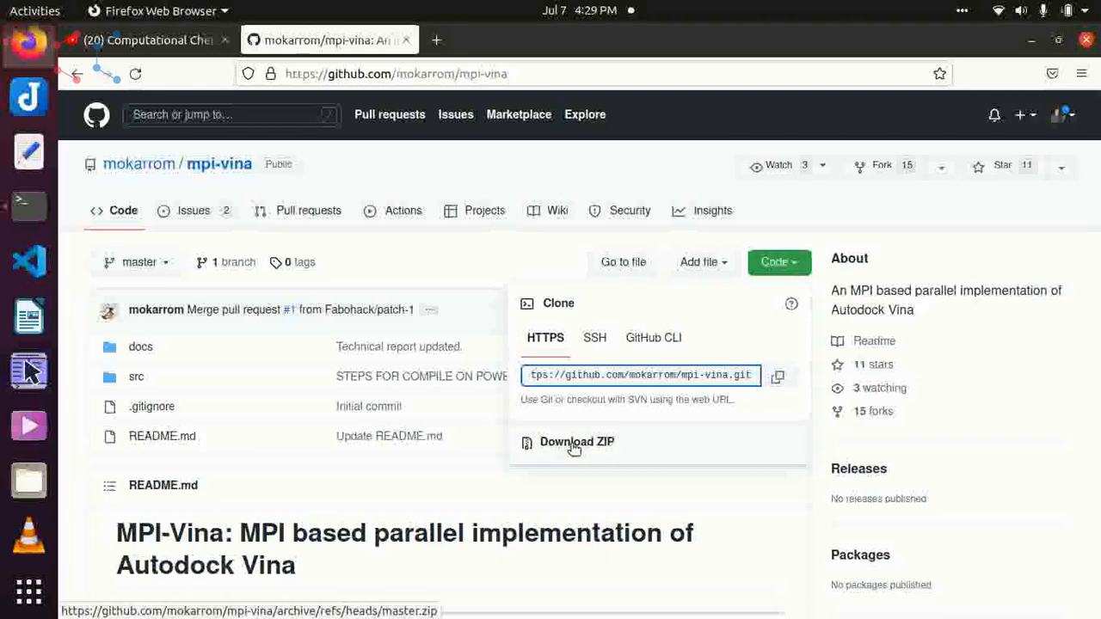
left_click(777, 377)
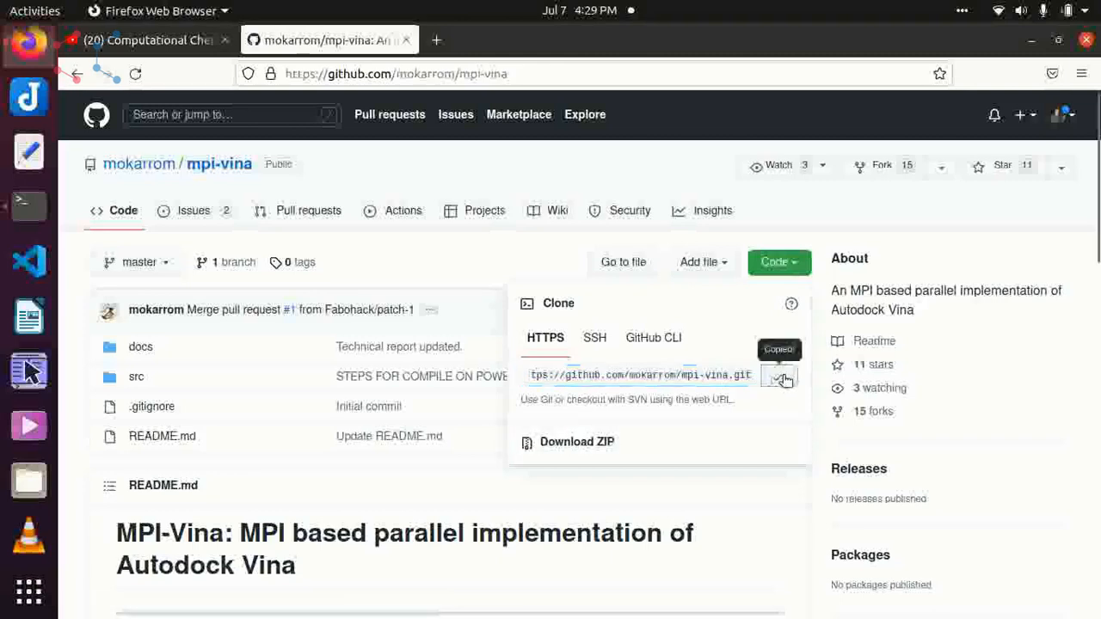
left_click(27, 205)
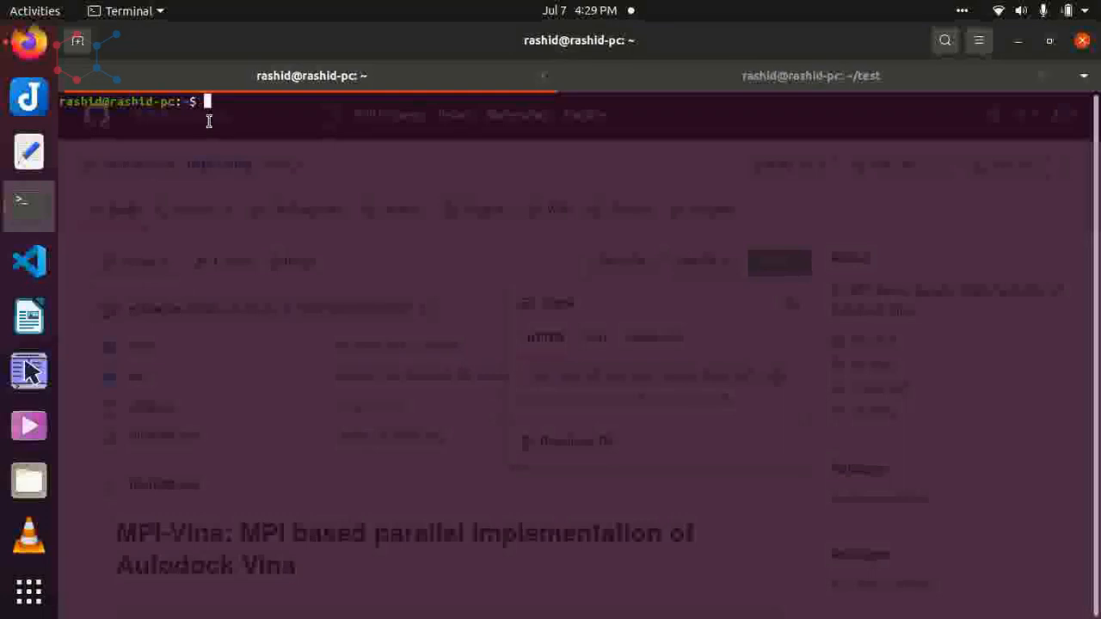
type("mdk")
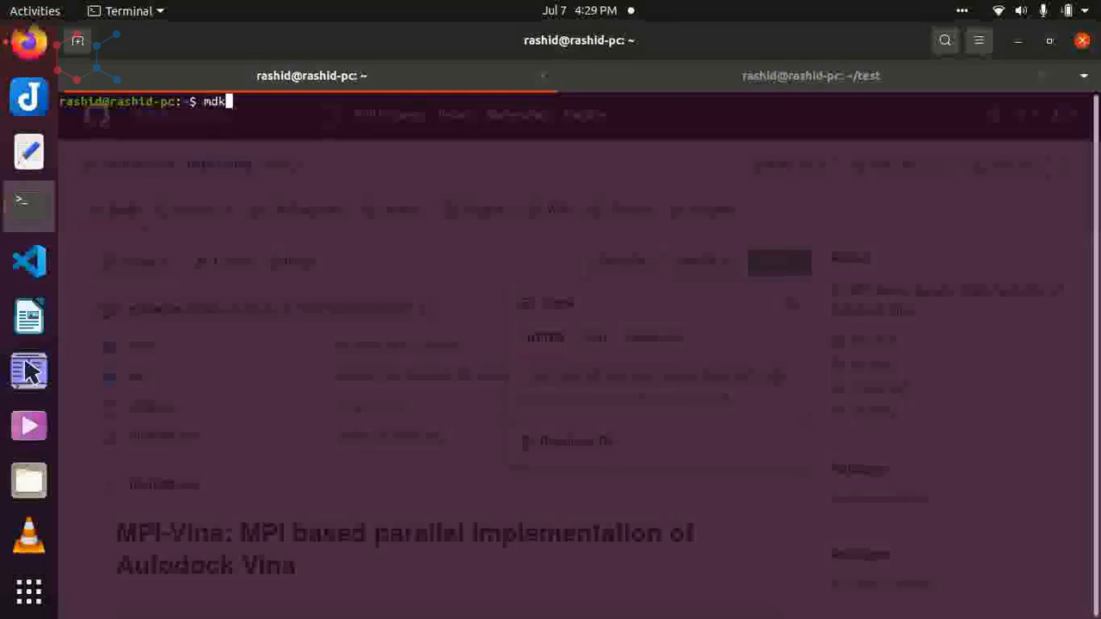
key("BackSpace")
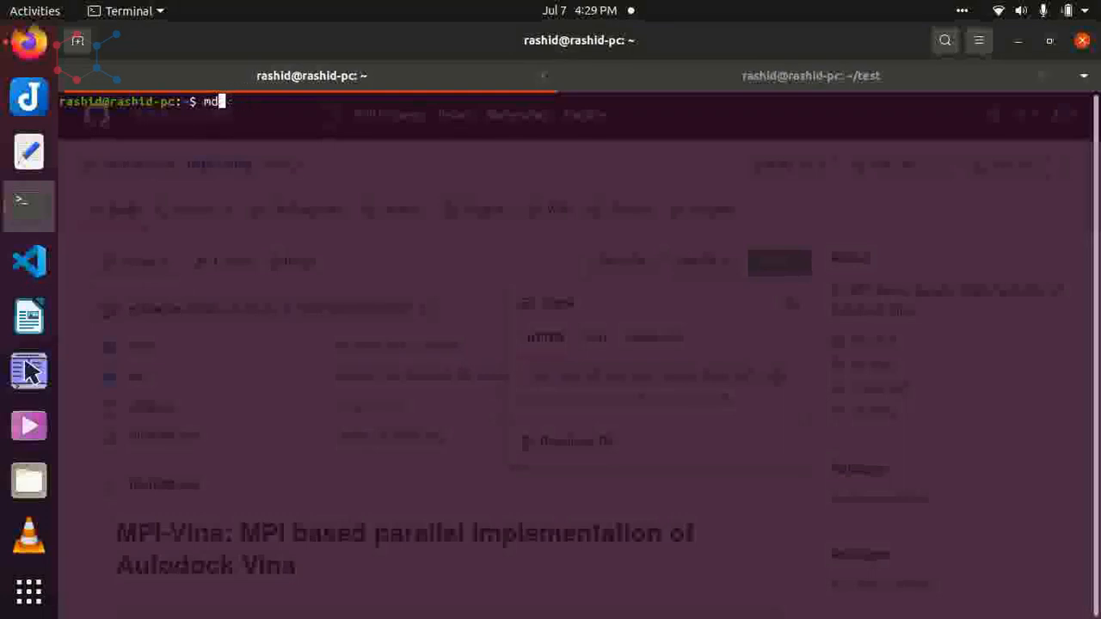
type("kdir demo")
type("cd demo/")
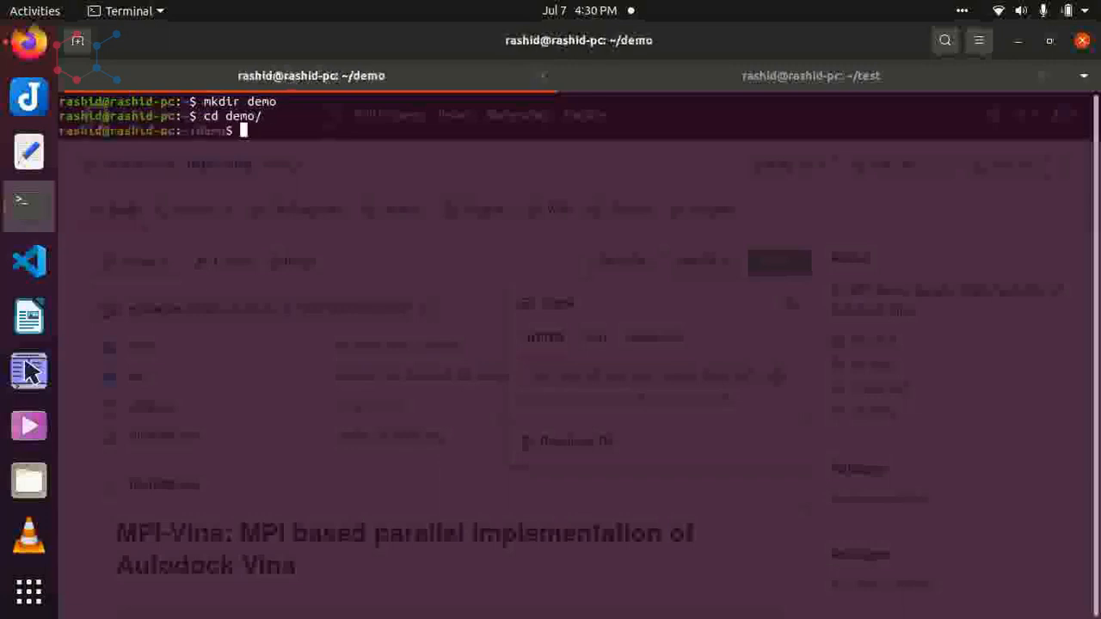
type("ls")
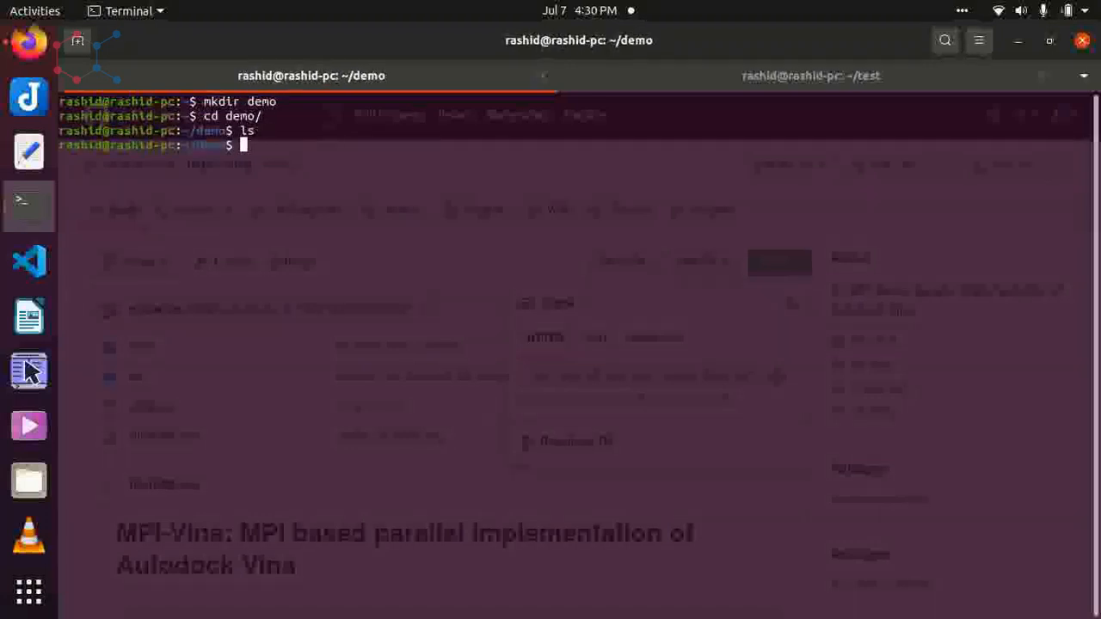
type("g")
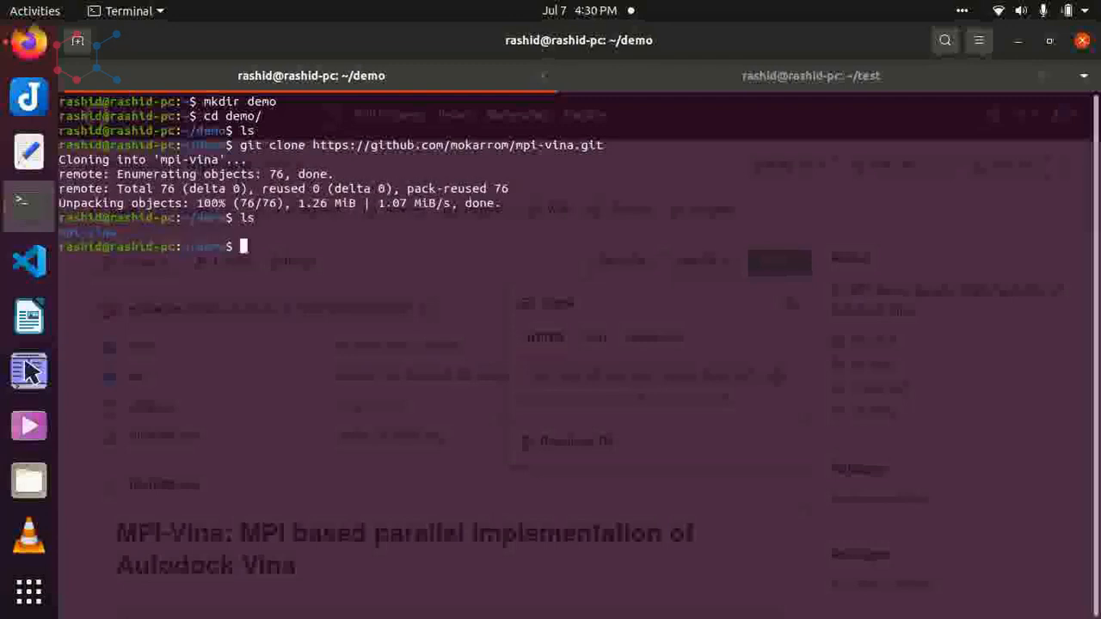
- Change into mpi-vina/src and list its source files and scripts
type("cd")
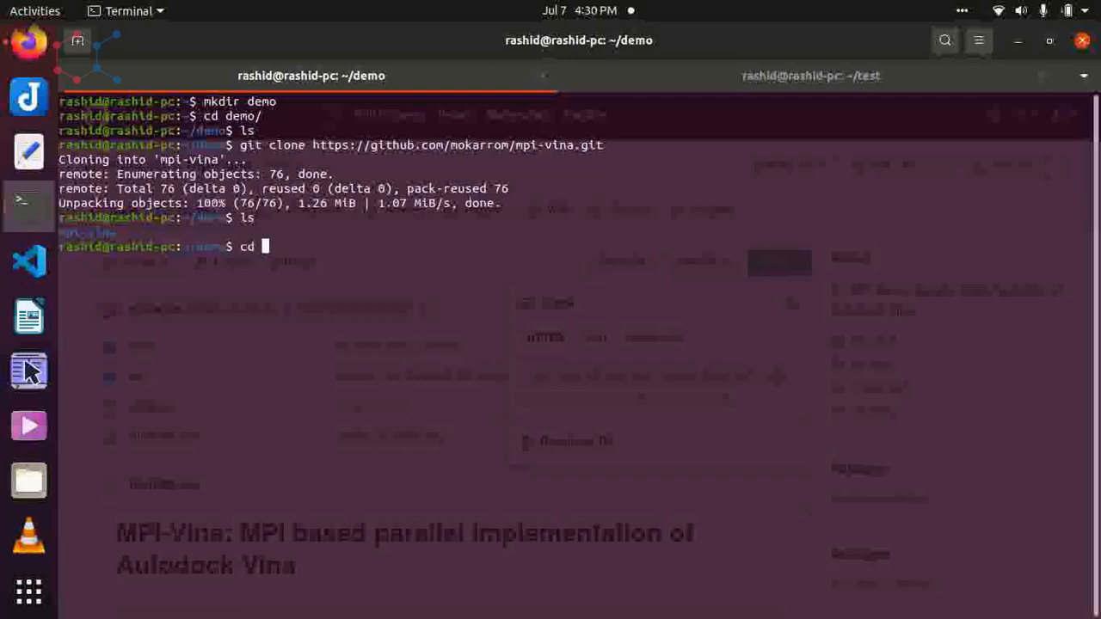
type("mpi-vina/")
type("l")
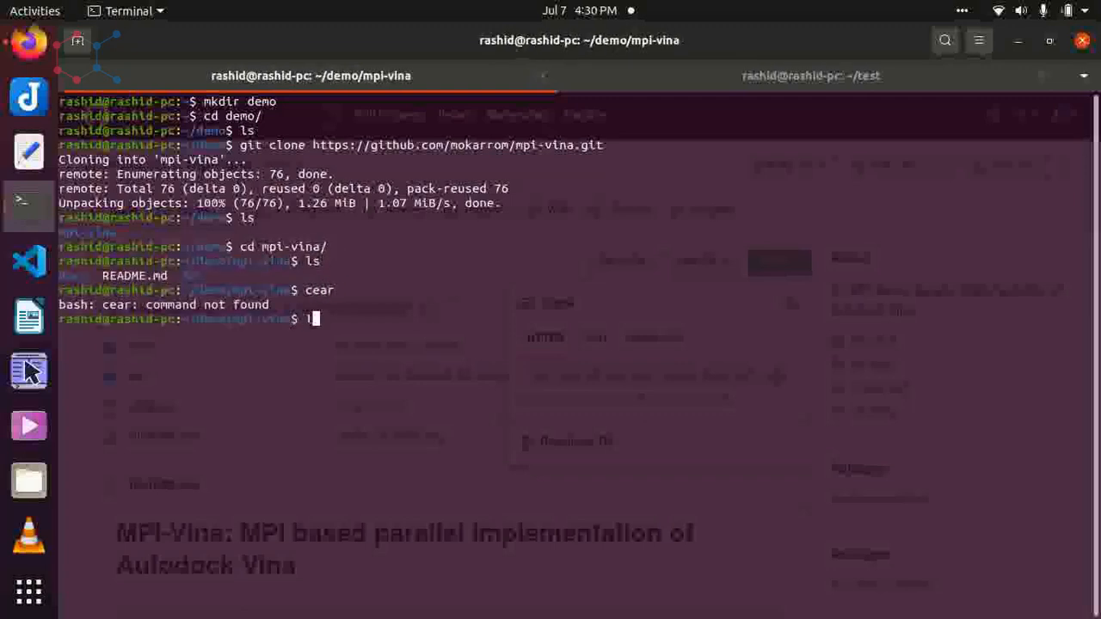
type("clear")
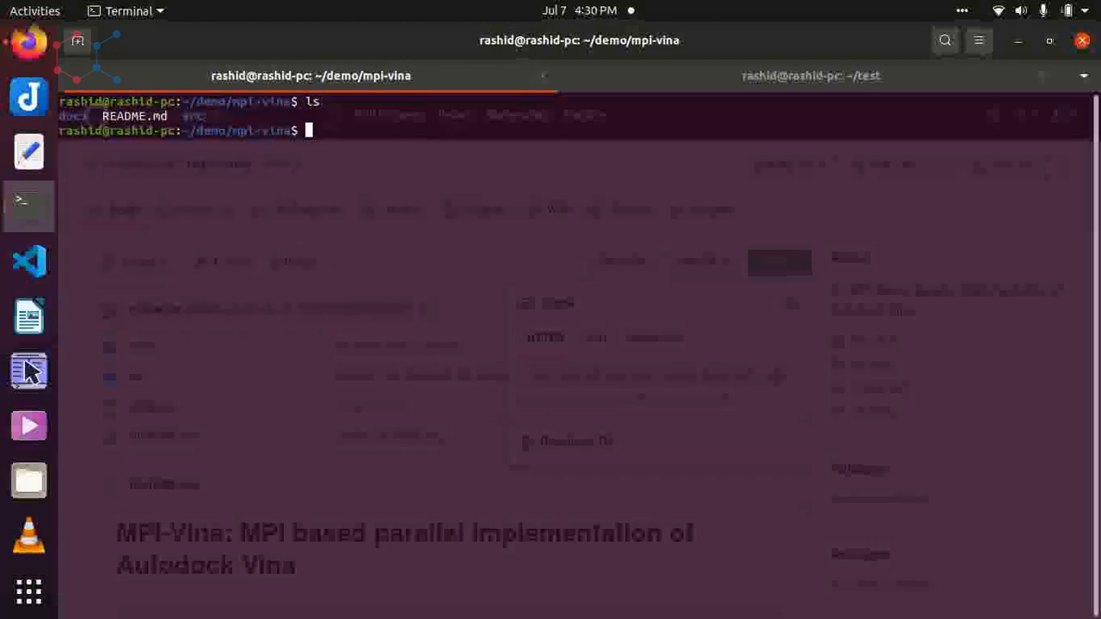
type("cd src/")
type("ls")
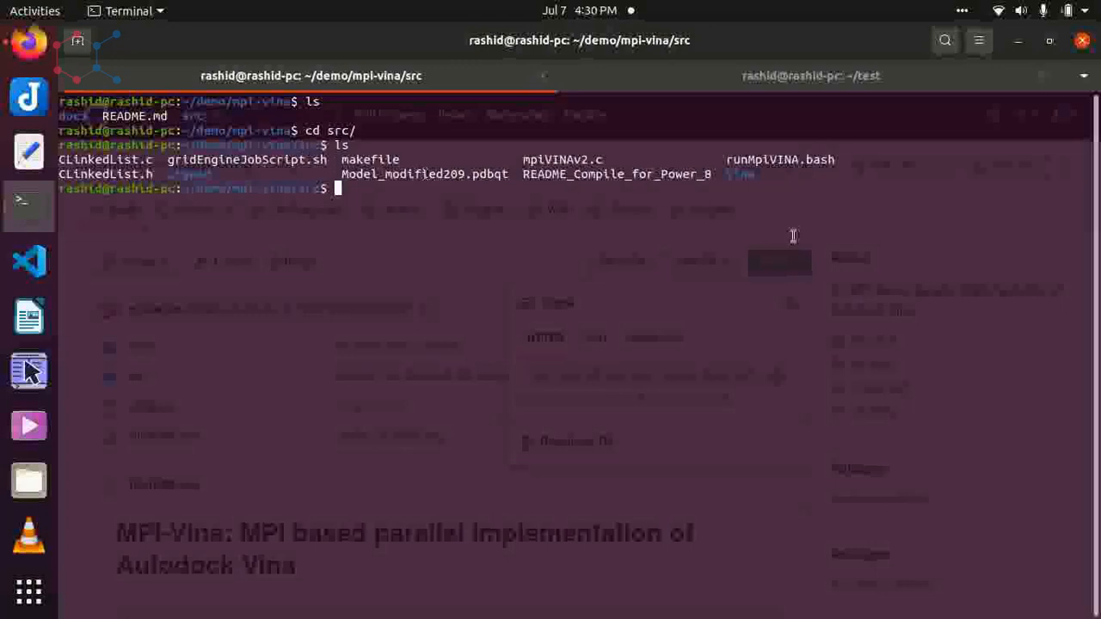
type("na")
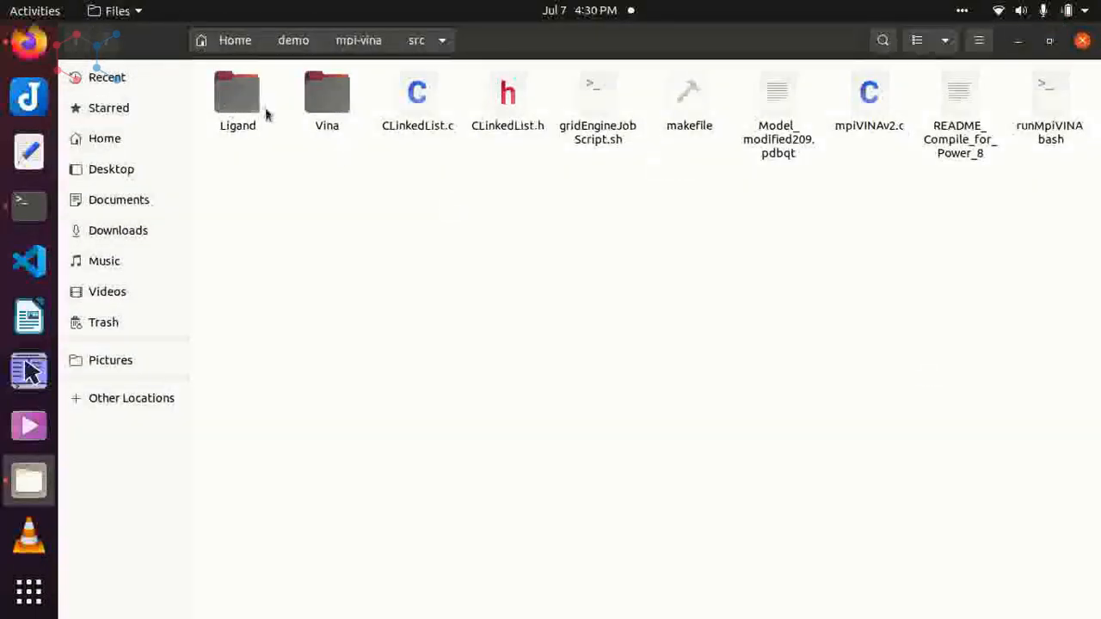
double_click(238, 94)
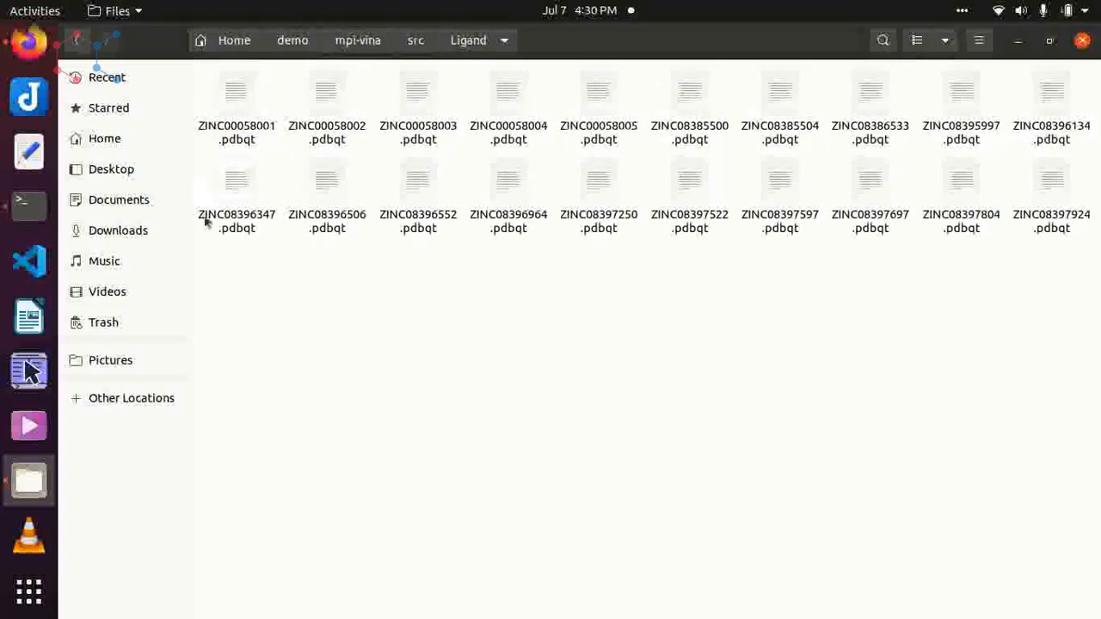
mouse_move(1063, 121)
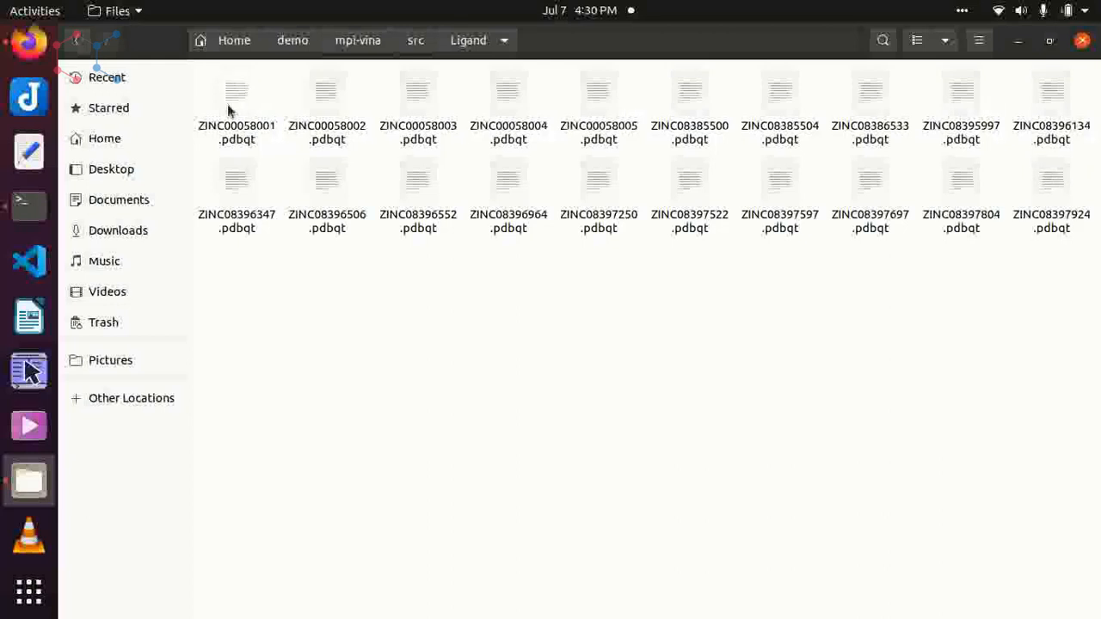
mouse_move(564, 107)
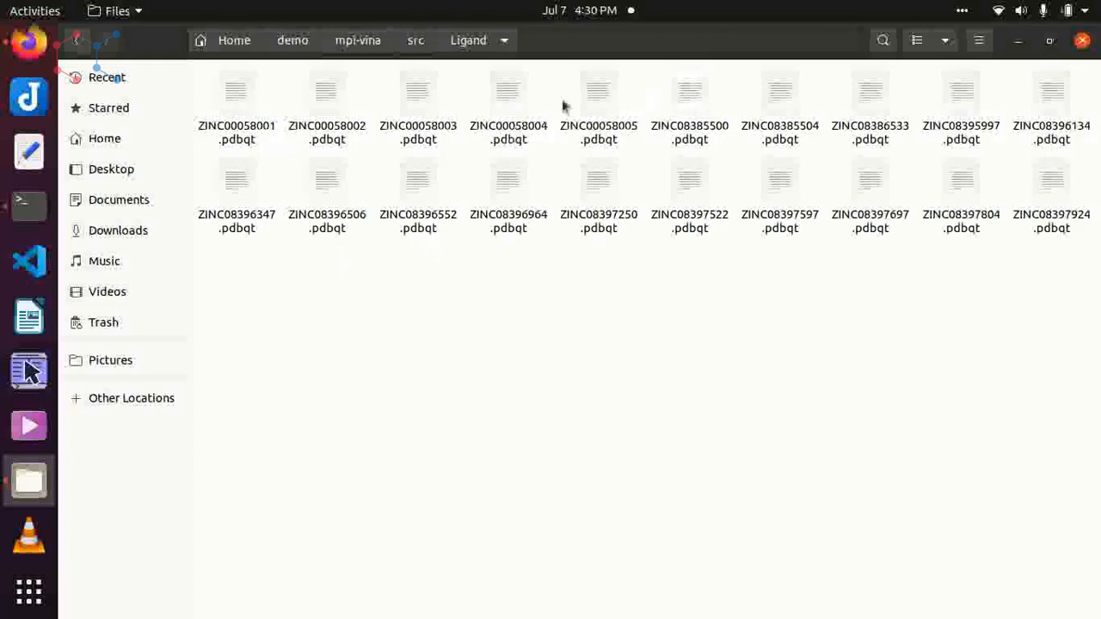
mouse_move(661, 227)
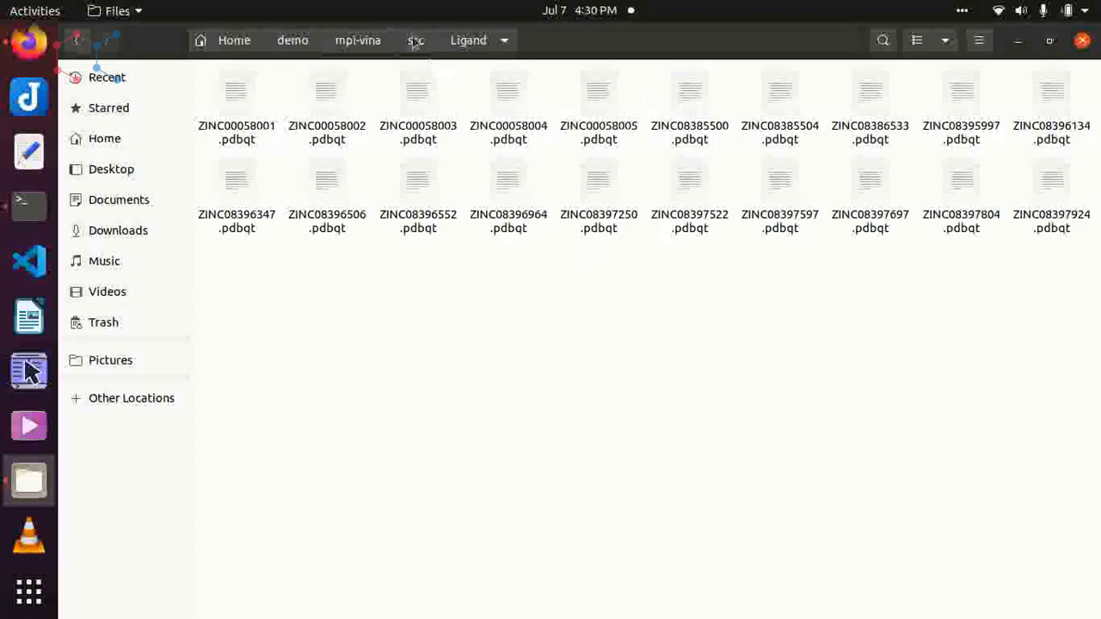
left_click(416, 42)
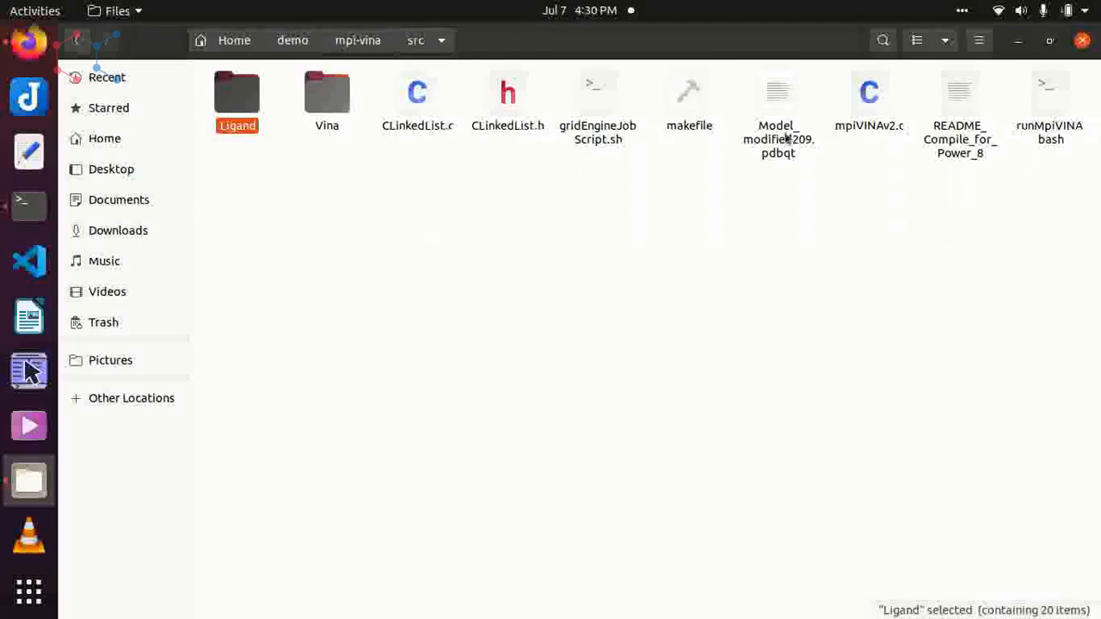
left_click(778, 104)
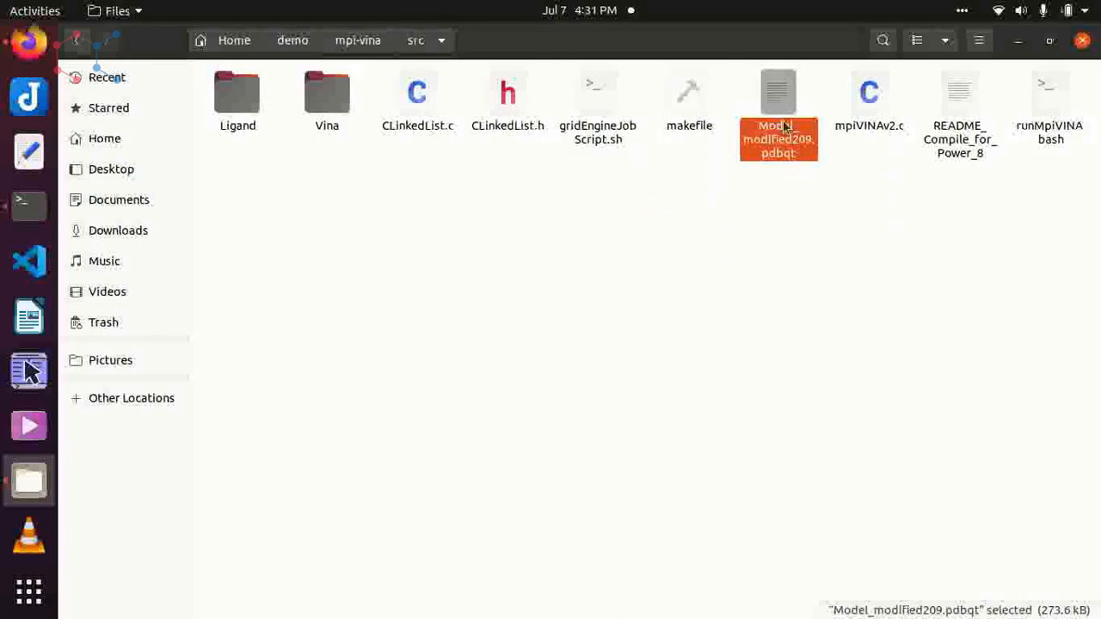
mouse_move(344, 342)
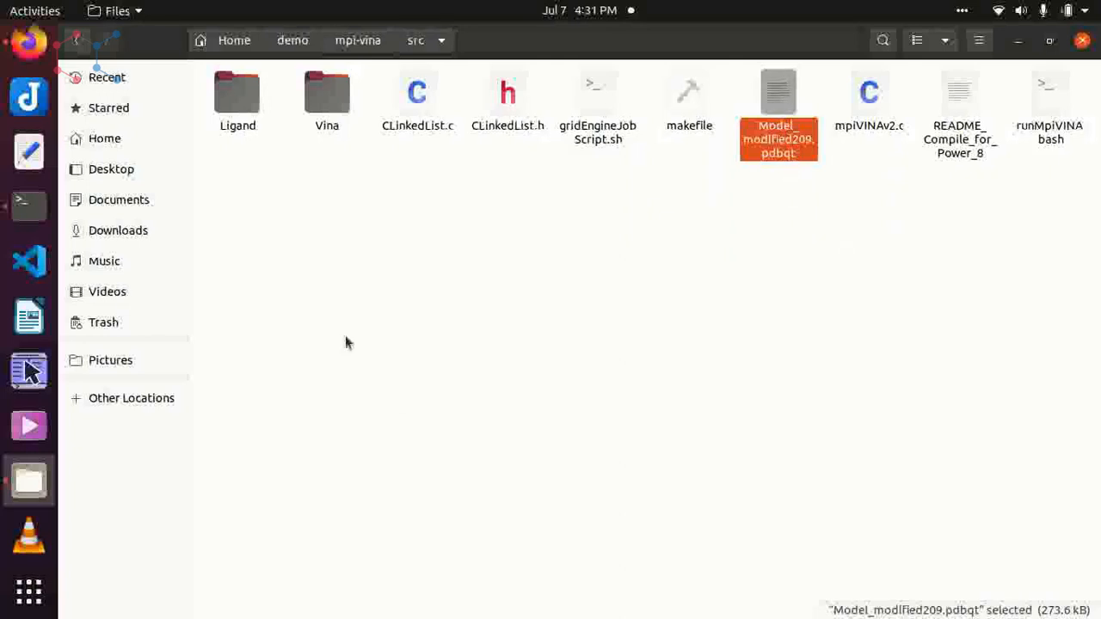
double_click(327, 95)
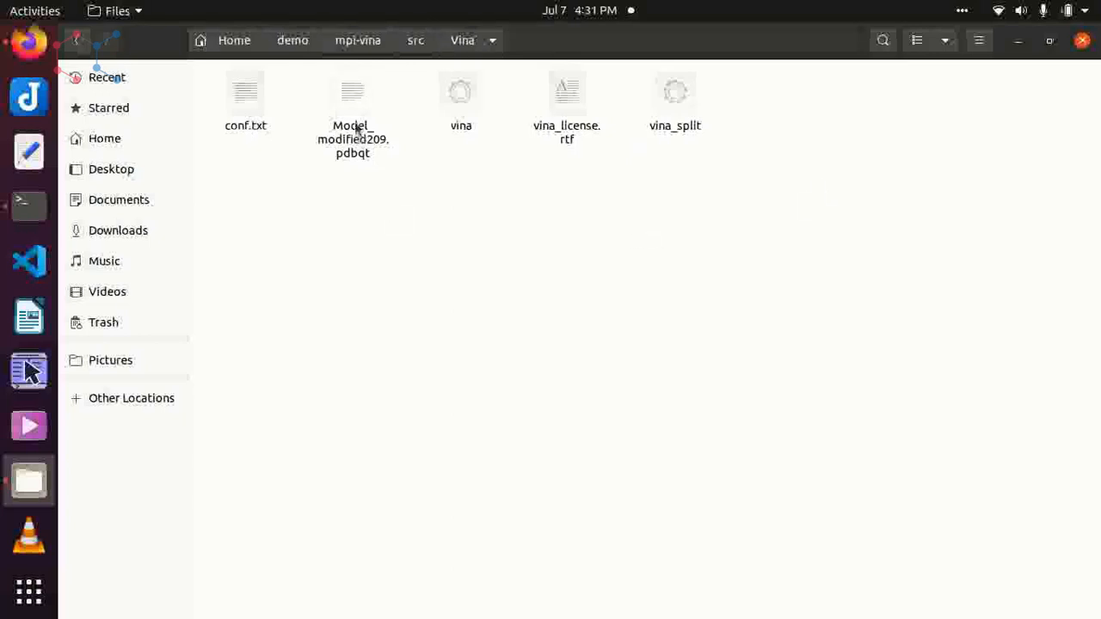
left_click(351, 103)
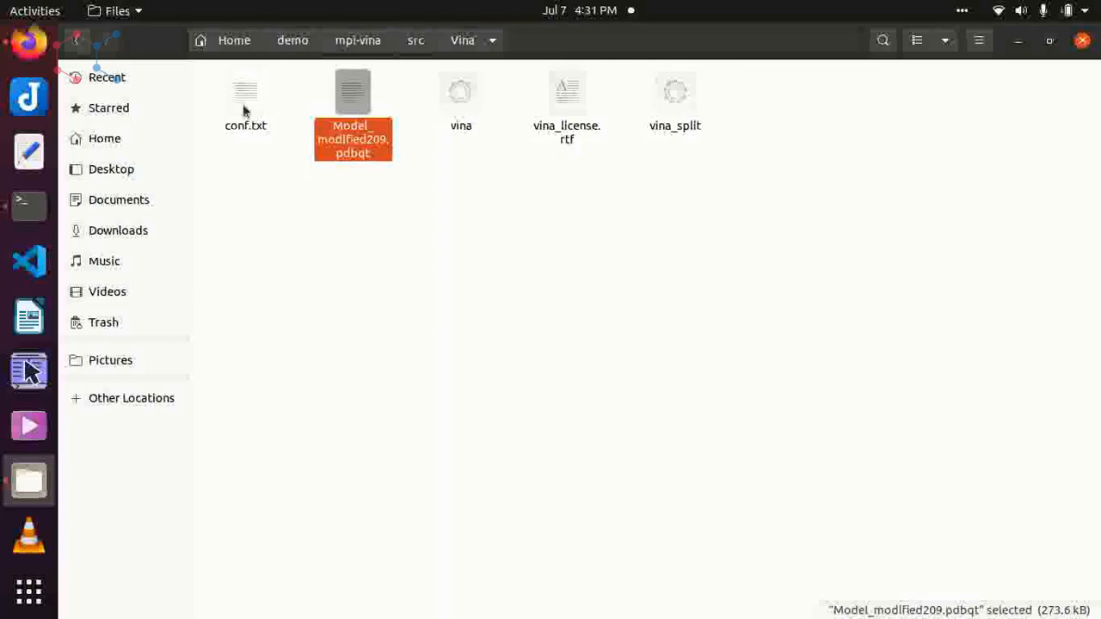
double_click(244, 93)
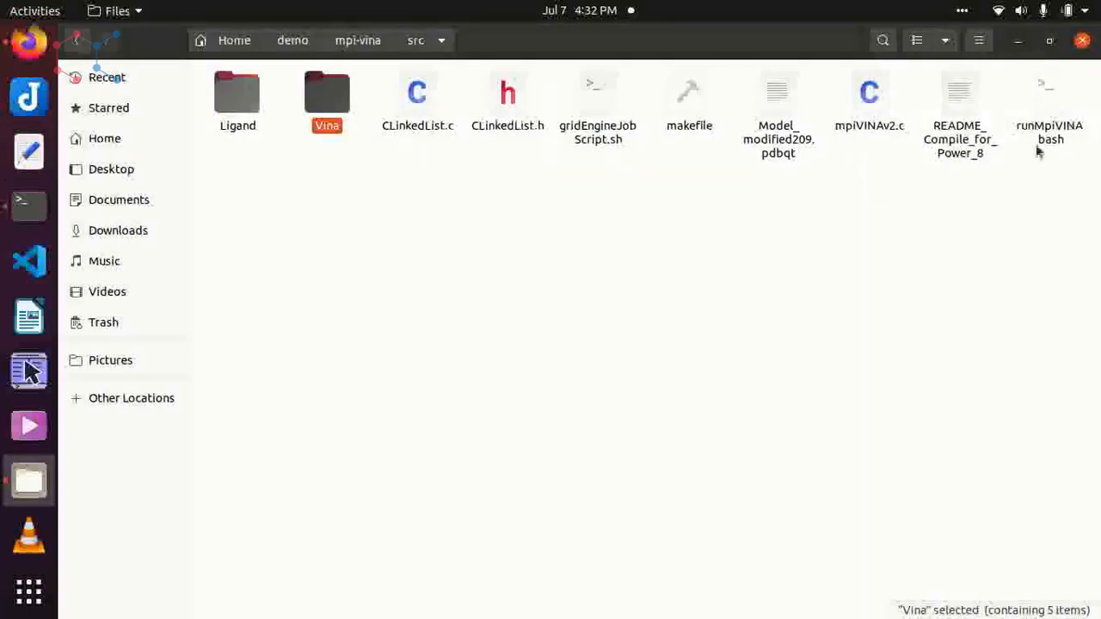
mouse_move(1052, 147)
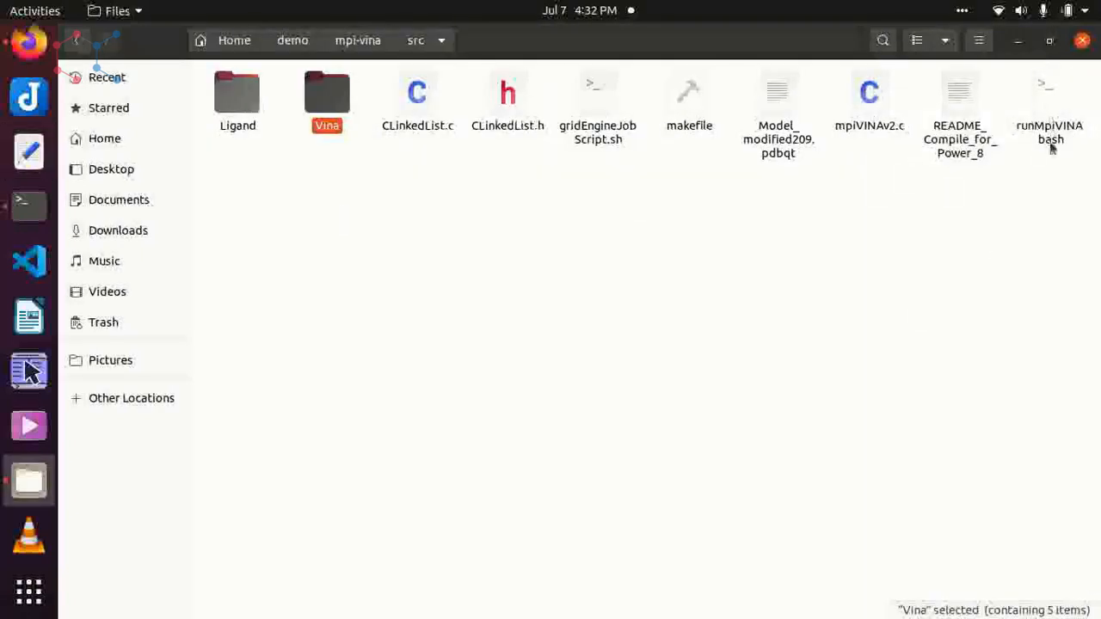
right_click(1049, 103)
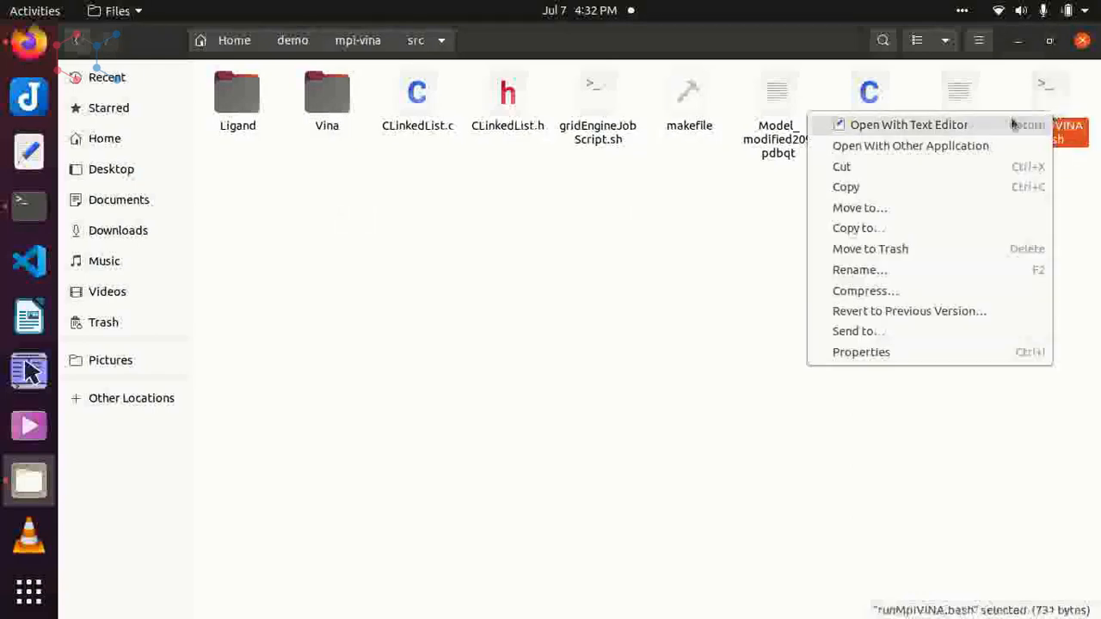
left_click(908, 124)
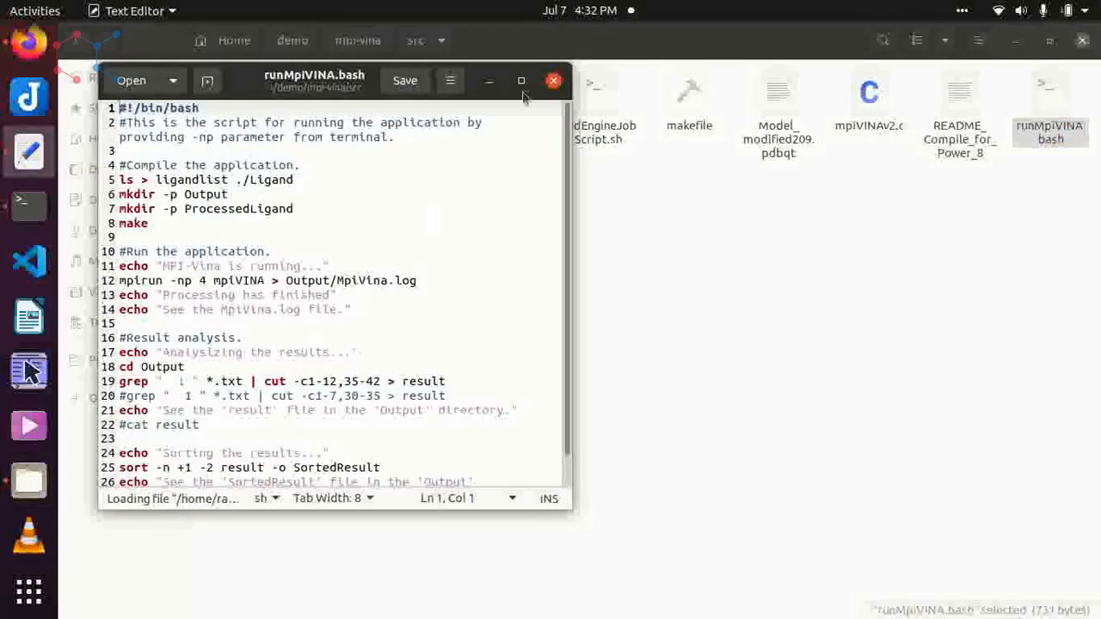
left_click(520, 81)
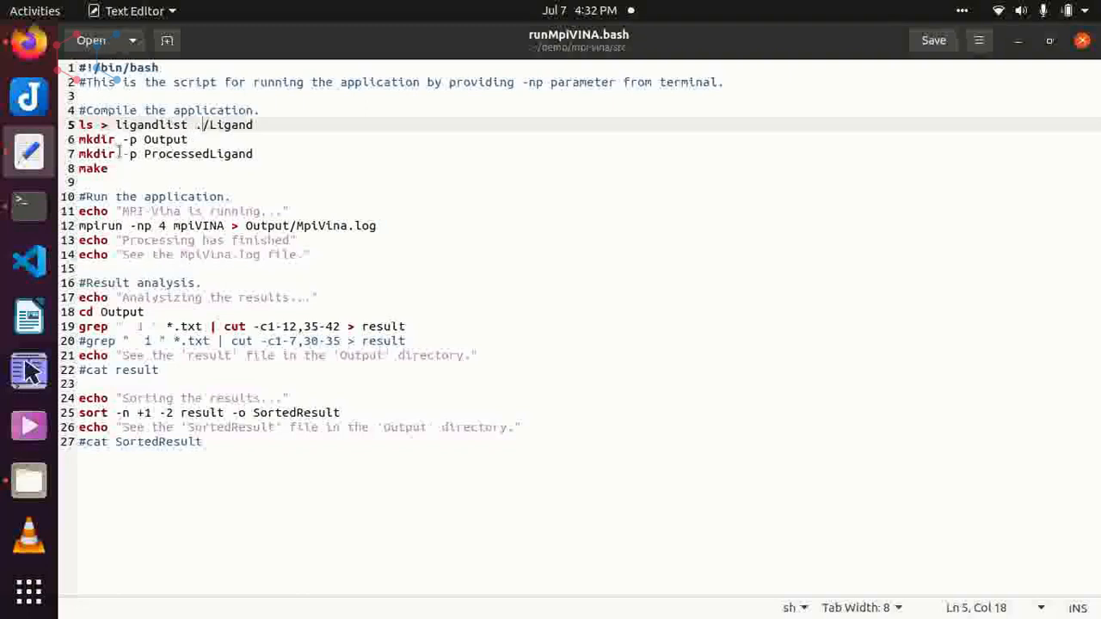
double_click(165, 139)
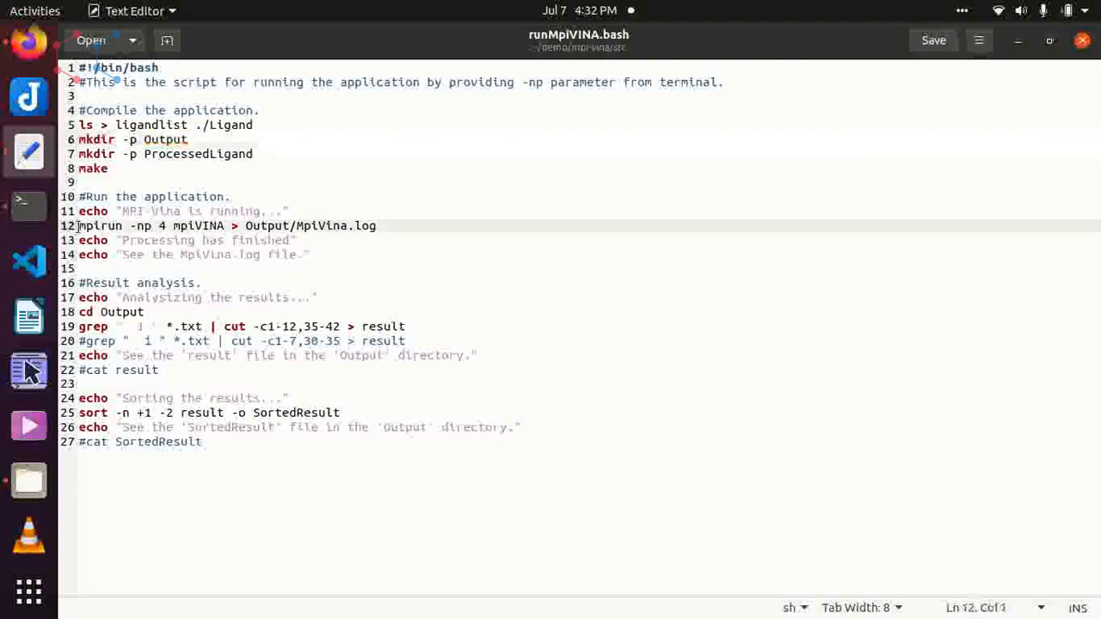
double_click(100, 225)
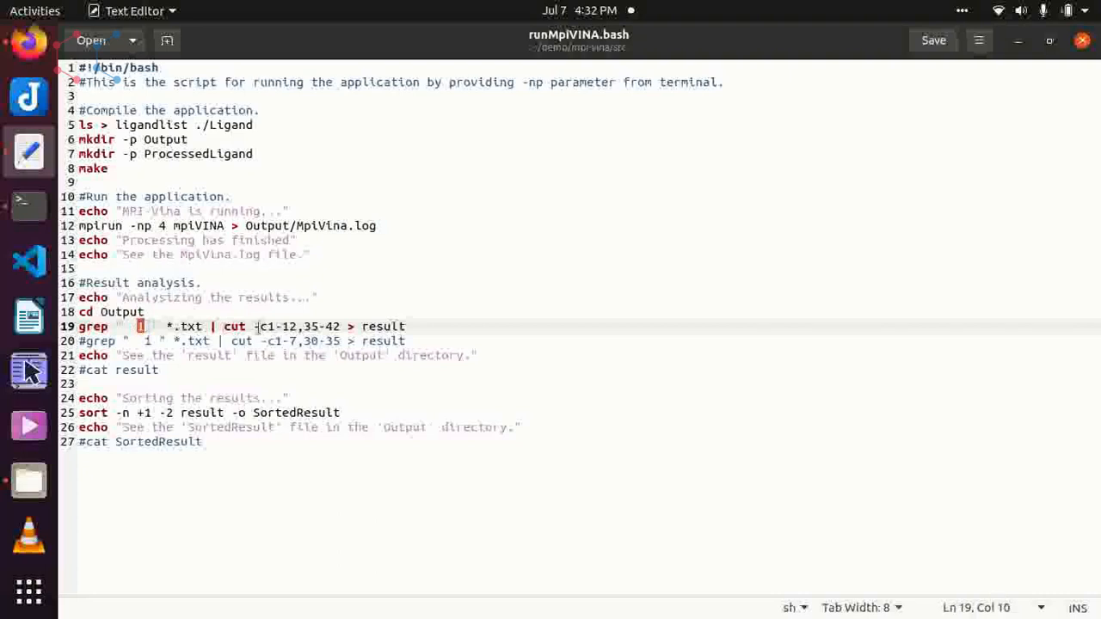
left_click(254, 327)
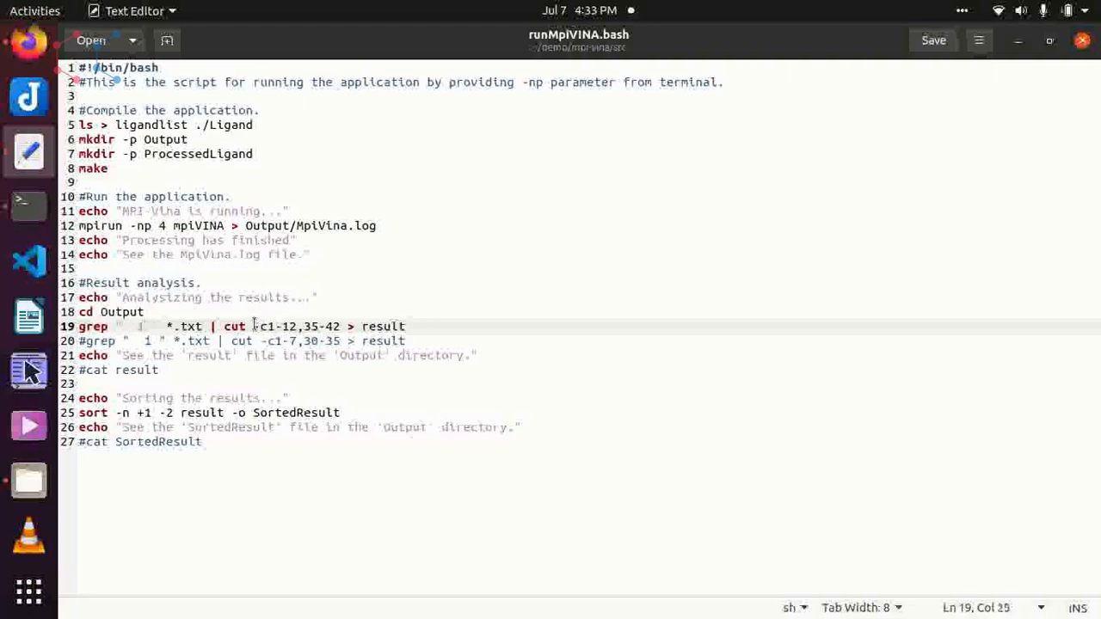
left_click_drag(255, 327, 341, 327)
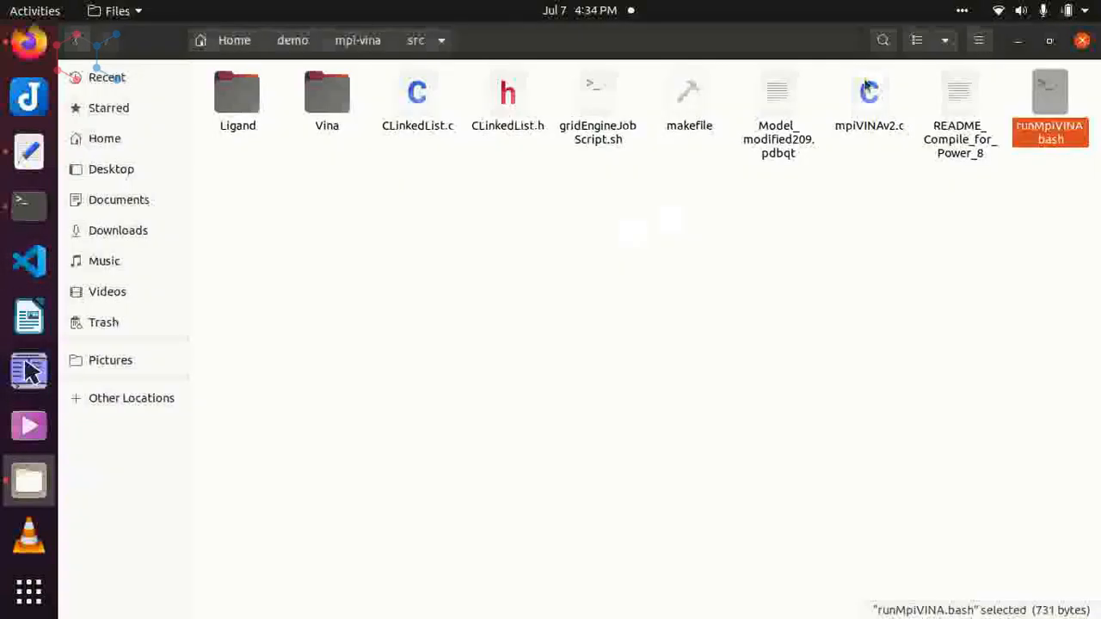
- Run chmod +x * in the Vina folder and in src so all files become executable
left_click(27, 205)
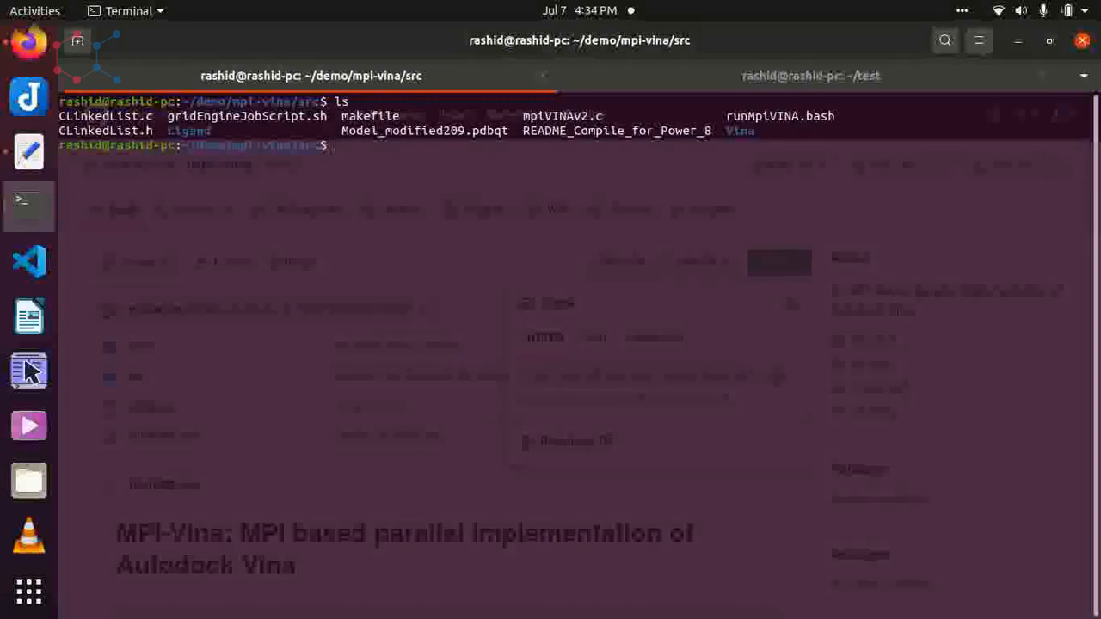
type("chmod")
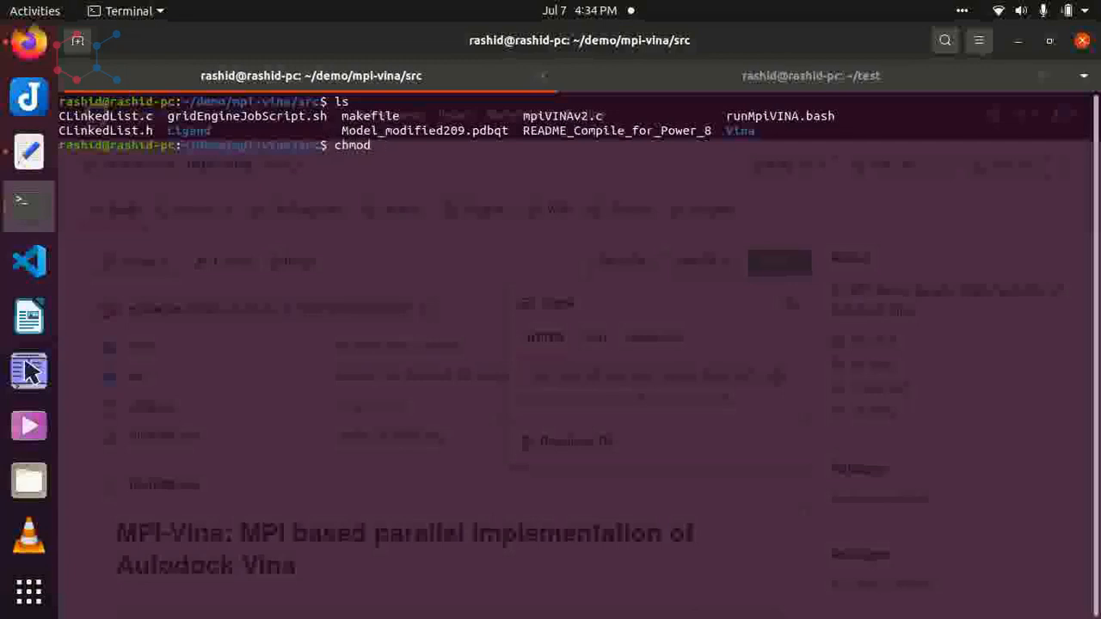
type("+x")
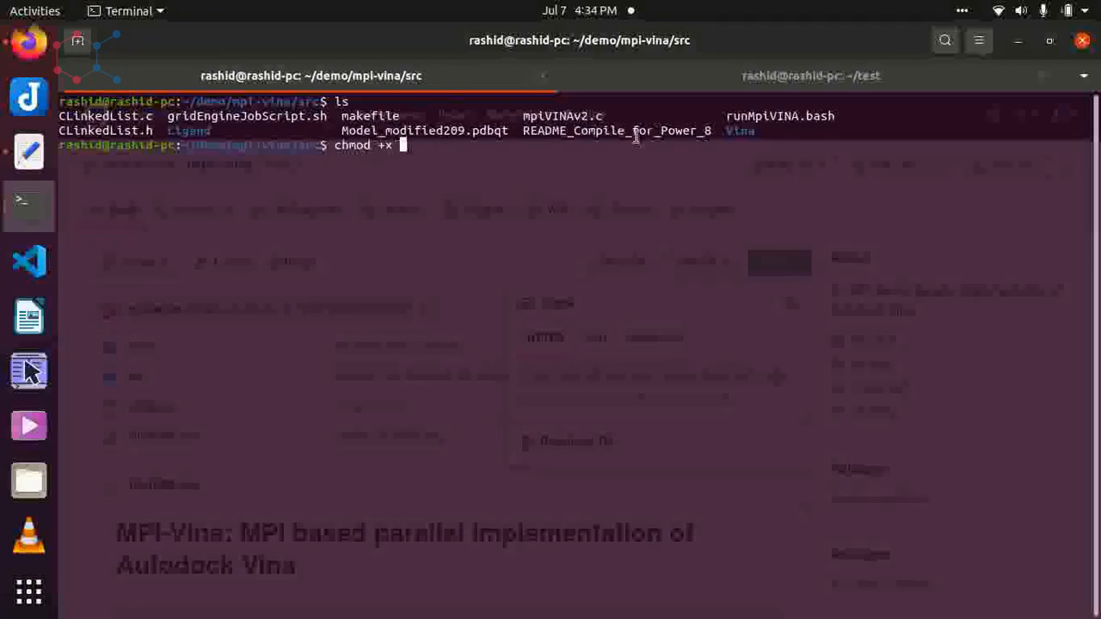
mouse_move(606, 203)
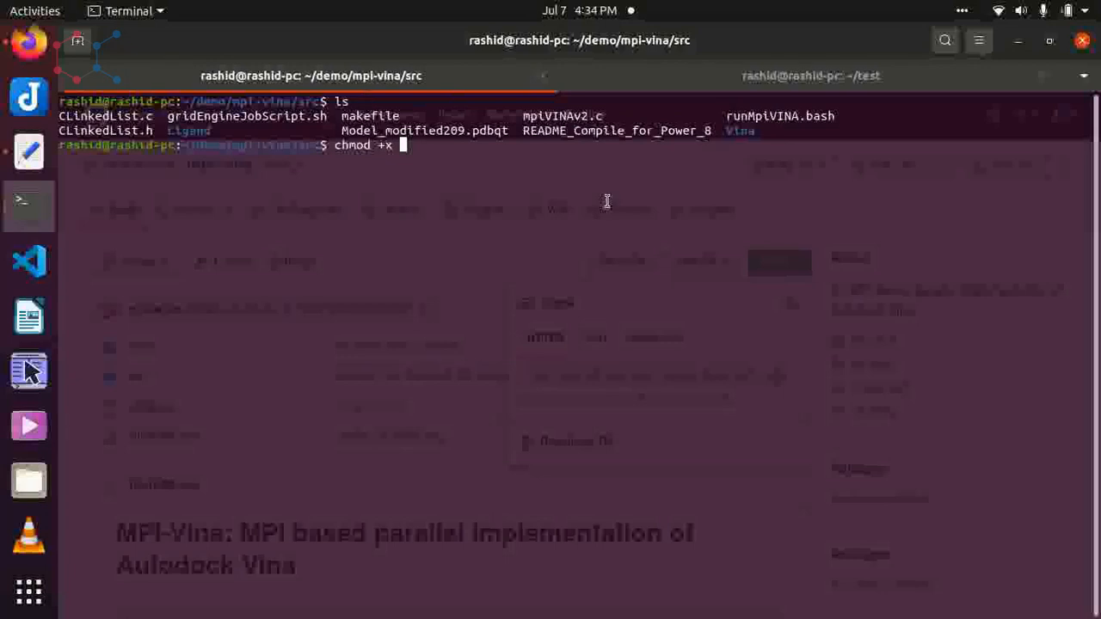
type("*")
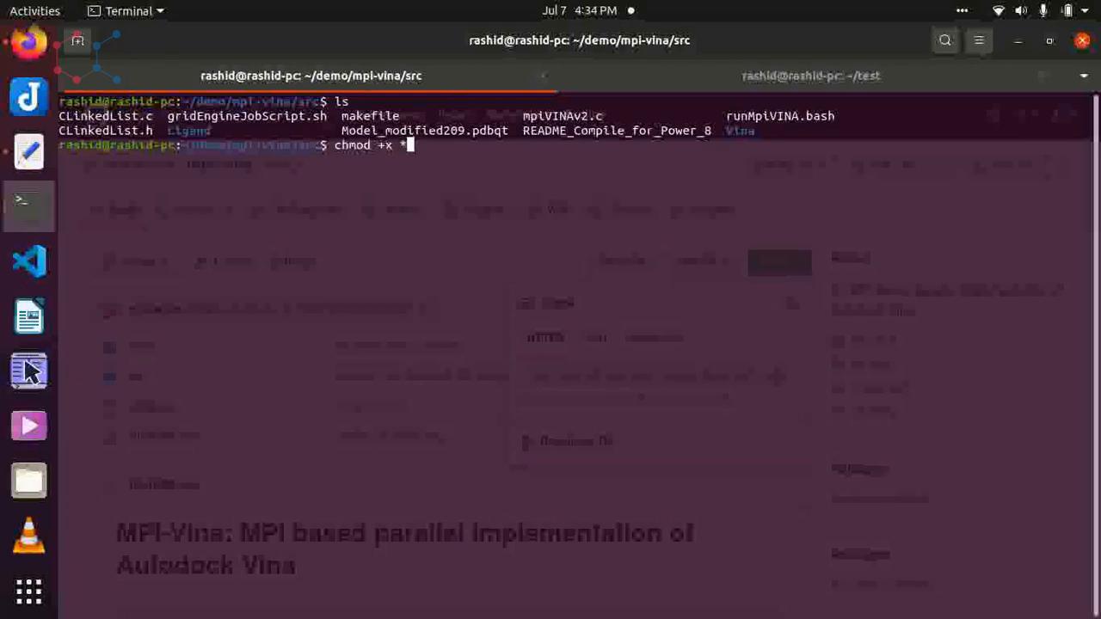
key("Return")
type("cd Vina/")
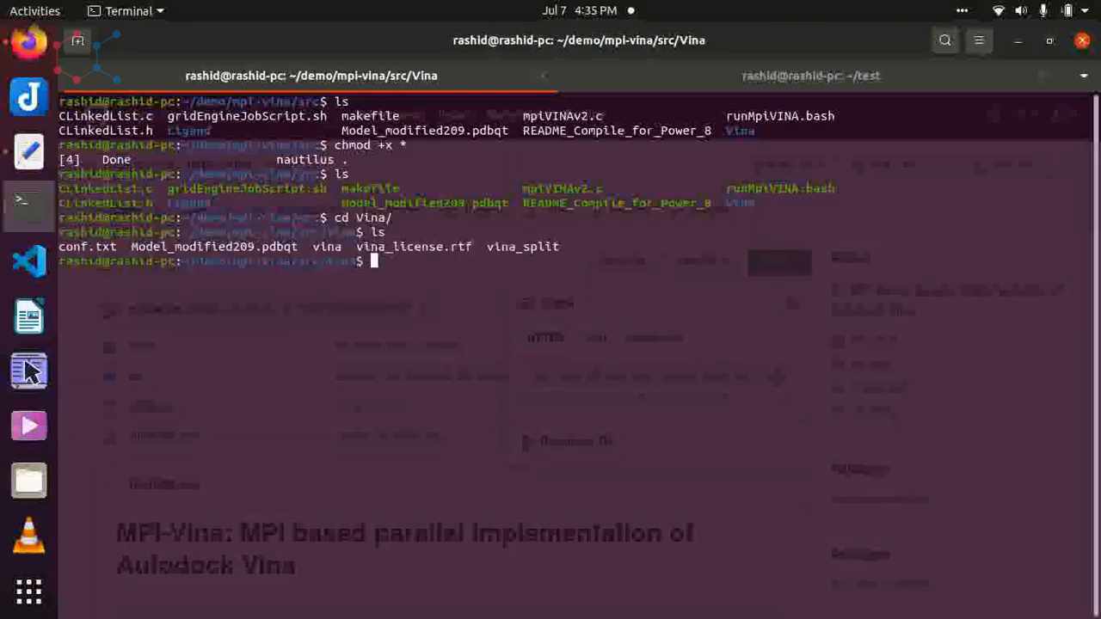
type("chmo d")
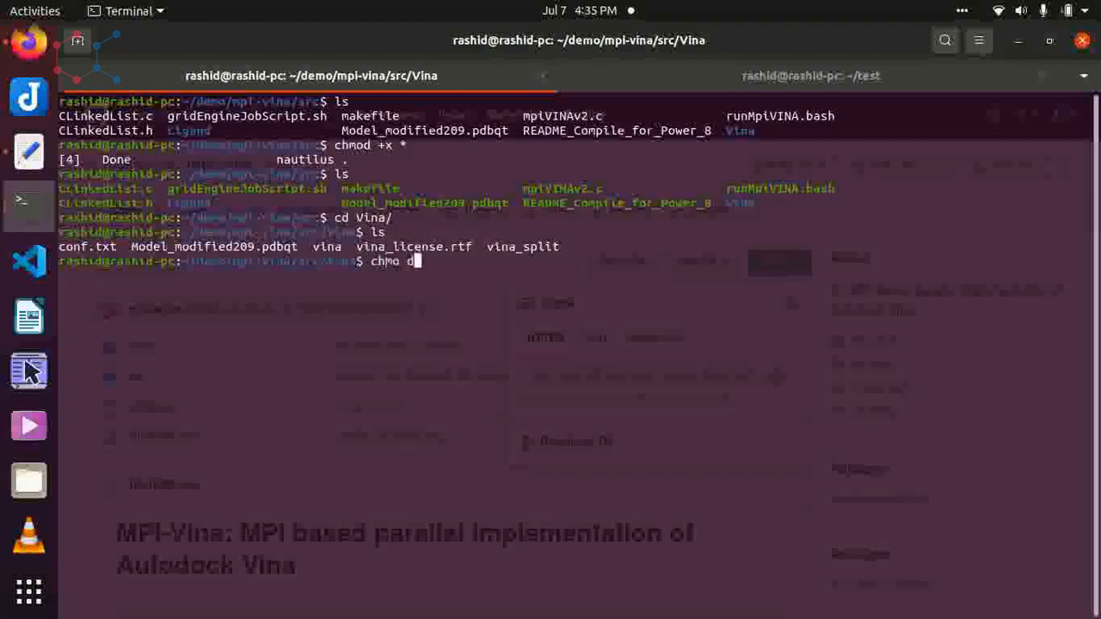
type("+x *")
type("ls")
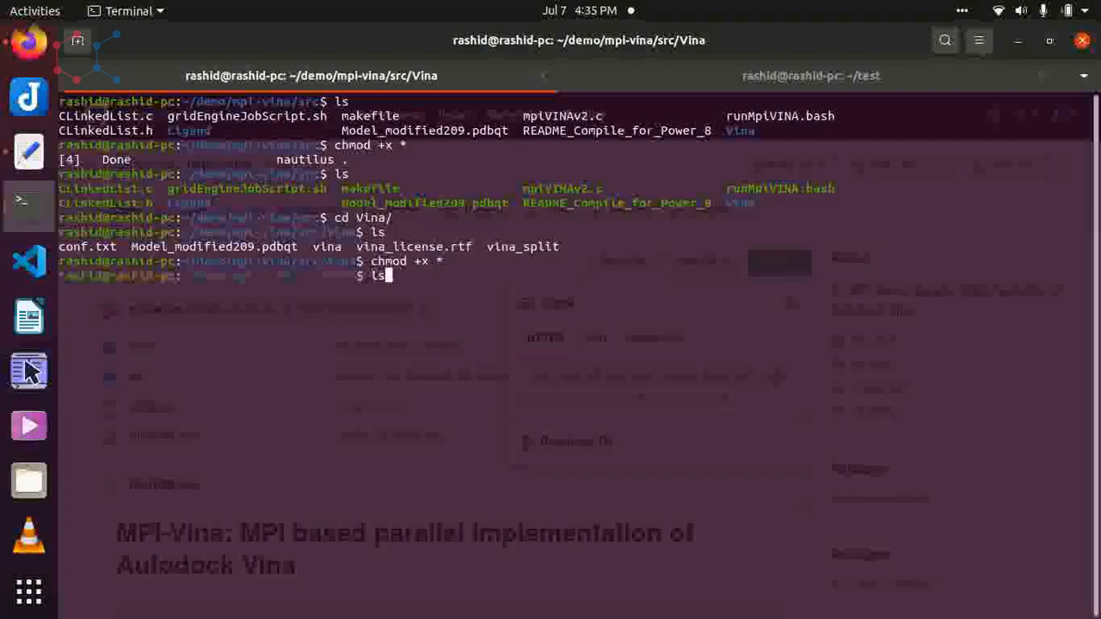
type("clear")
type("cd ..")
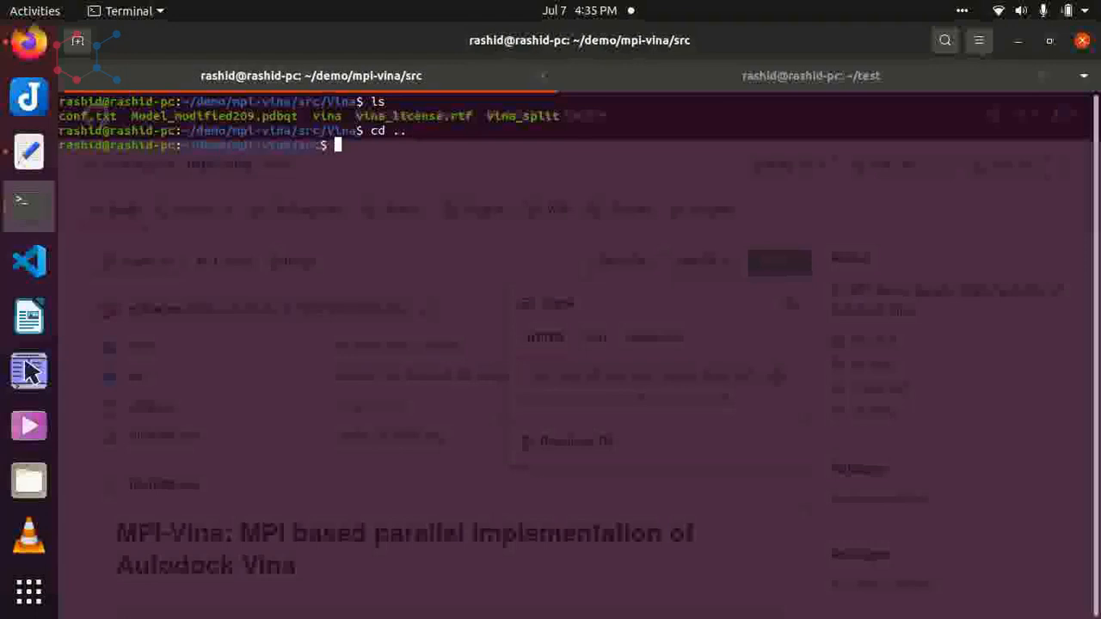
- Confirm the src path with pwd and open ~/.bashrc in gedit
type("pwd")
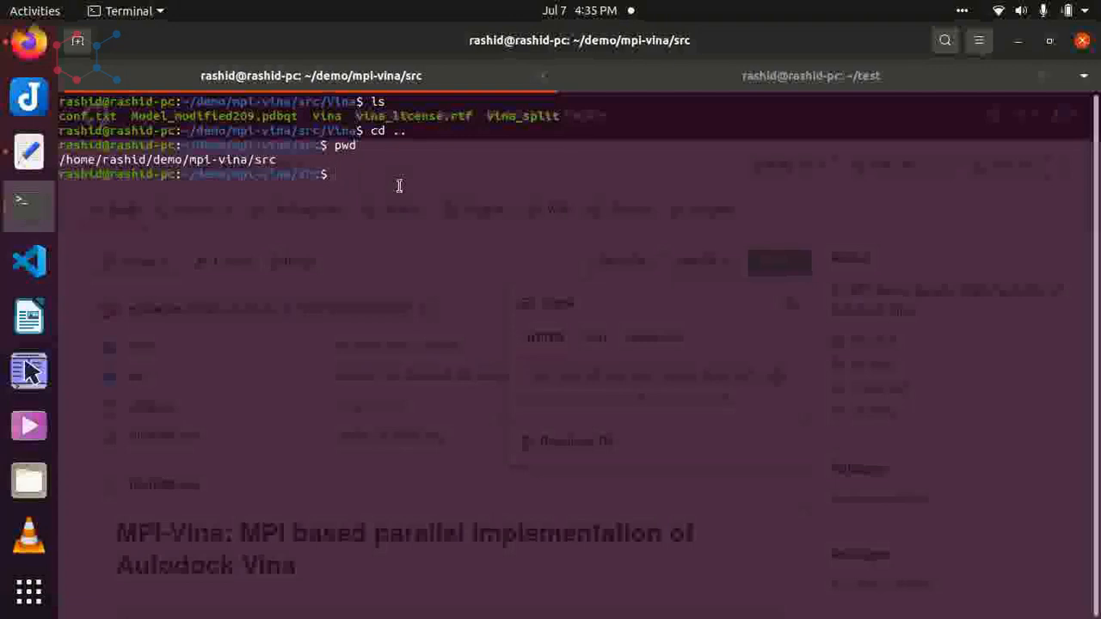
type("gedit")
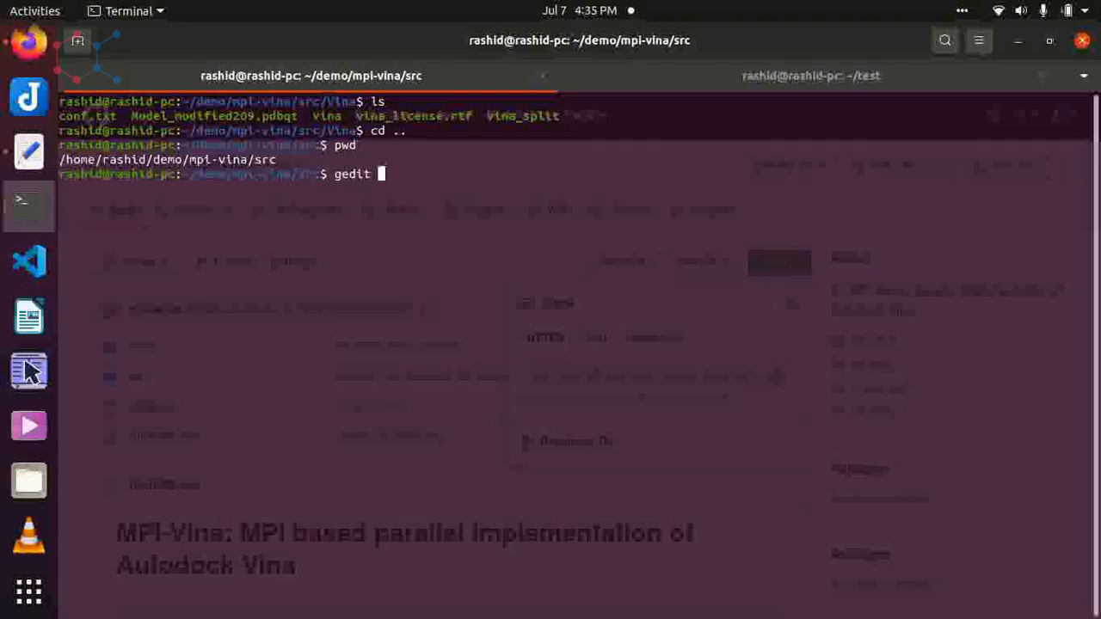
type("~/")
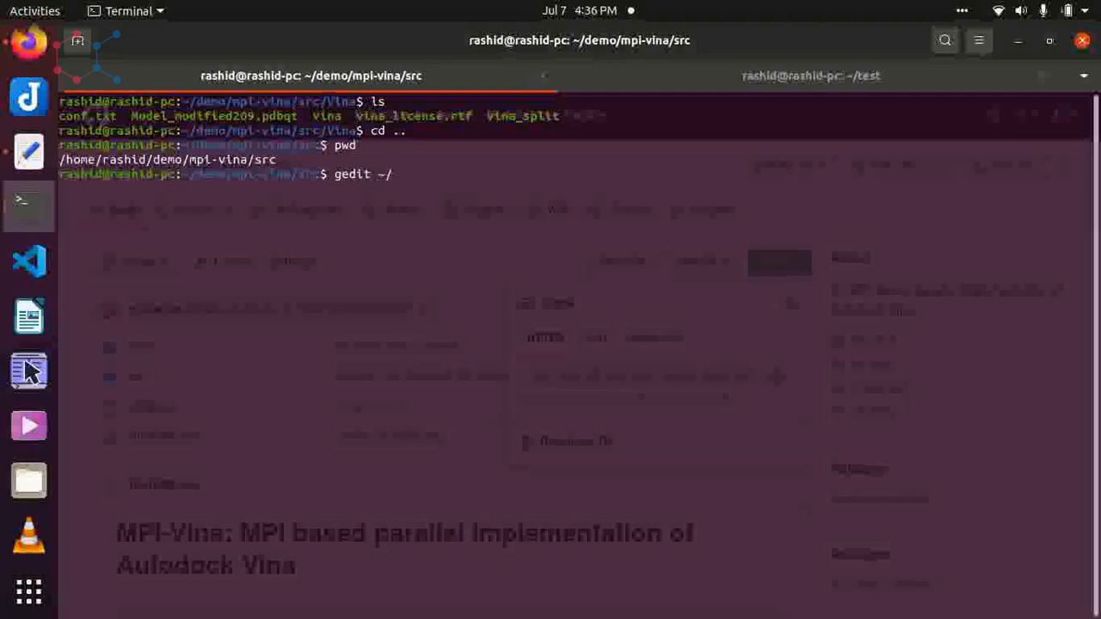
type(".")
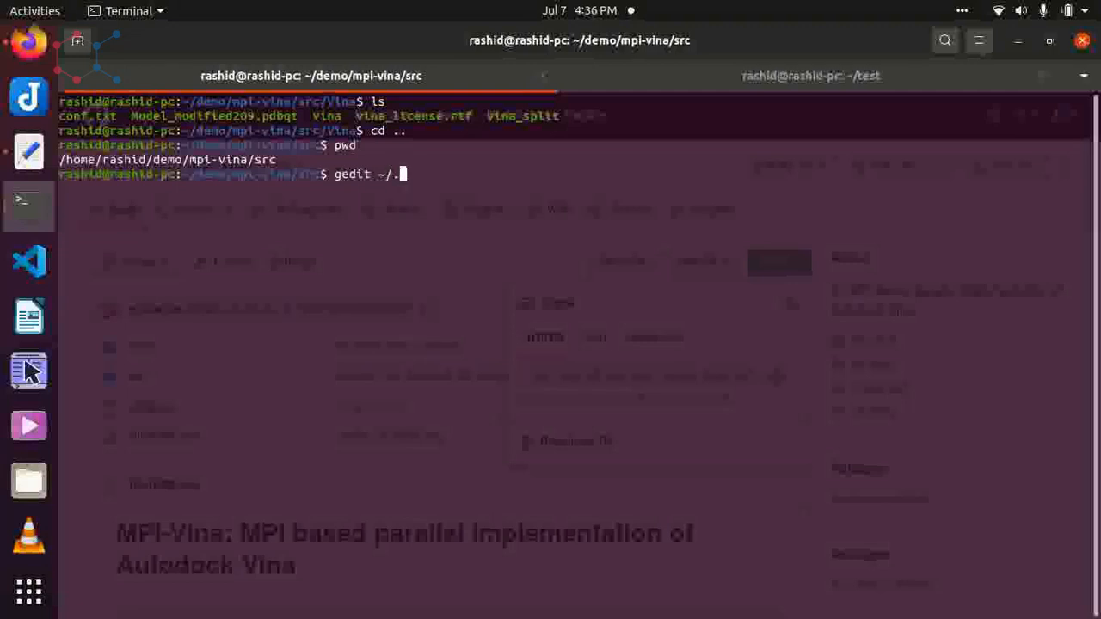
type("bashrc")
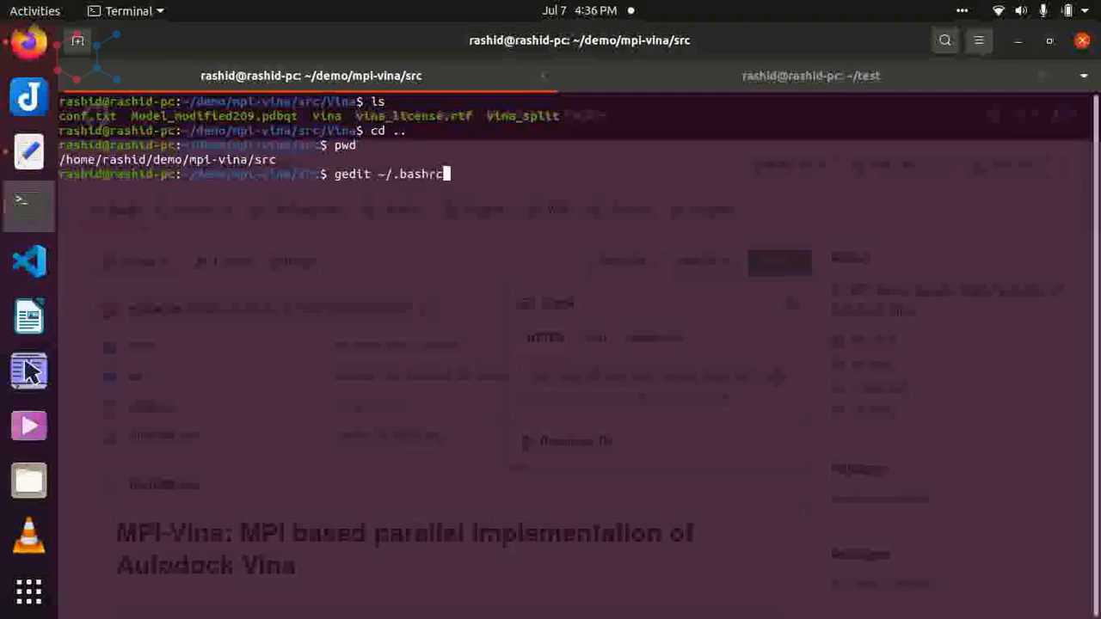
key("Return")
type("e")
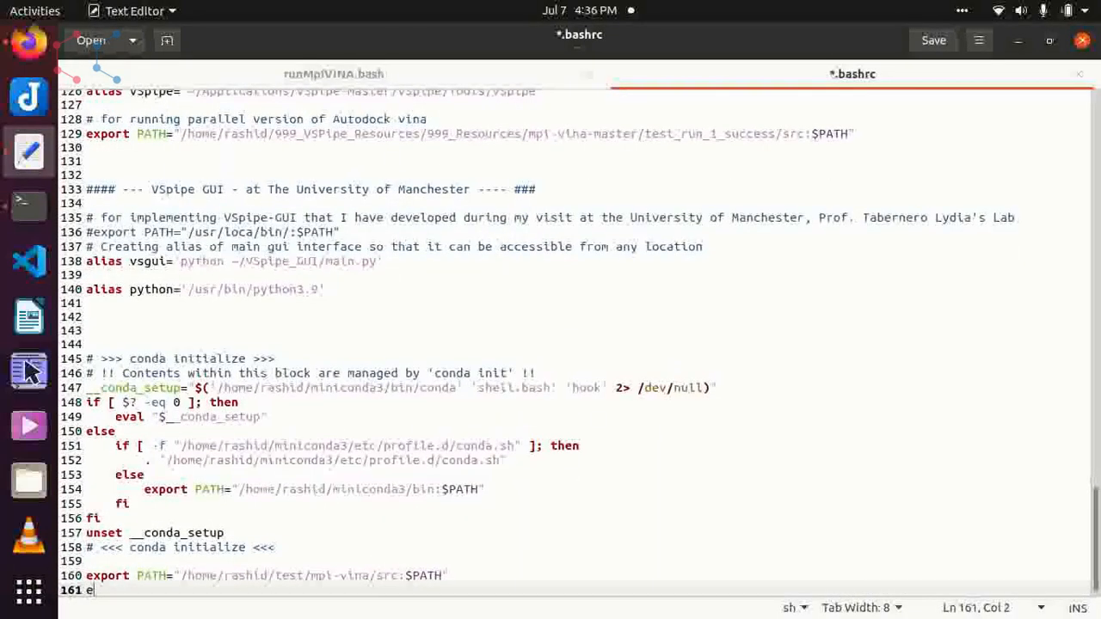
- Append export PATH="~/demo/mpi-vina/src:$PATH" to .bashrc and save it
type("xport")
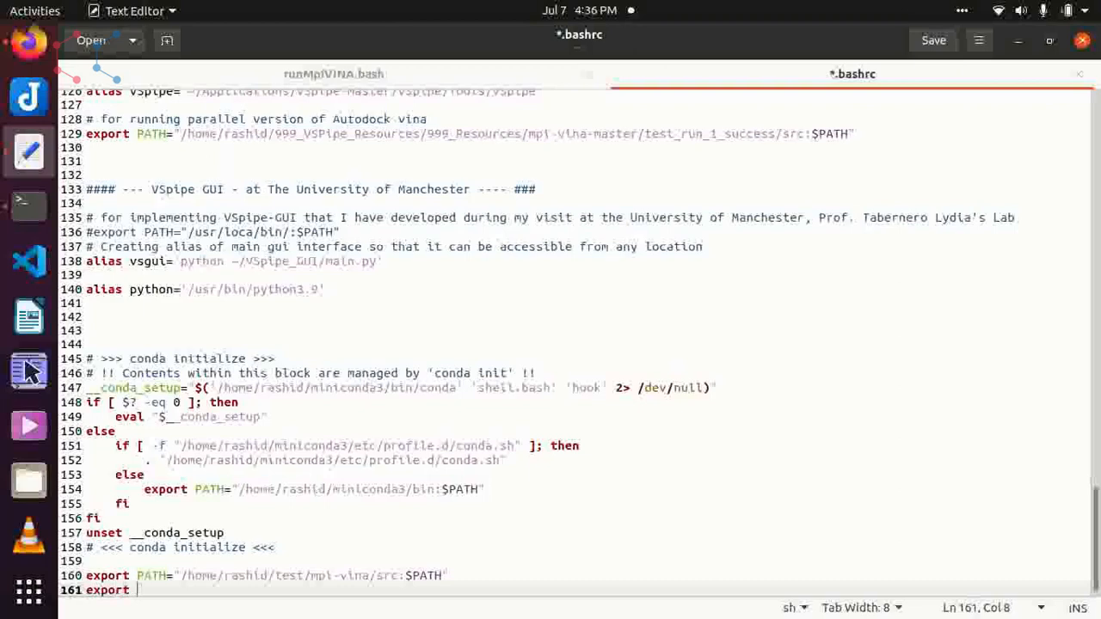
type("PATH=\"/home/rashid/demo/mpi-vina/src")
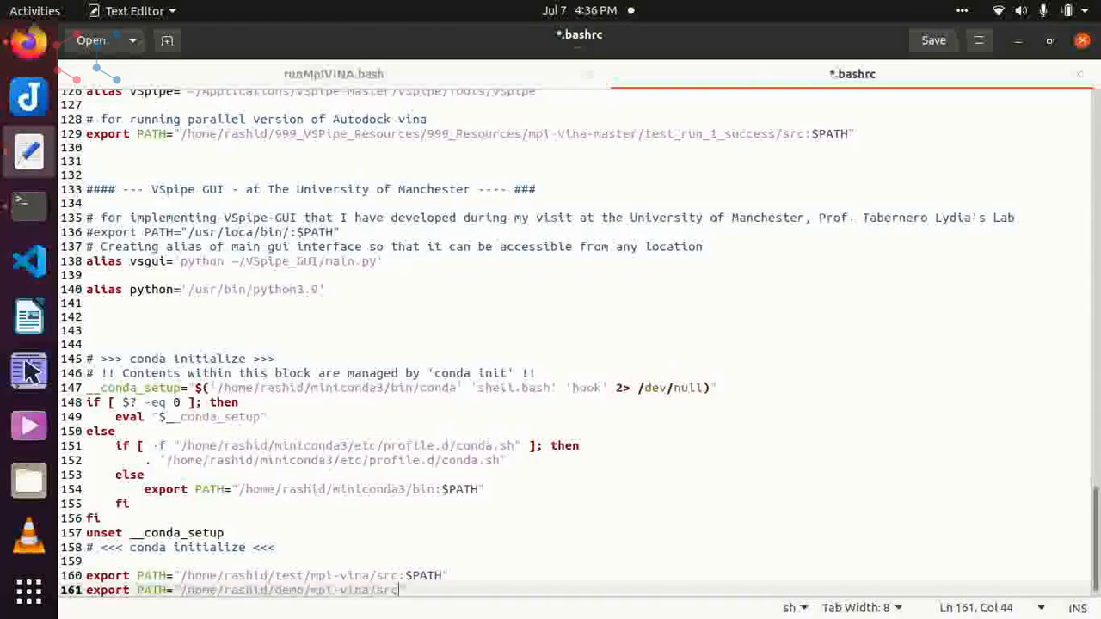
type("\"")
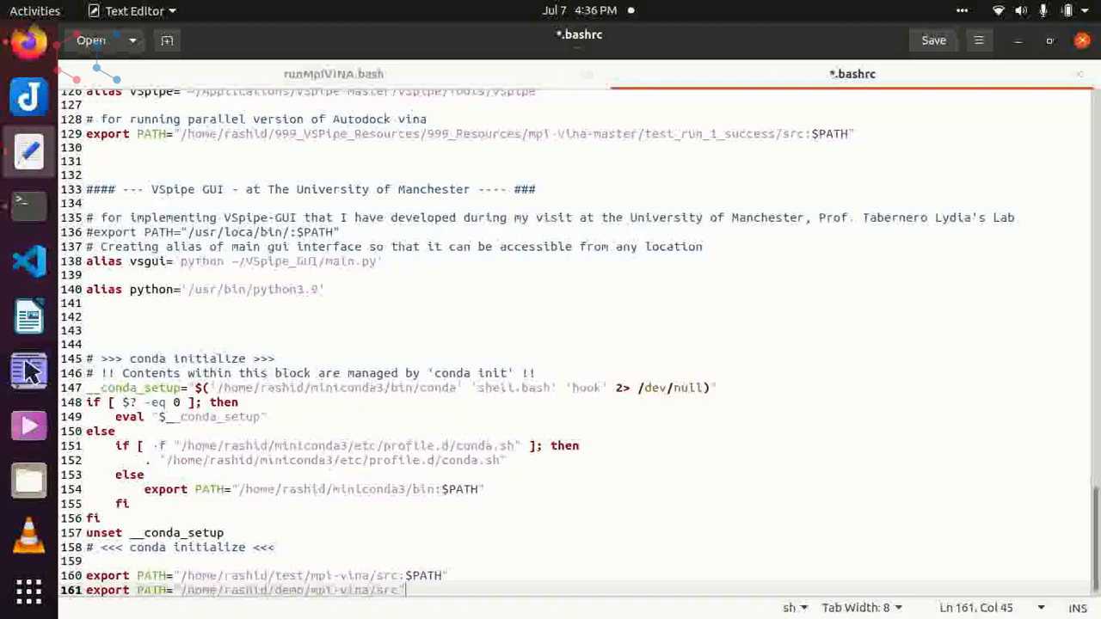
key("BackSpace")
type("$PATH")
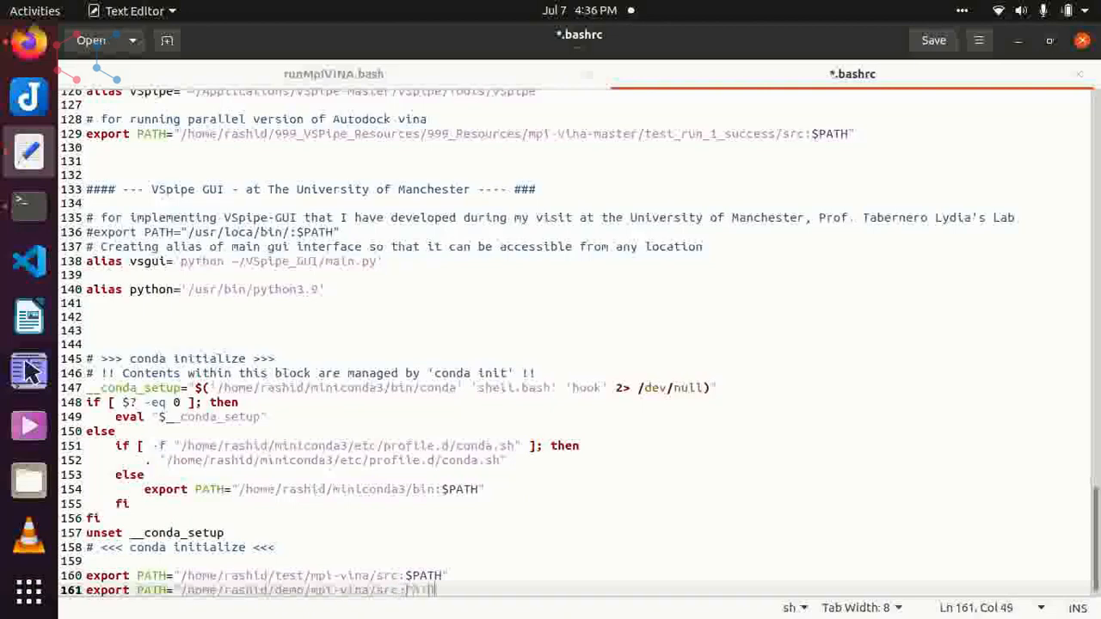
key("BackSpace")
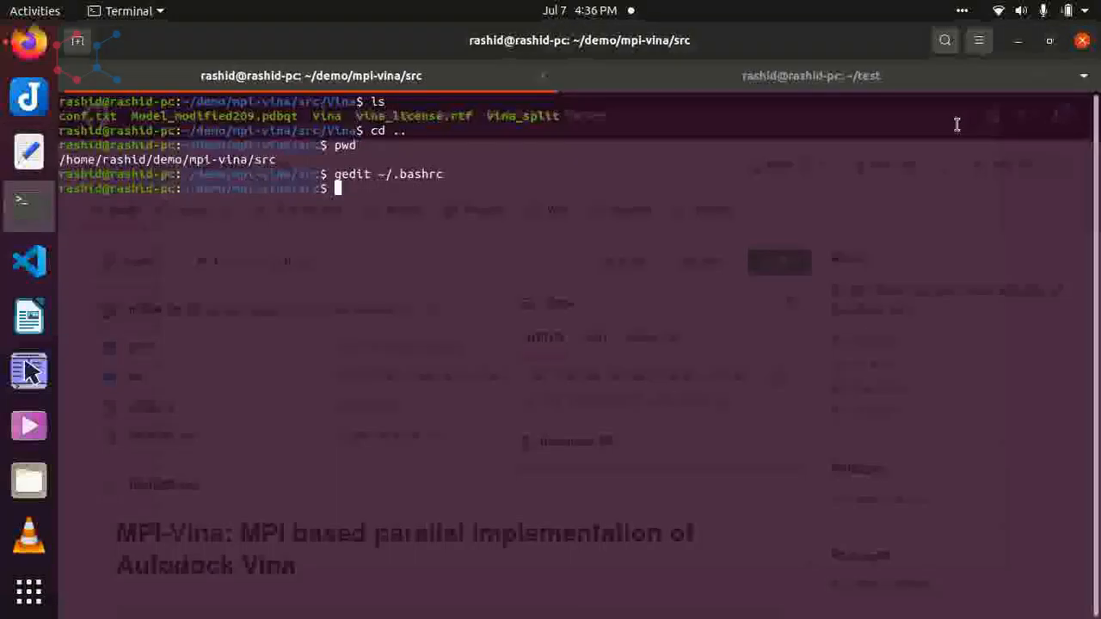
- Reload the shell with source ~/.bashrc after the uppercase SOURCE attempt fails
type("s")
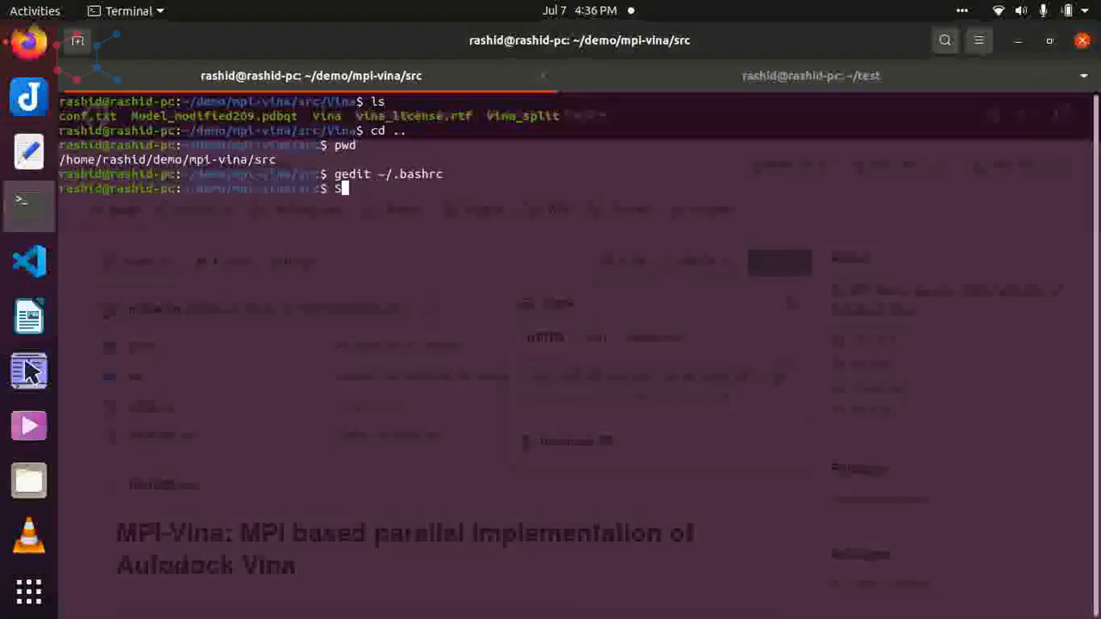
type("SOURCE")
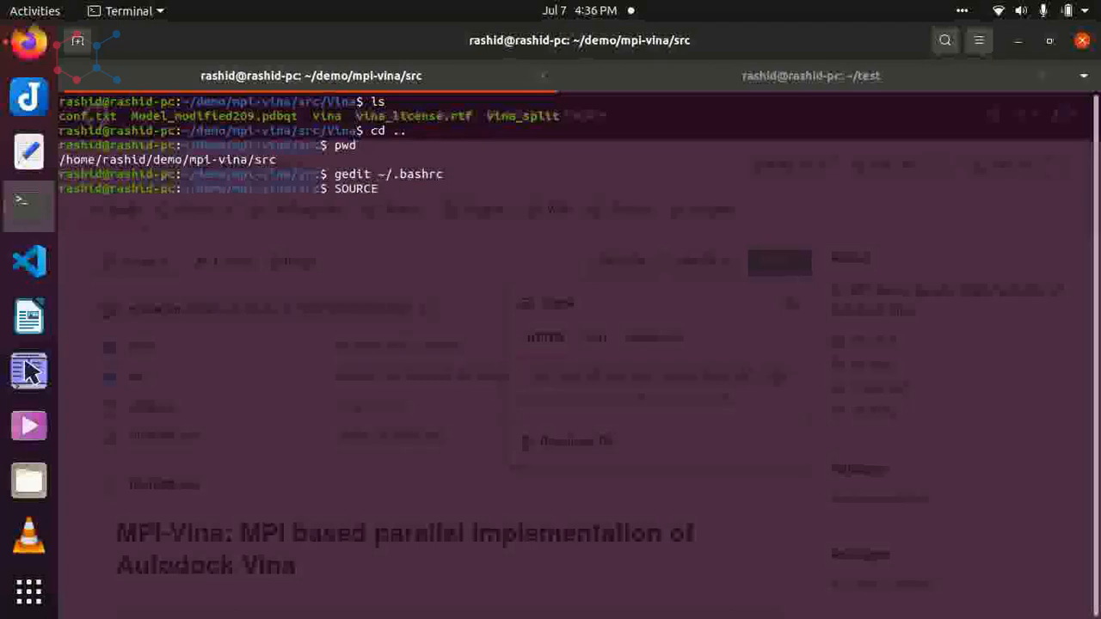
type("~/")
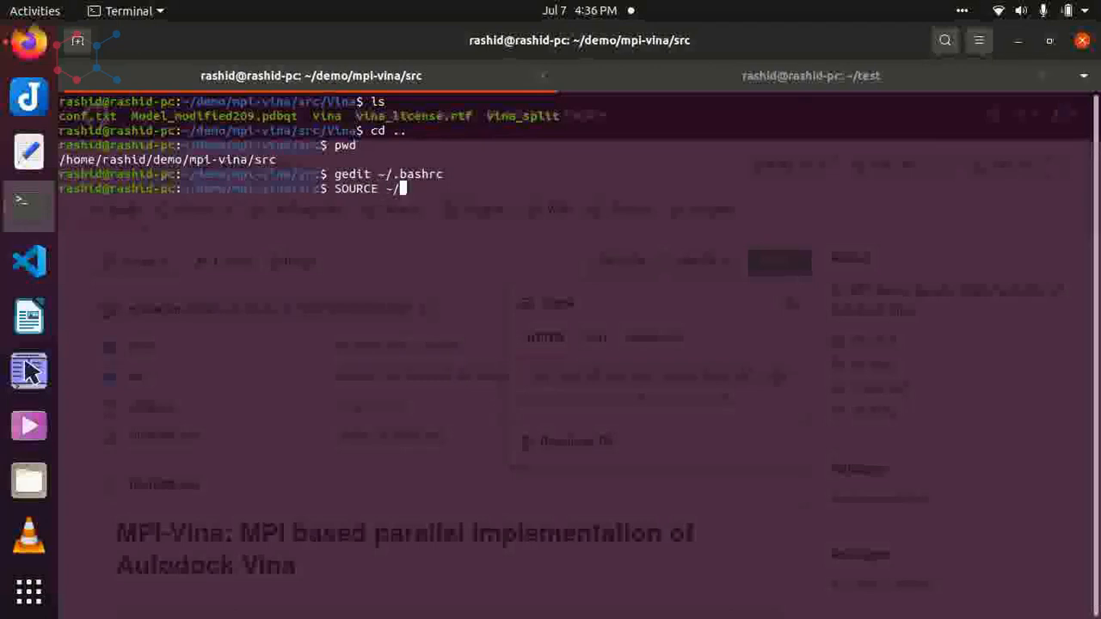
type("BA")
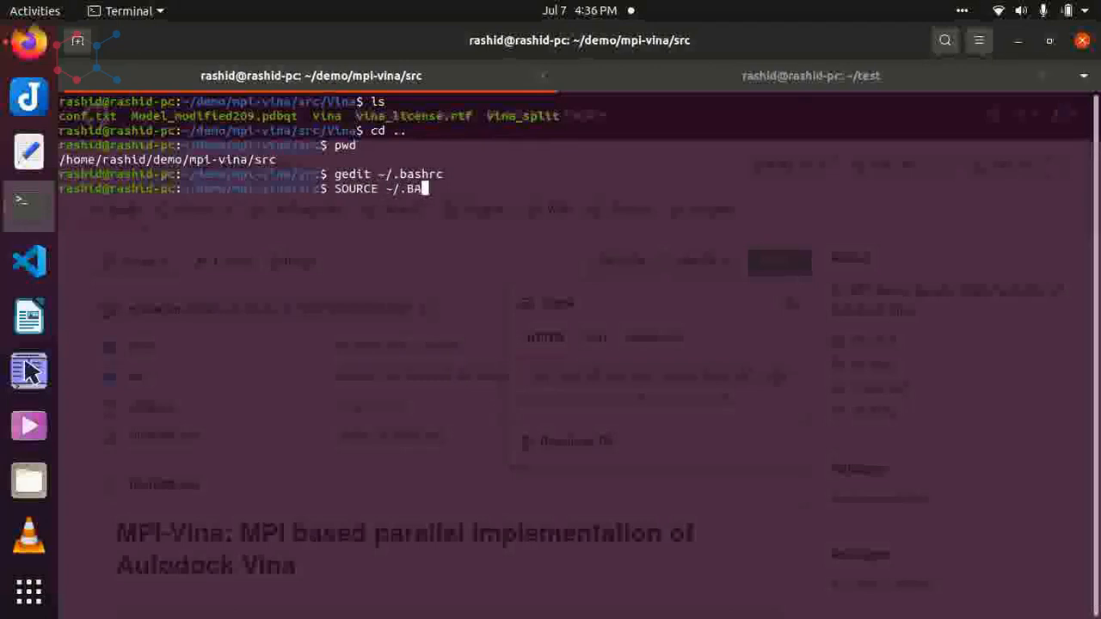
type("barh")
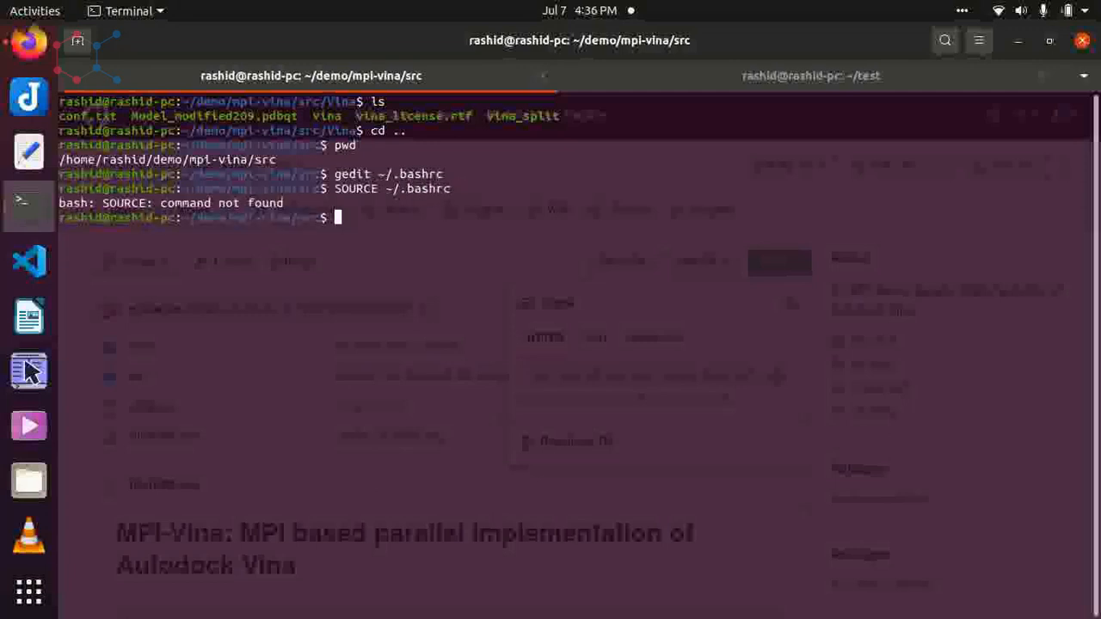
type("source")
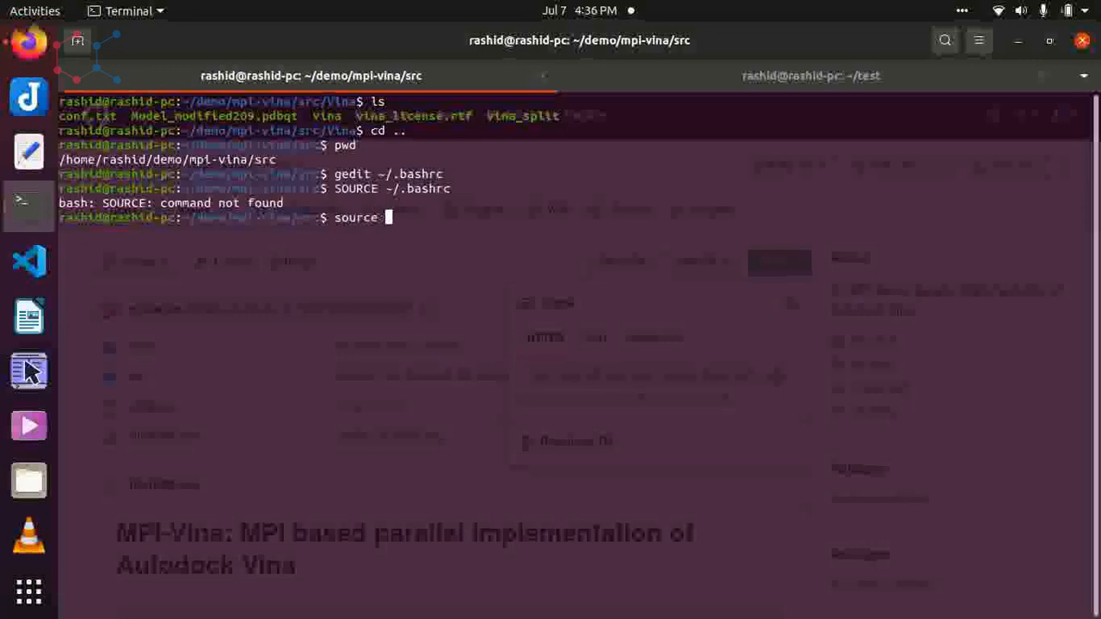
type("~/.bashrc")
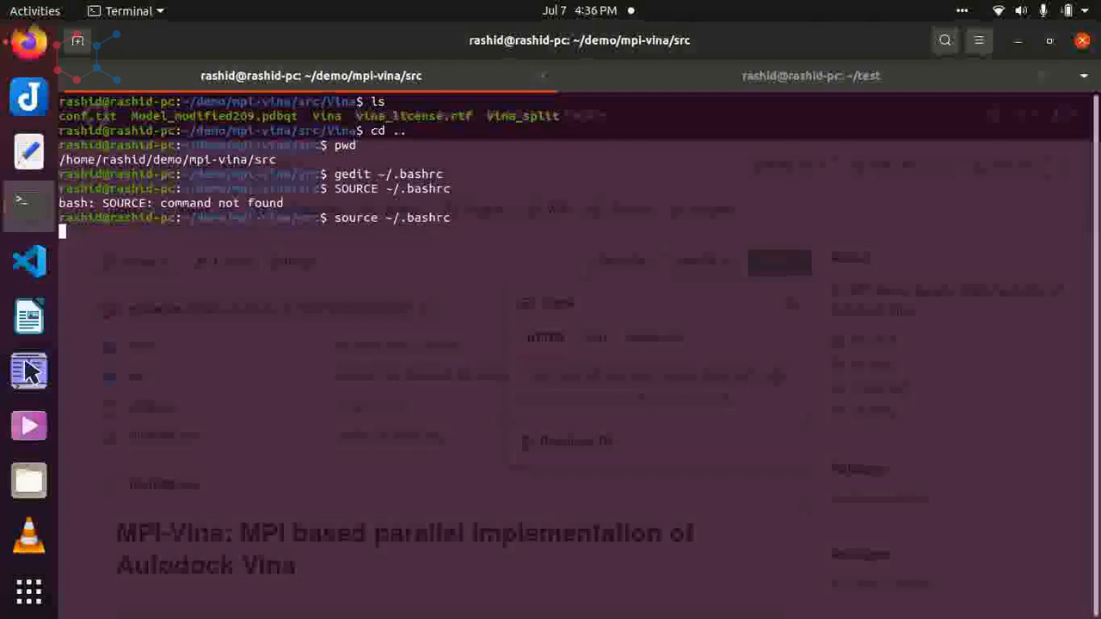
type("ls")
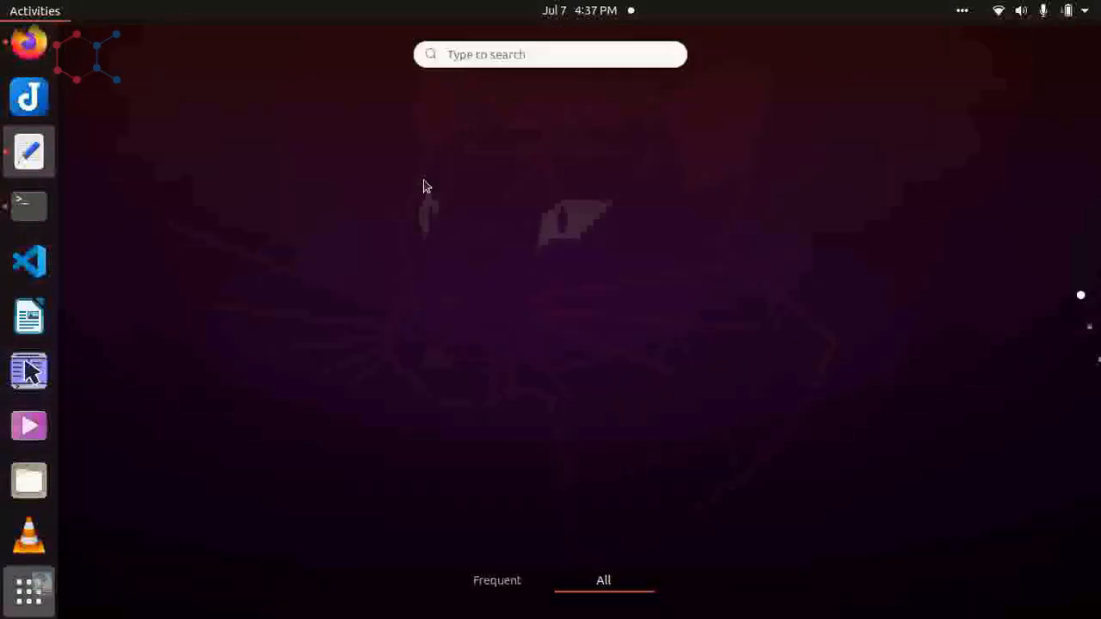
- Launch System Monitor from Activities and show the four-CPU resource graphs
type("syst")
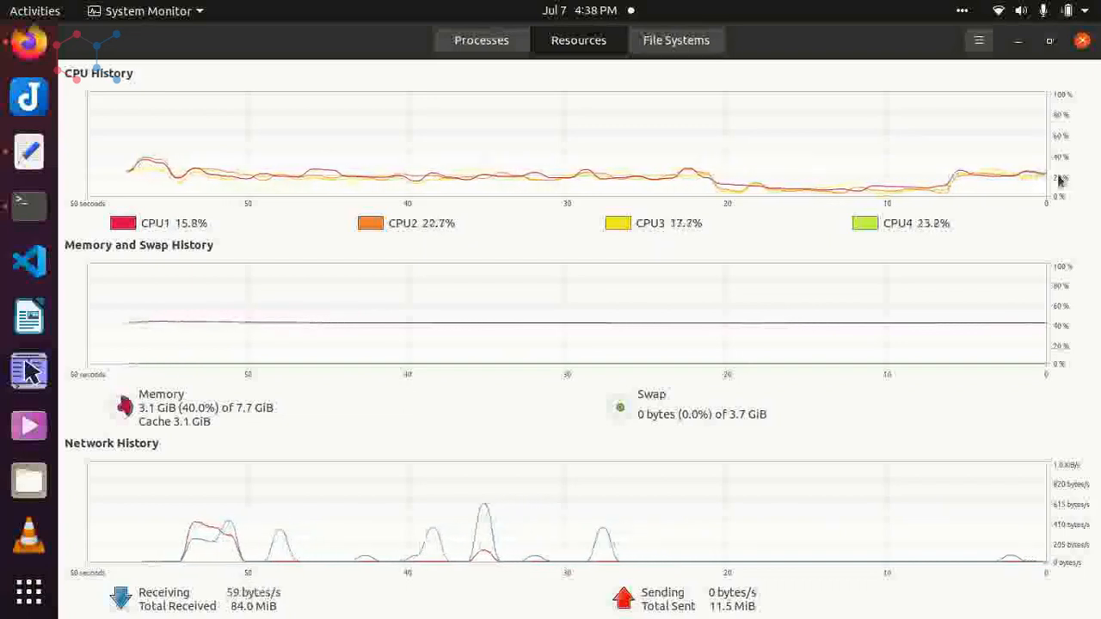
mouse_move(277, 153)
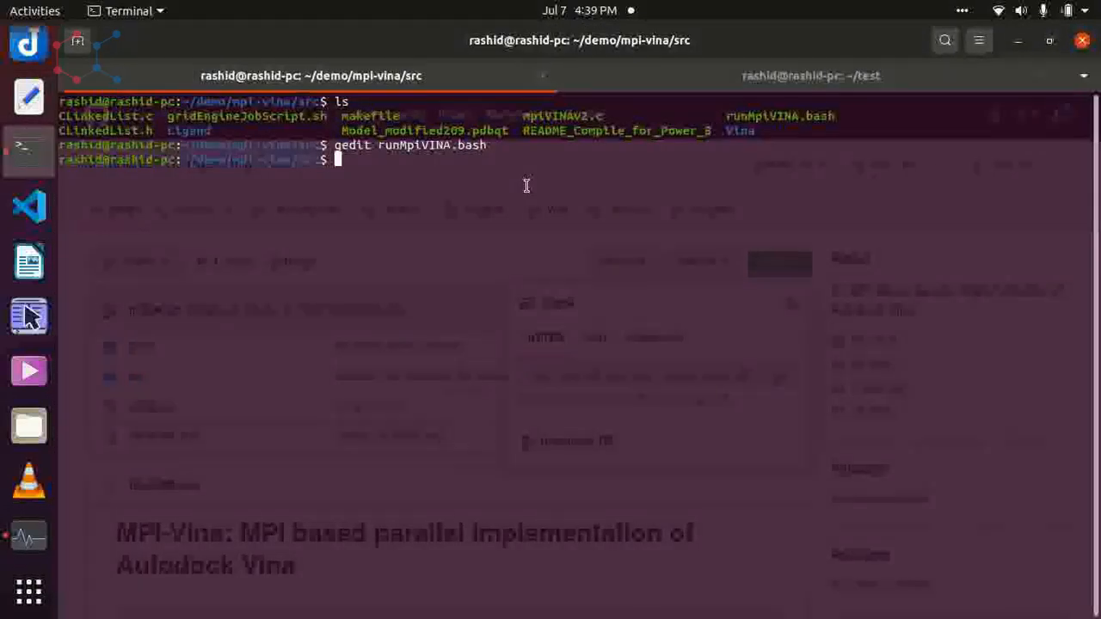
- Run ./runMpiVINA.bash from src and watch the four CPUs hit 100% in System Monitor
type("./")
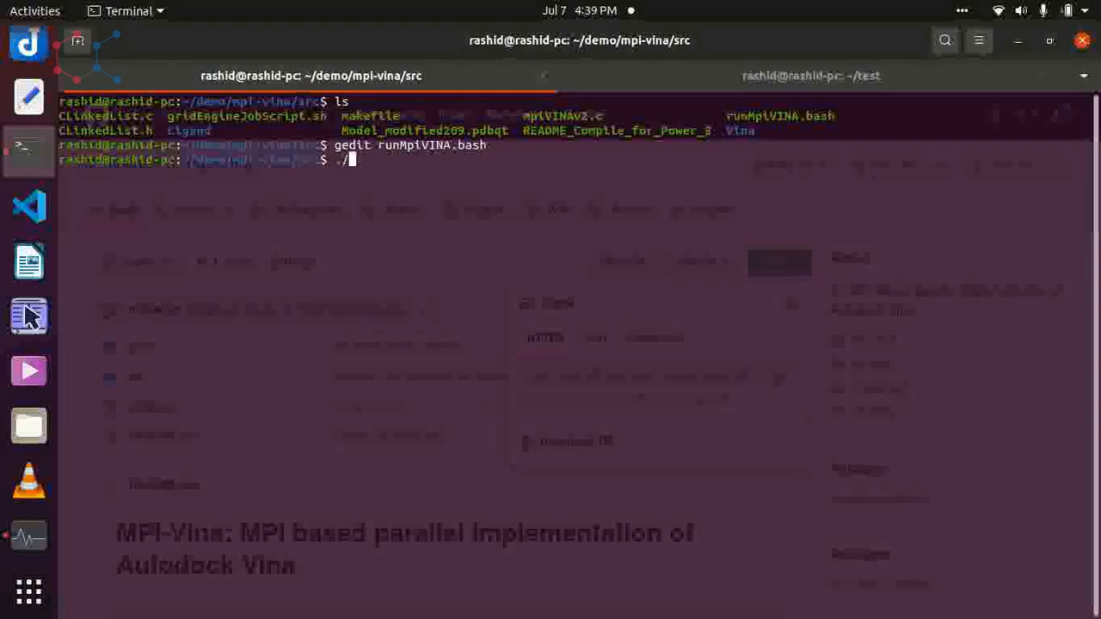
type("runMpiVINA.bash")
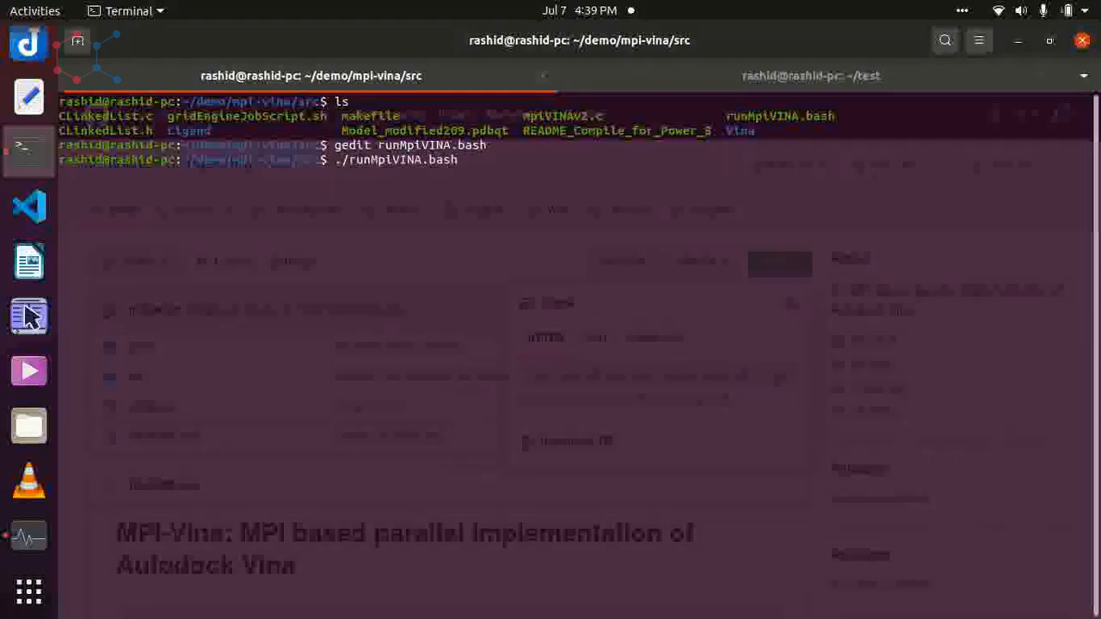
key("Return")
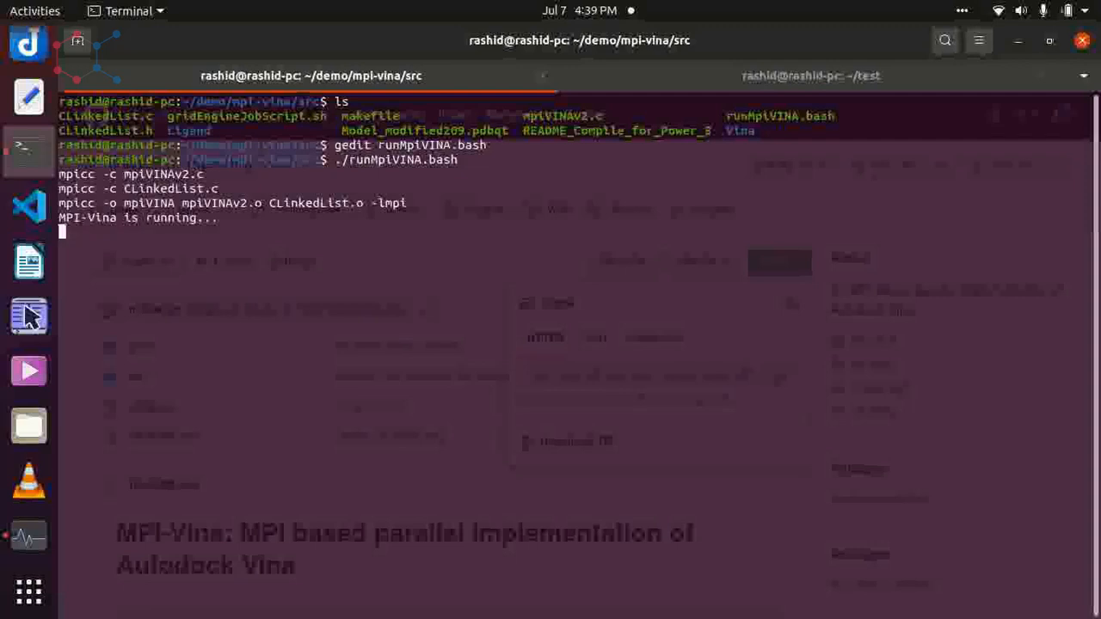
left_click(27, 537)
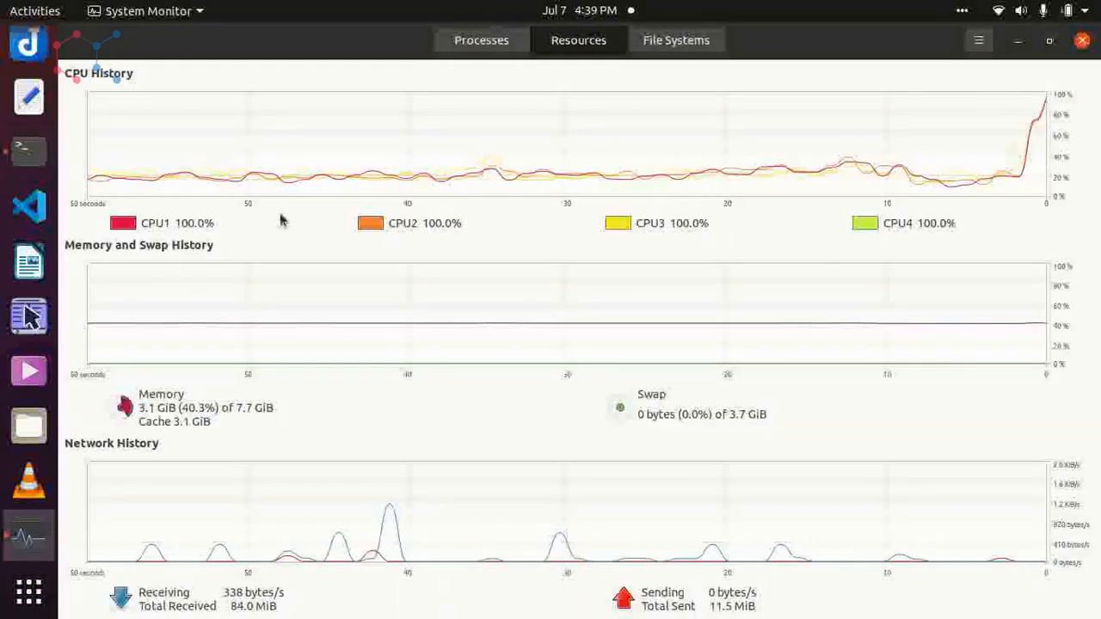
mouse_move(237, 233)
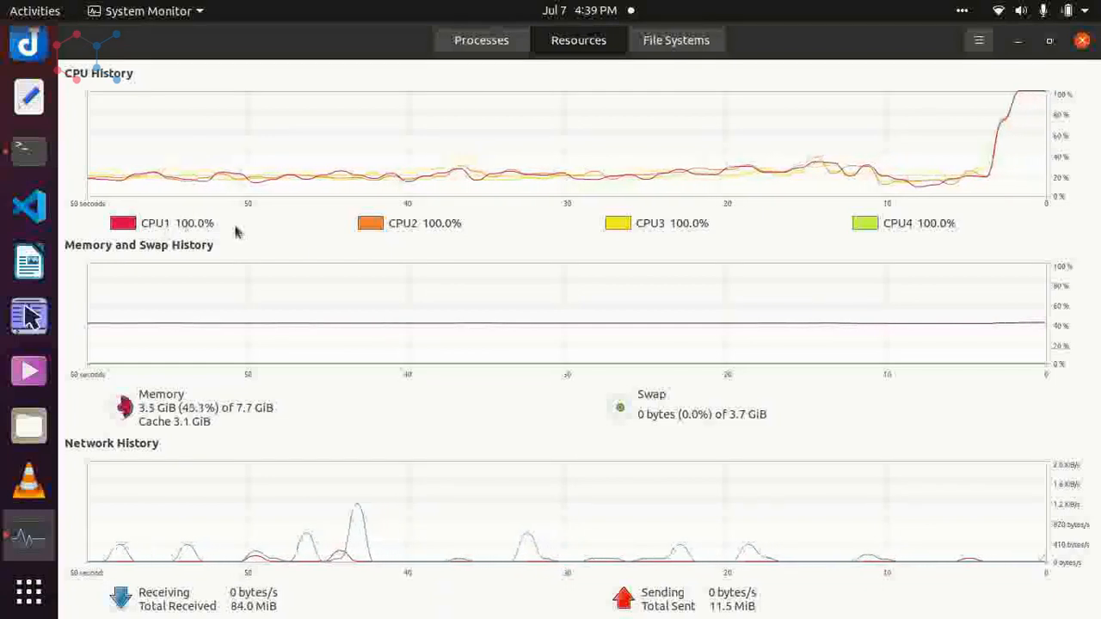
mouse_move(721, 231)
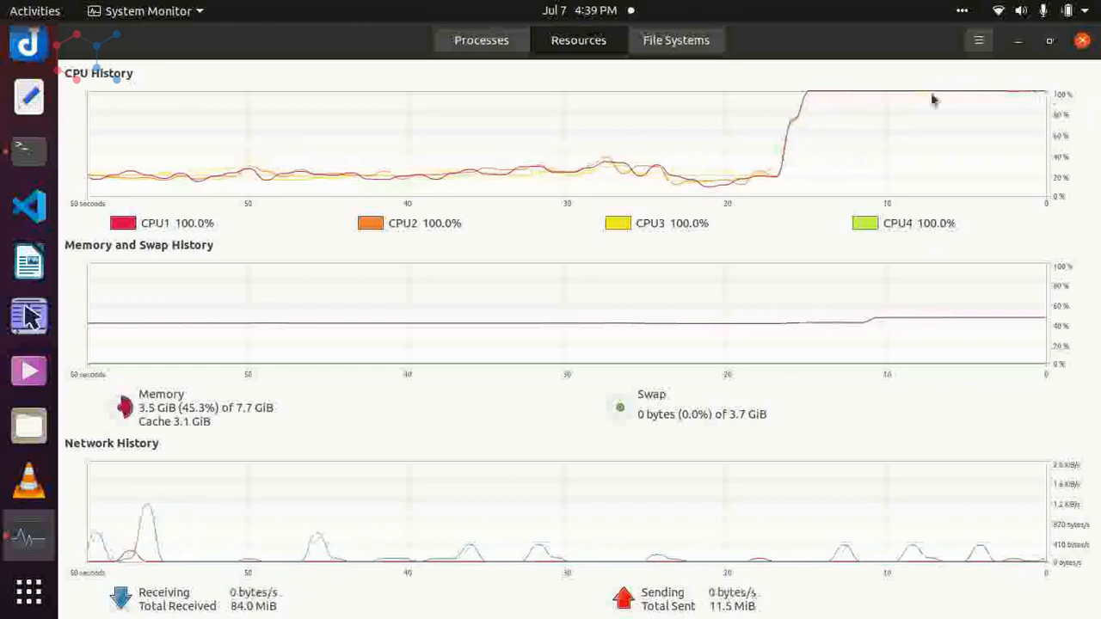
mouse_move(839, 96)
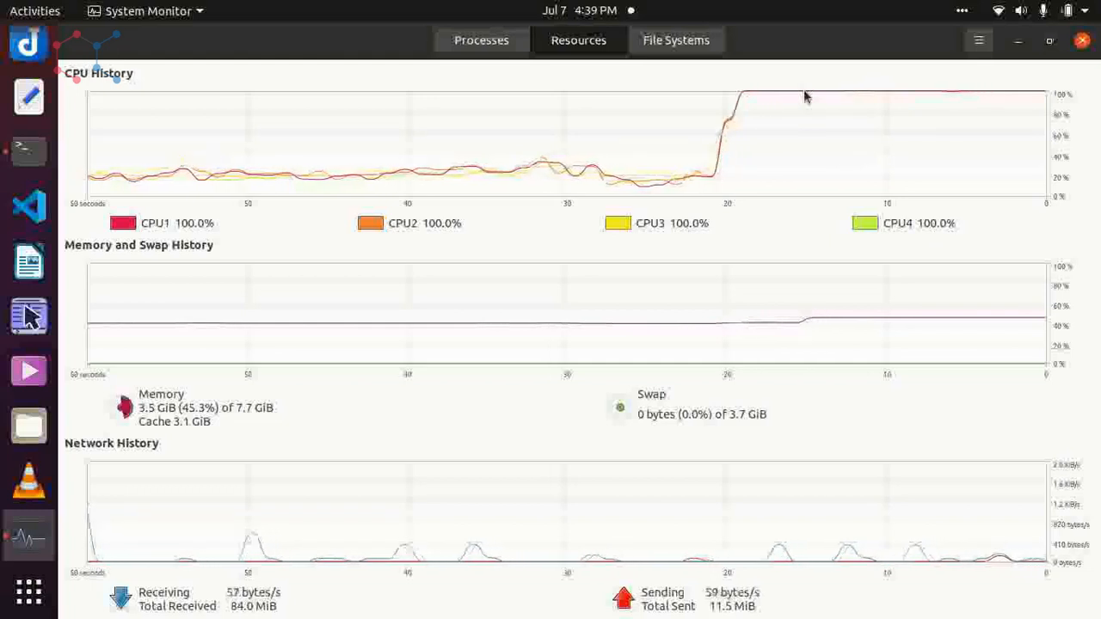
mouse_move(685, 145)
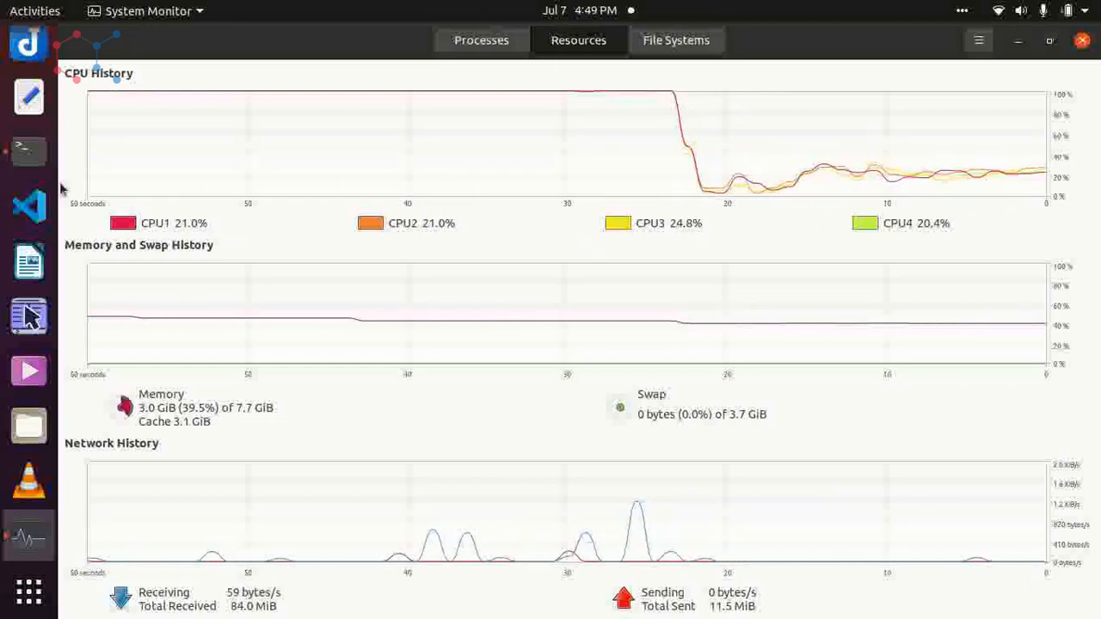
- Move into the Output directory and list MpiVina.log, result, SortedResult and the ZINC result files
left_click(27, 151)
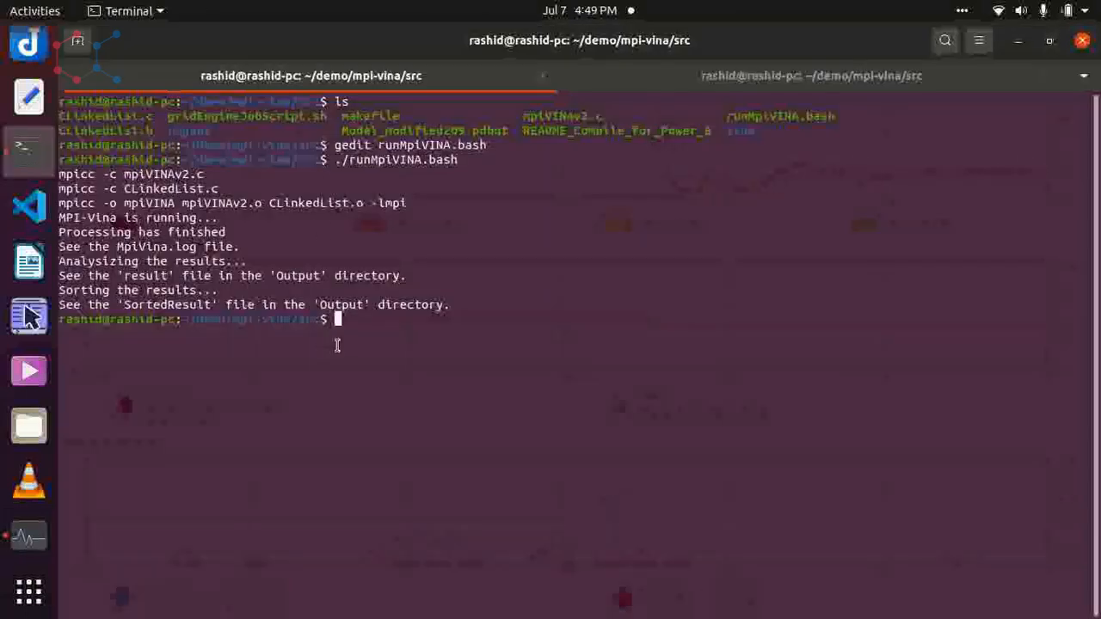
type("ls")
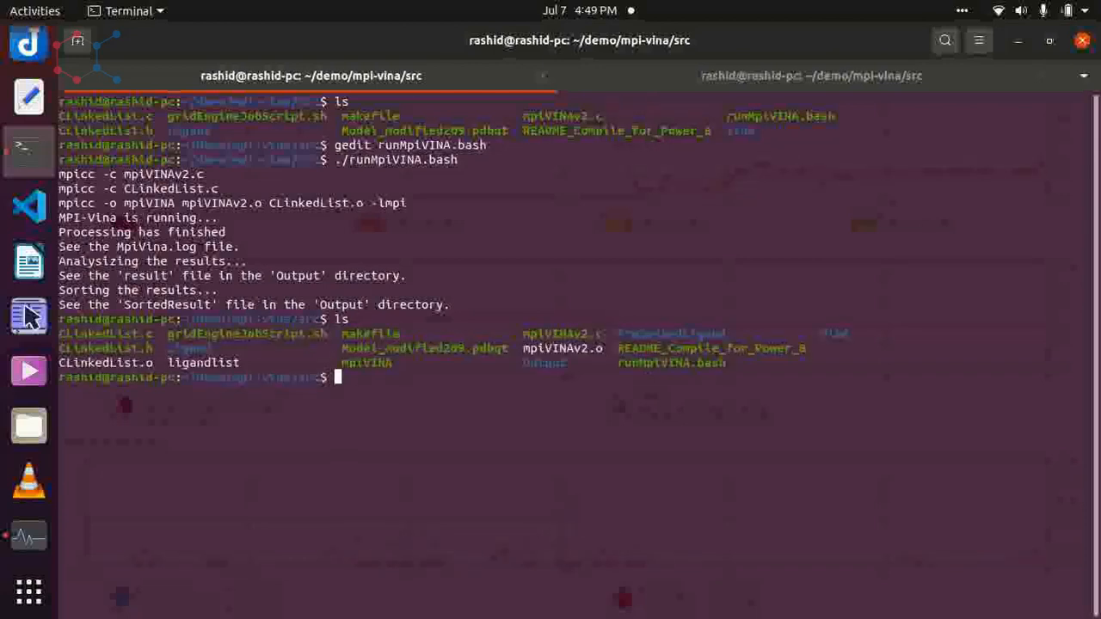
type("cl")
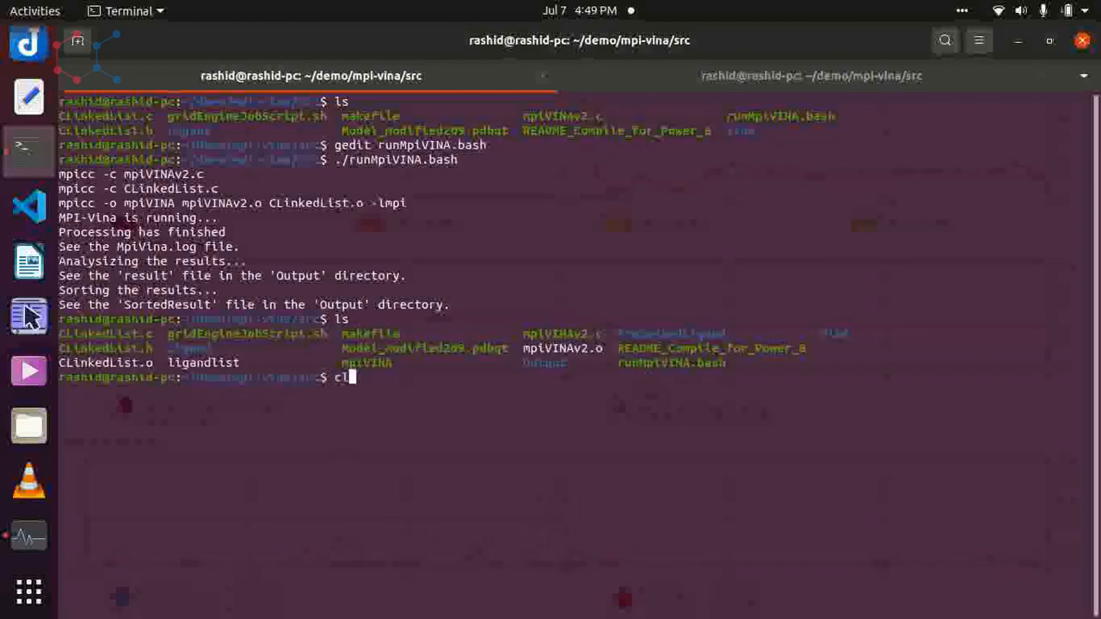
type("cd")
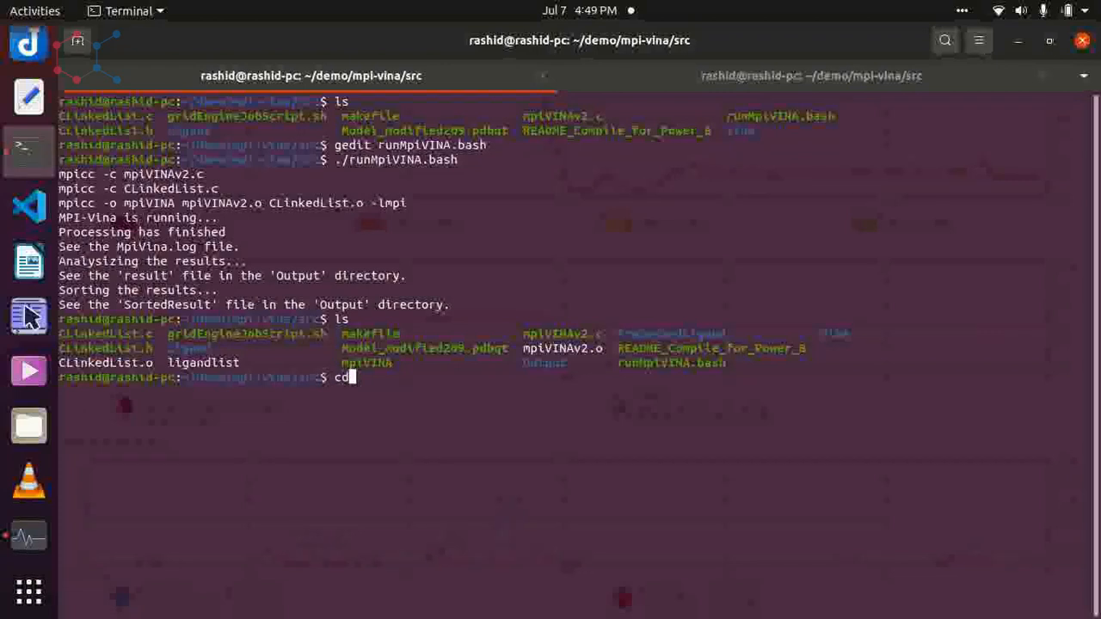
type("Output/")
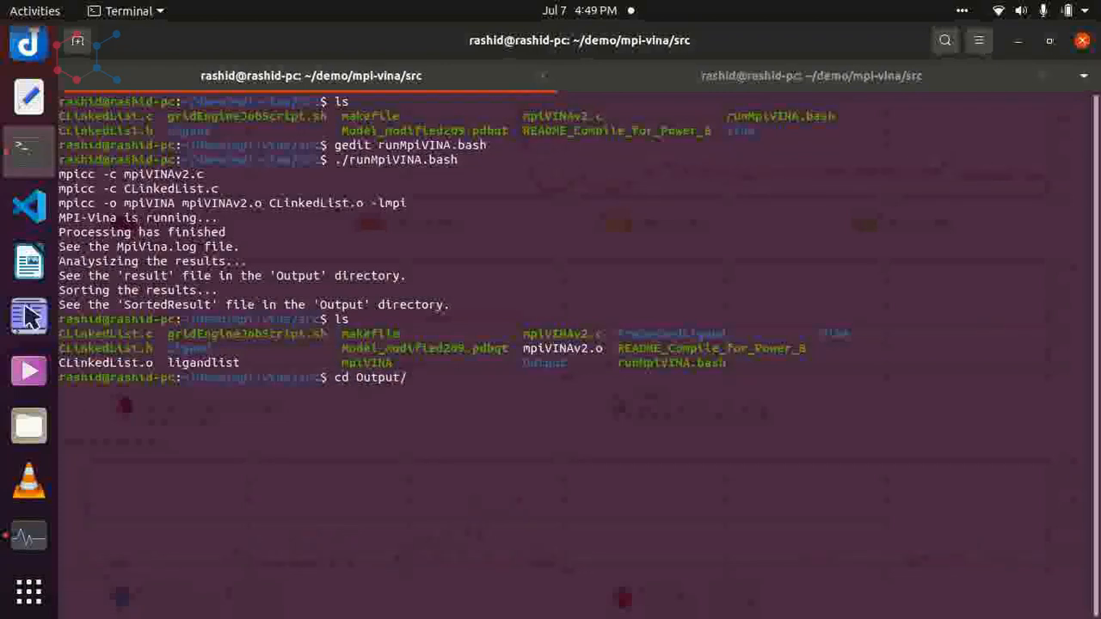
key("Return")
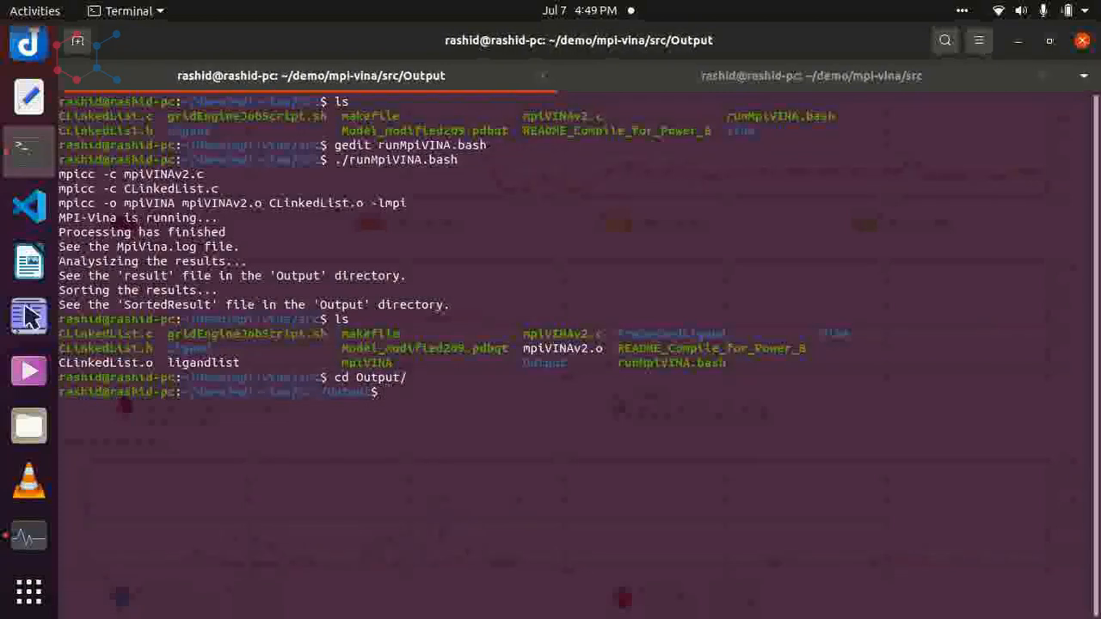
type("ls")
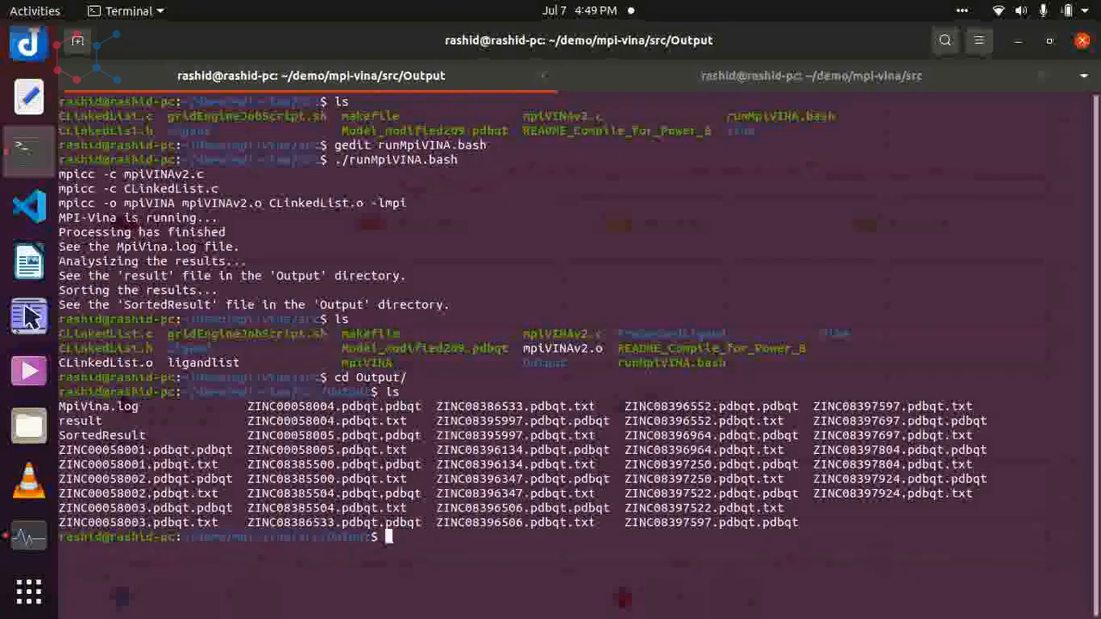
- Begin the gedit *txt command to view the ligand result text files
type("gied")
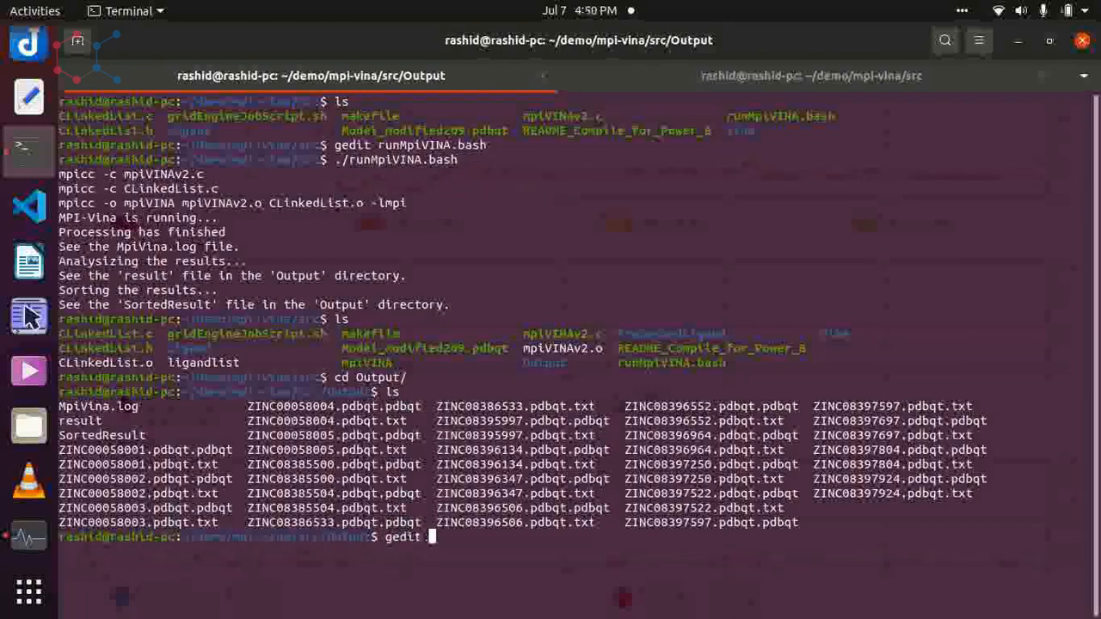
type("*tx")
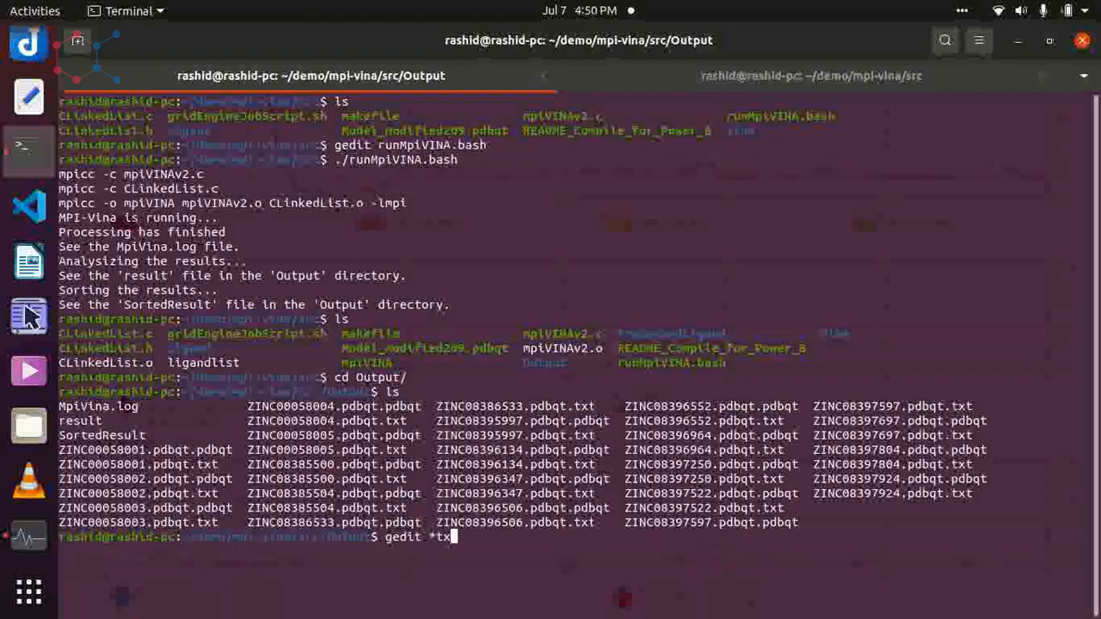
- View the ZINC00058001 mode table in Text Editor, picking out the best affinity -5.6, then close it
key("Return")
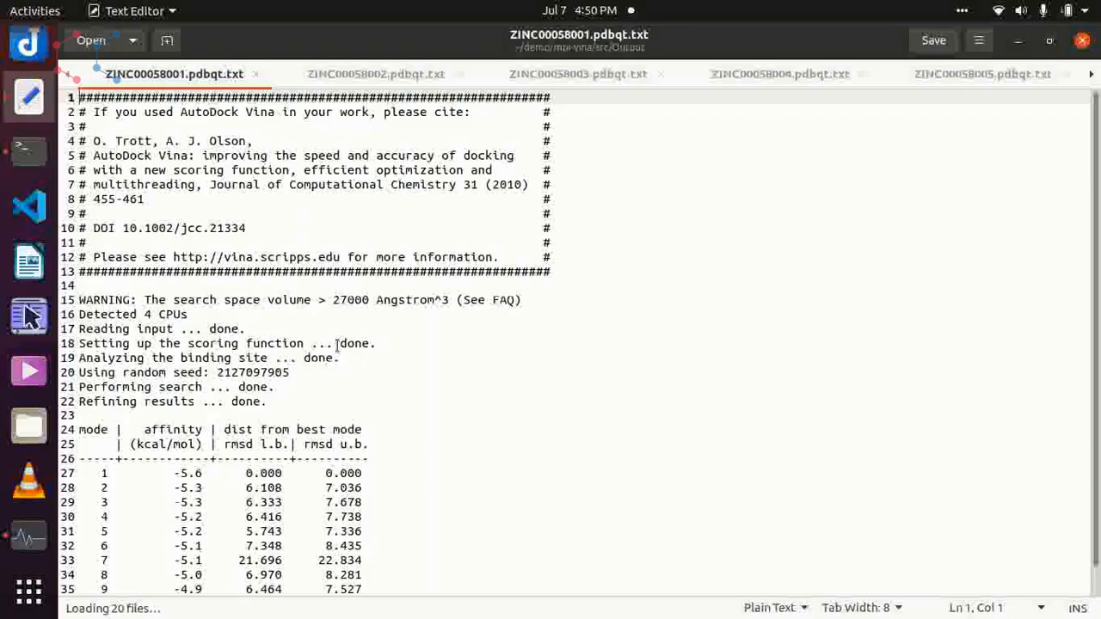
scroll("down", 3)
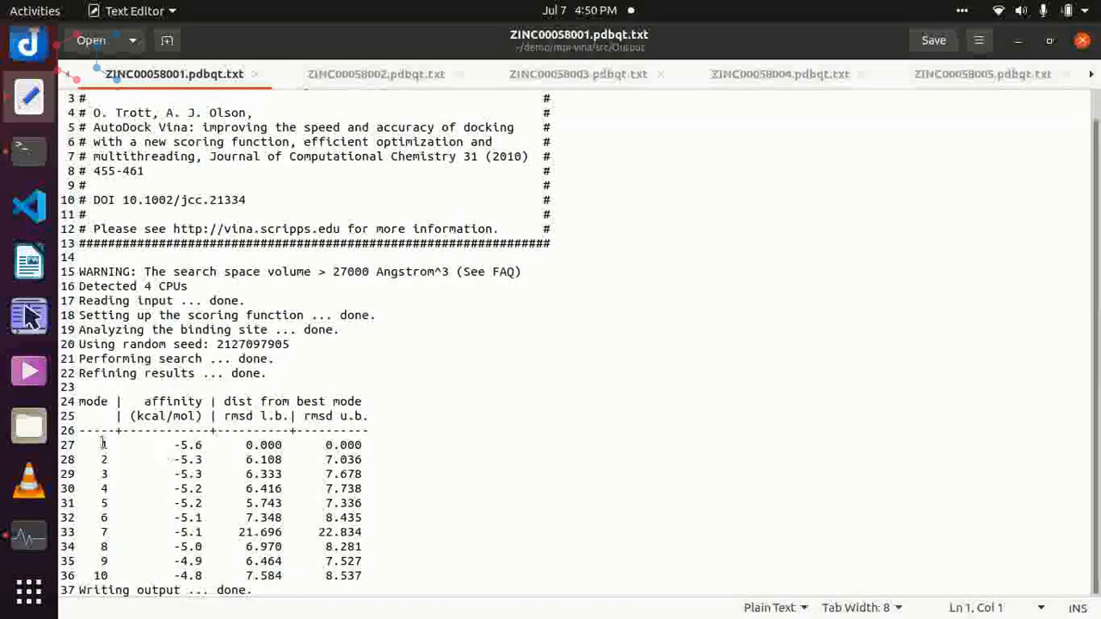
double_click(186, 444)
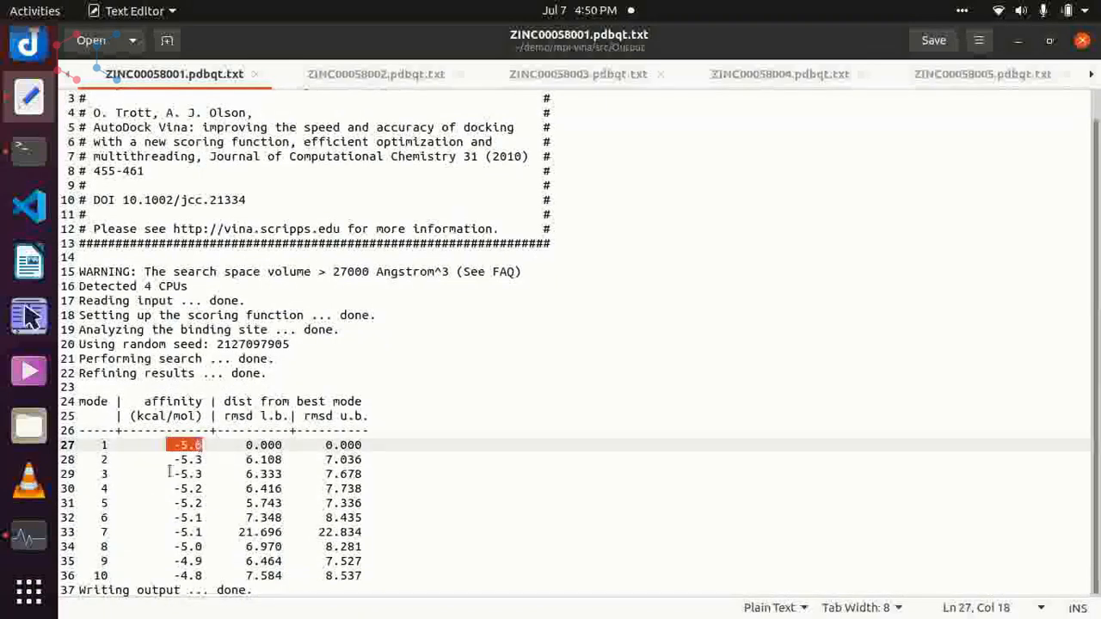
left_click(779, 74)
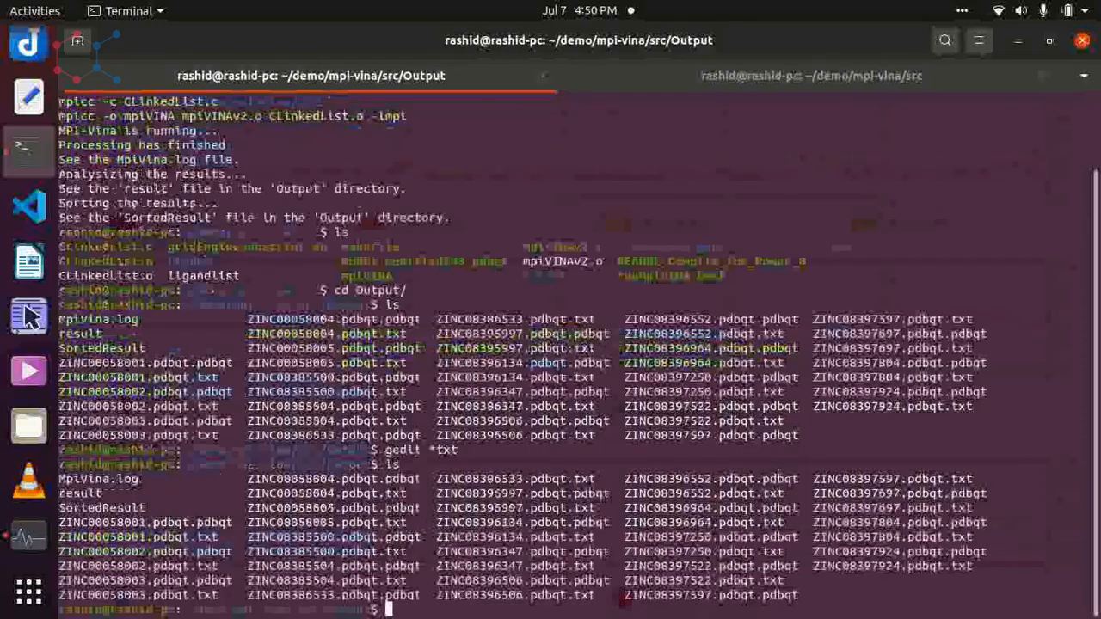
- Print each ZINC ligand's best affinity with cat result, then begin cat SortedResult
type("cat result")
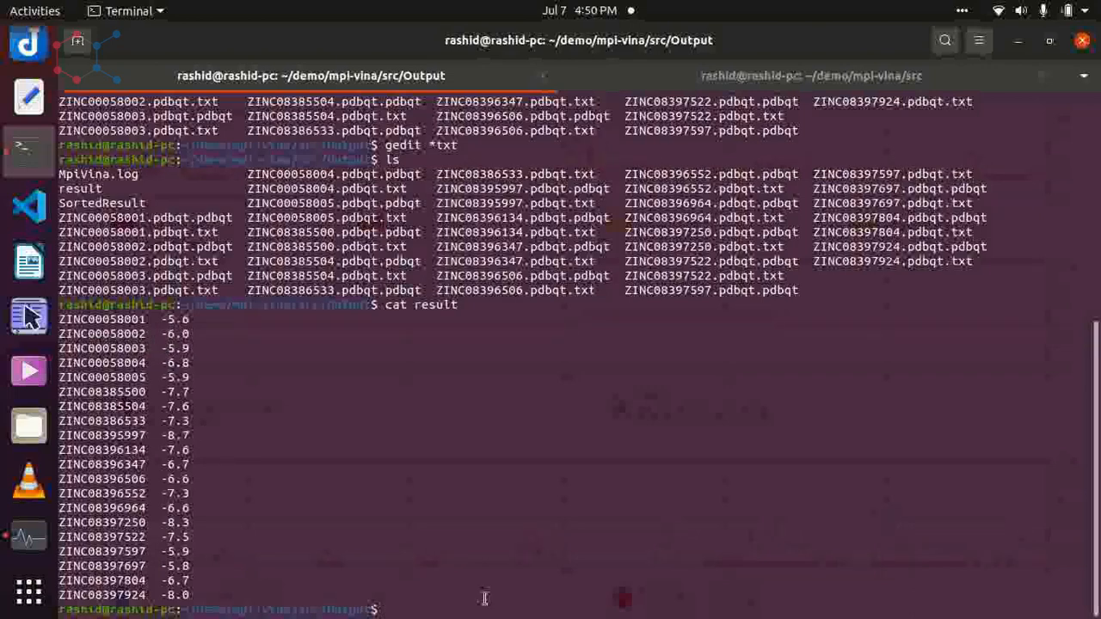
type("cat")
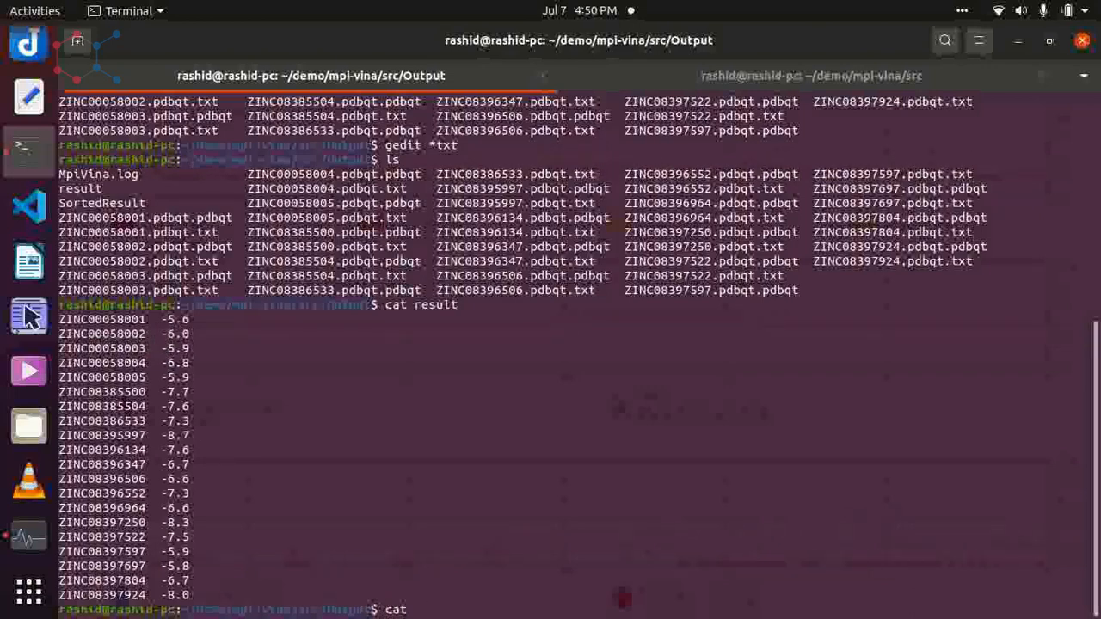
type("SortedResult")
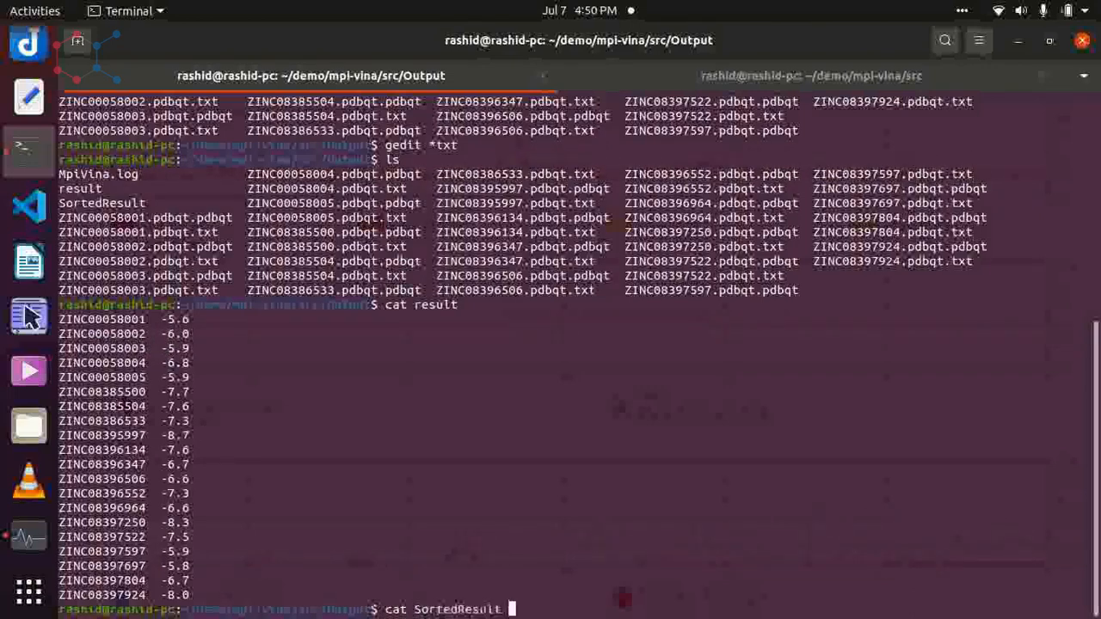